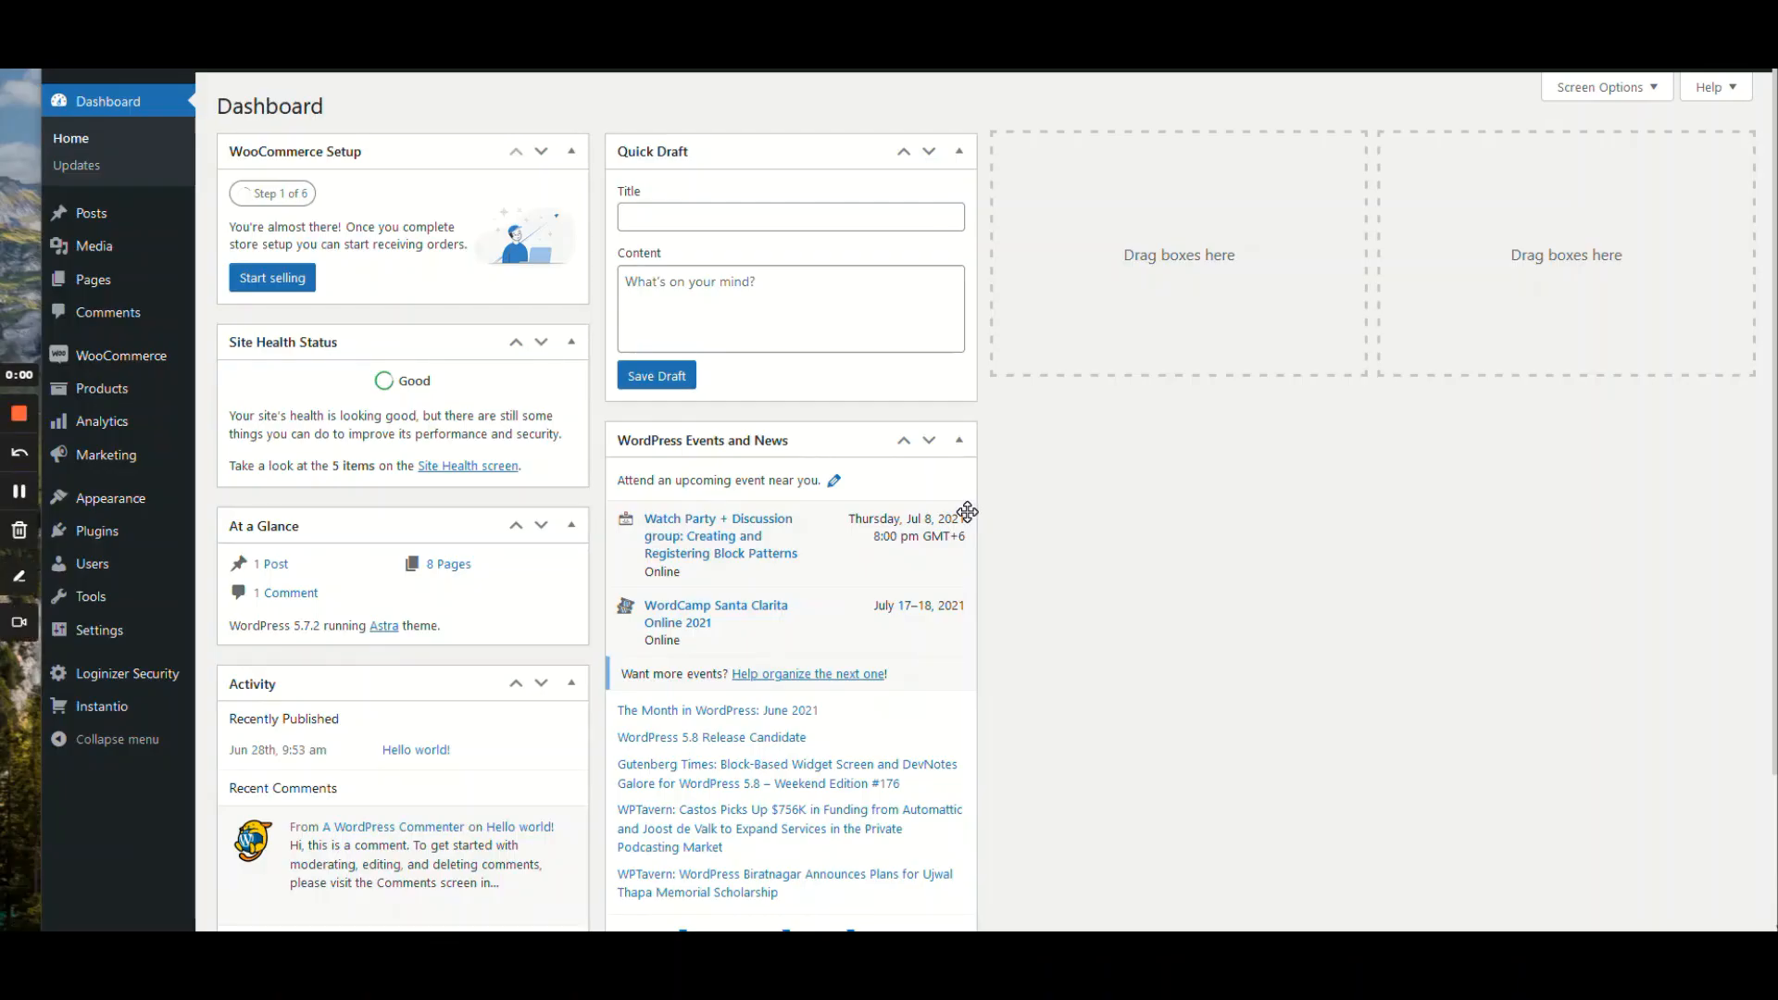
mouse_move(955, 502)
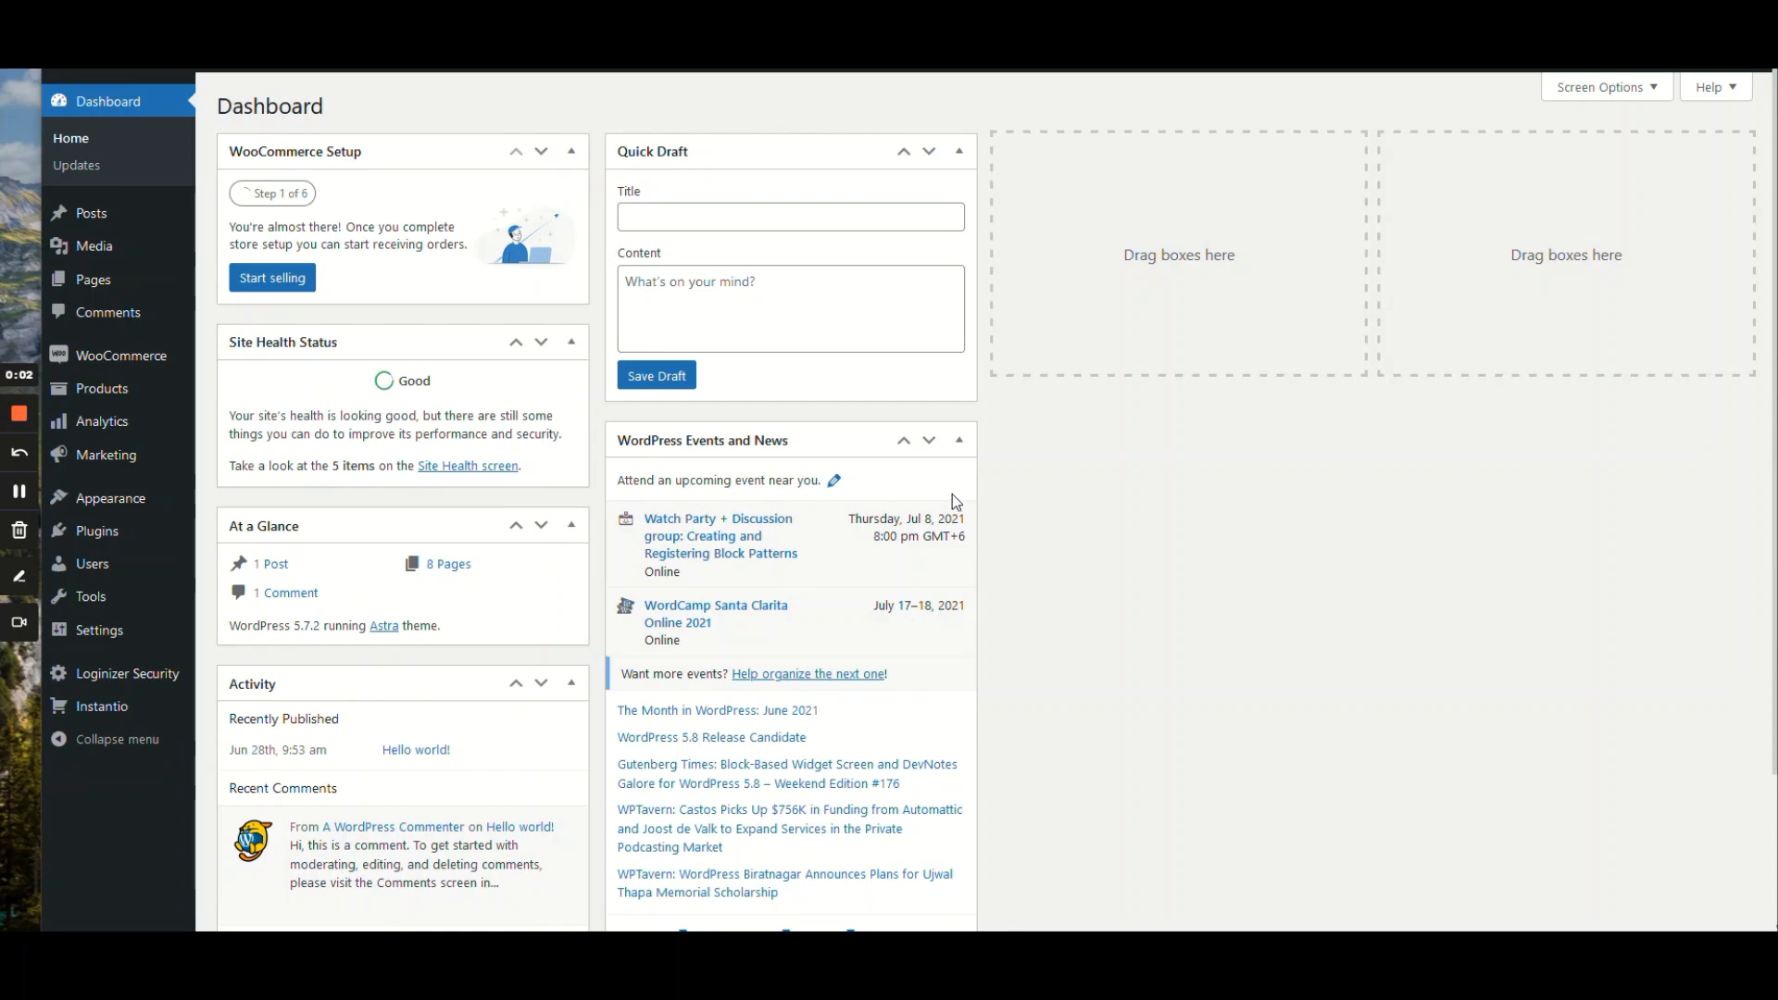
mouse_move(378, 395)
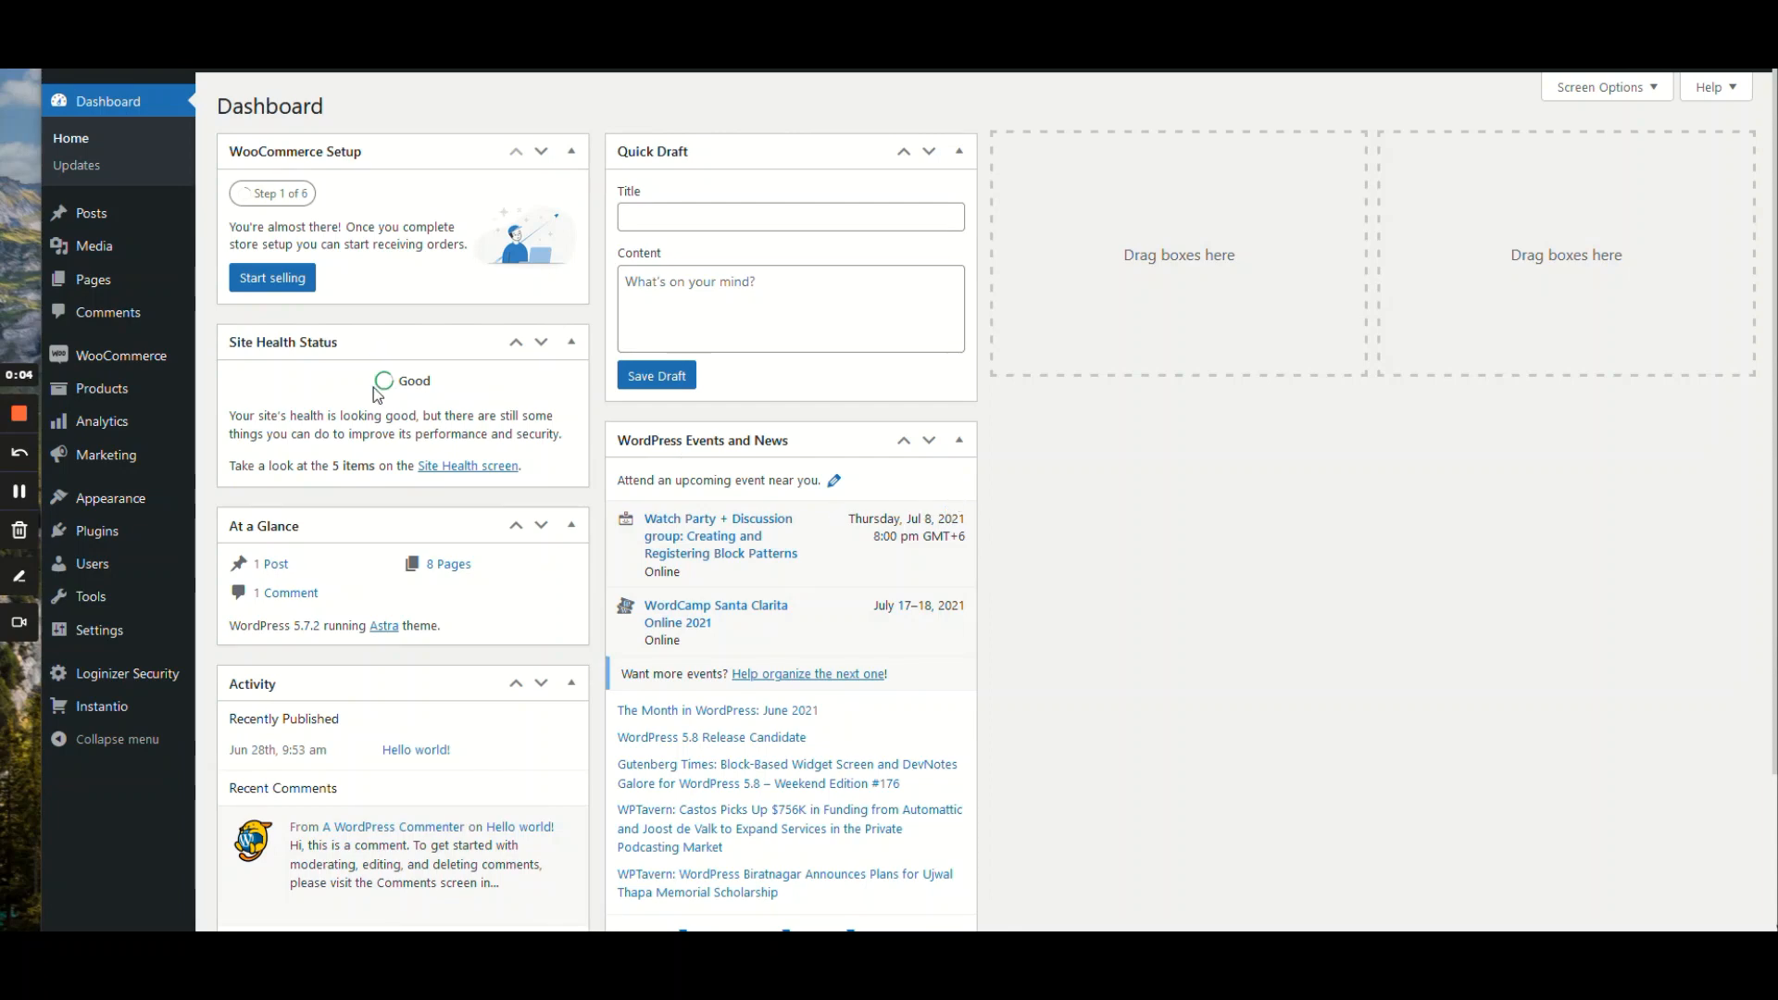
mouse_move(367, 413)
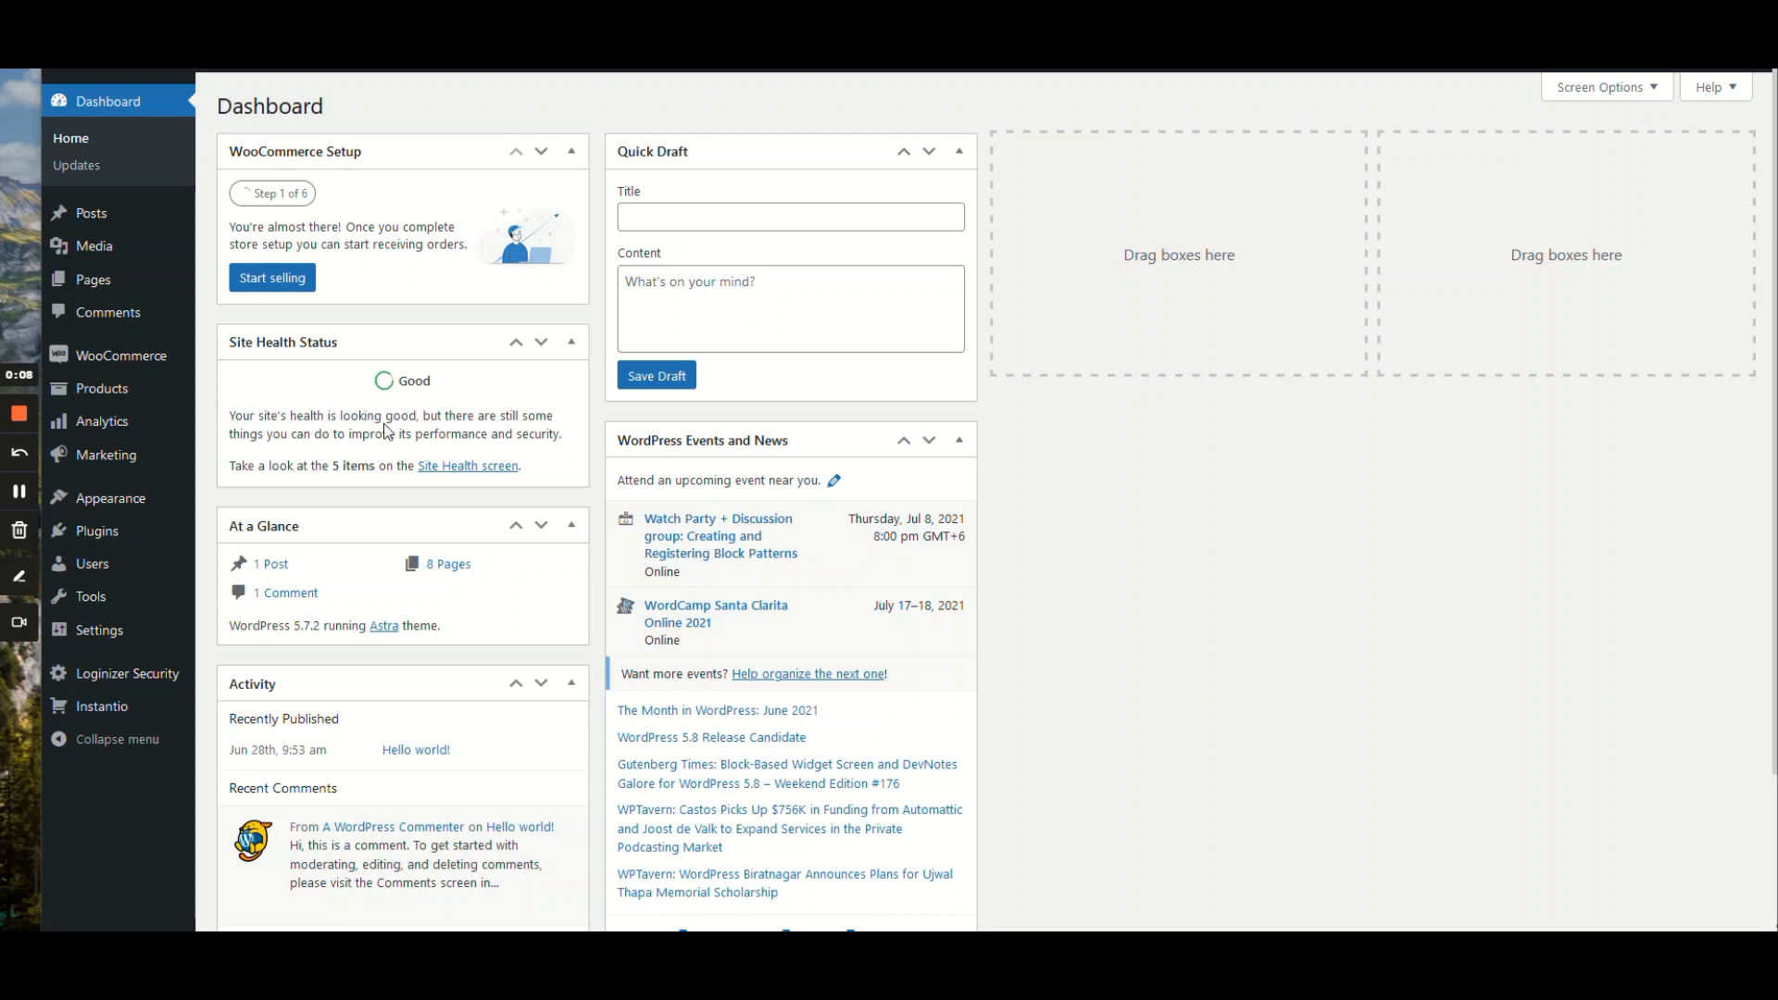
mouse_move(627, 541)
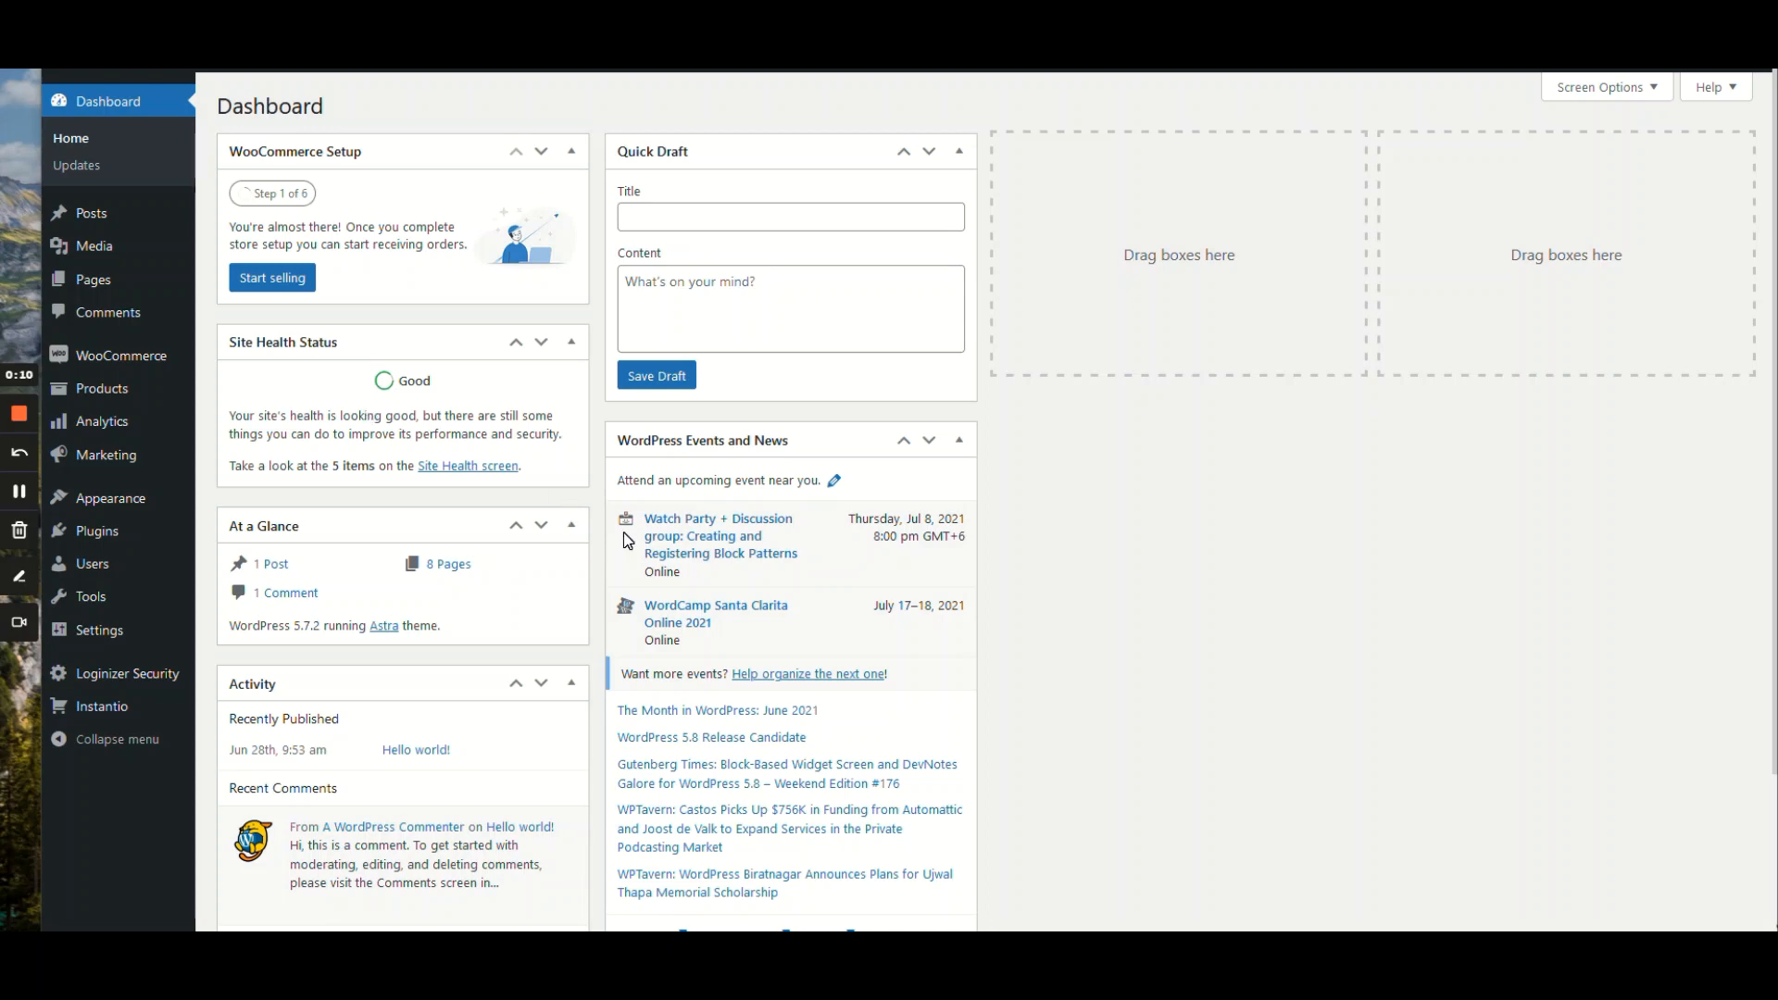
mouse_move(599, 502)
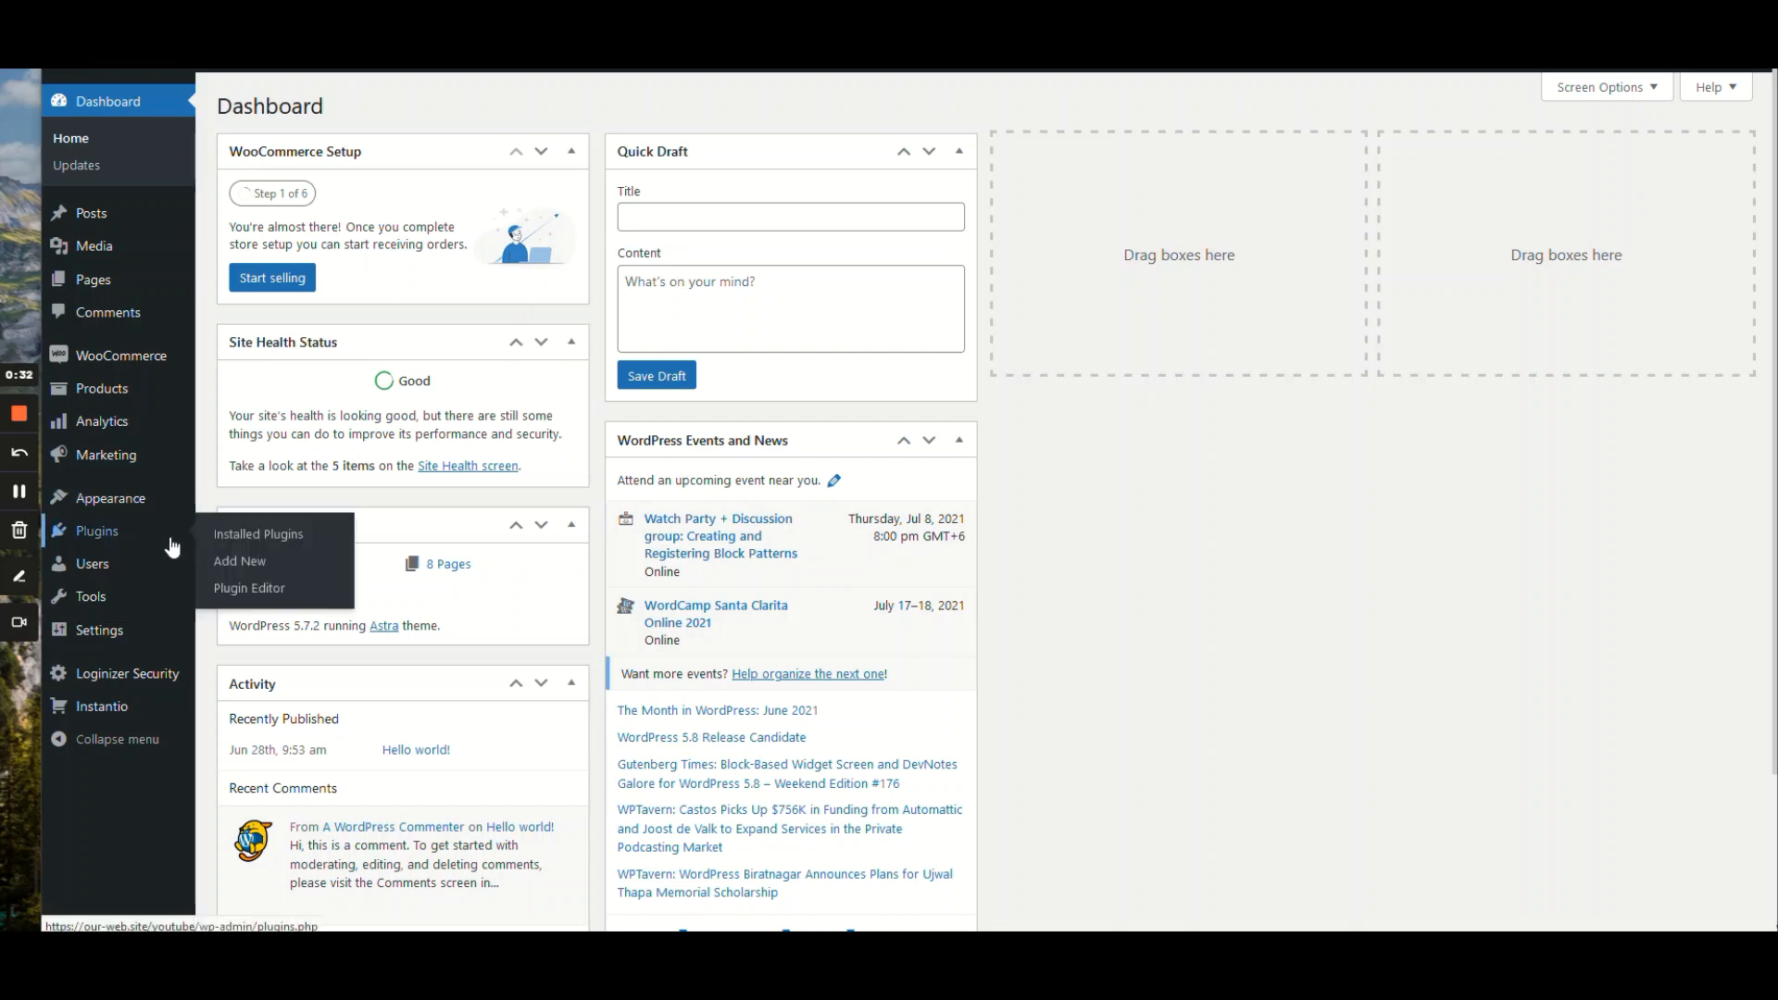
mouse_move(239, 562)
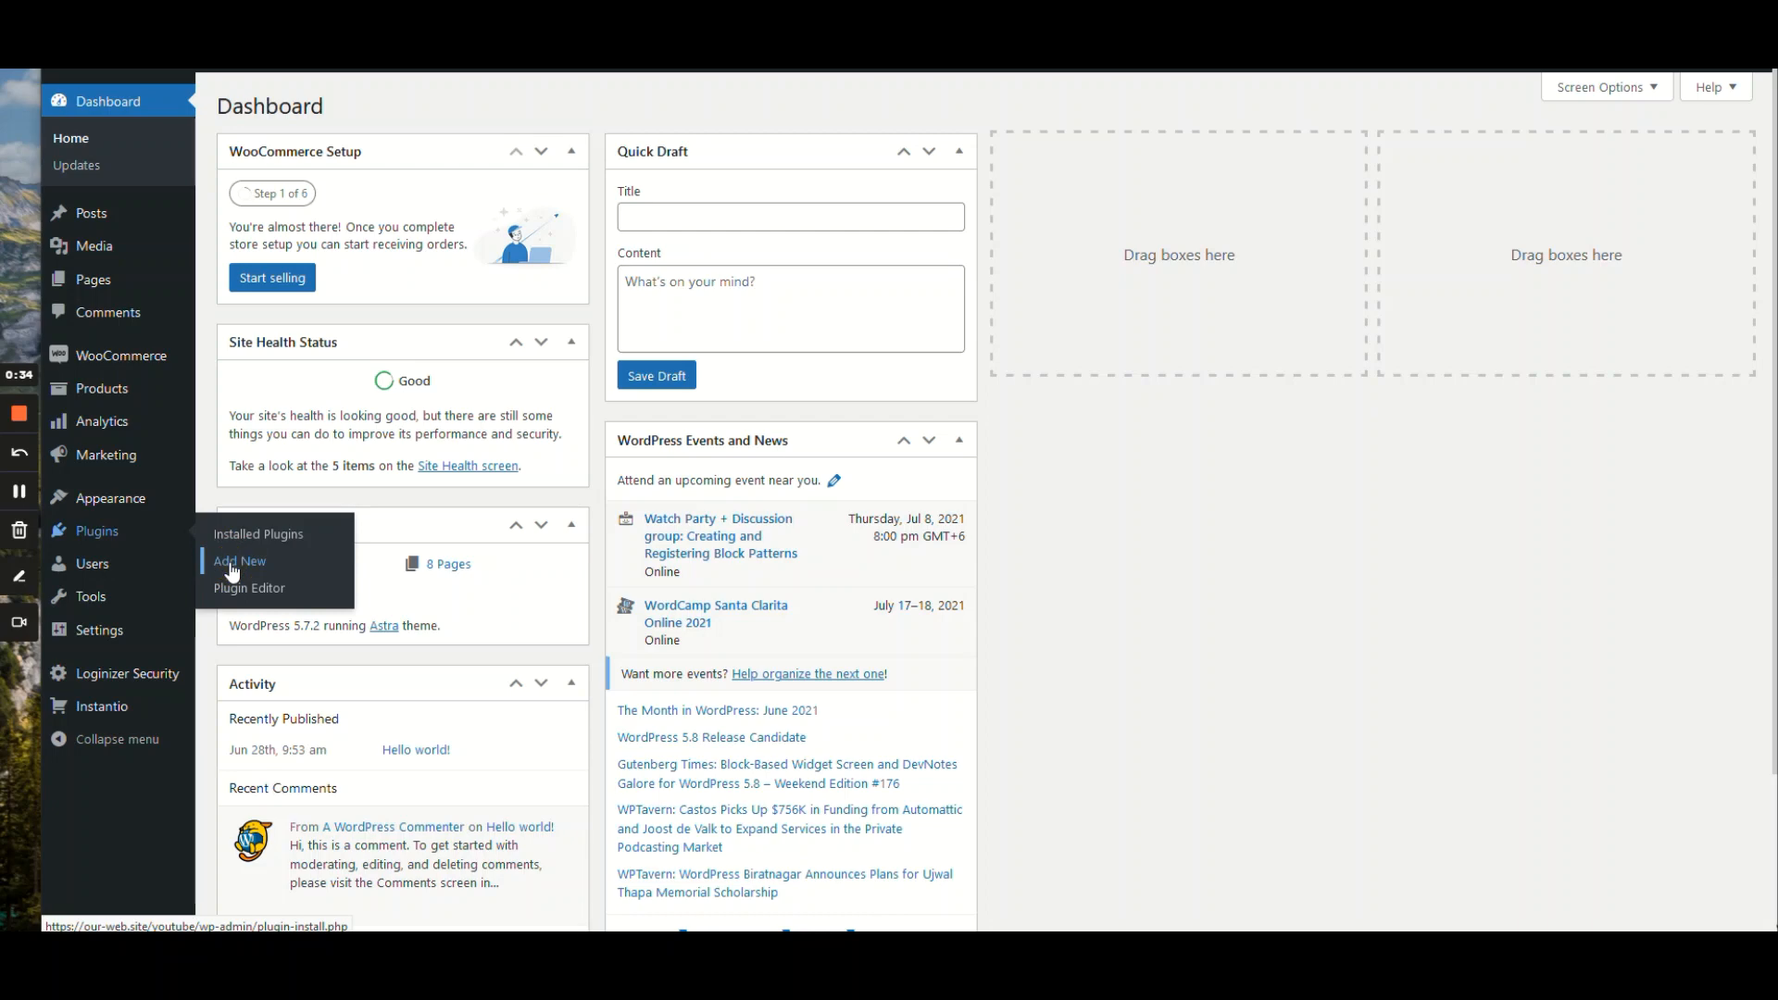
Step: Load instantio_licensed.zip into the Upload Plugin form under Plugins > Add New
click(239, 561)
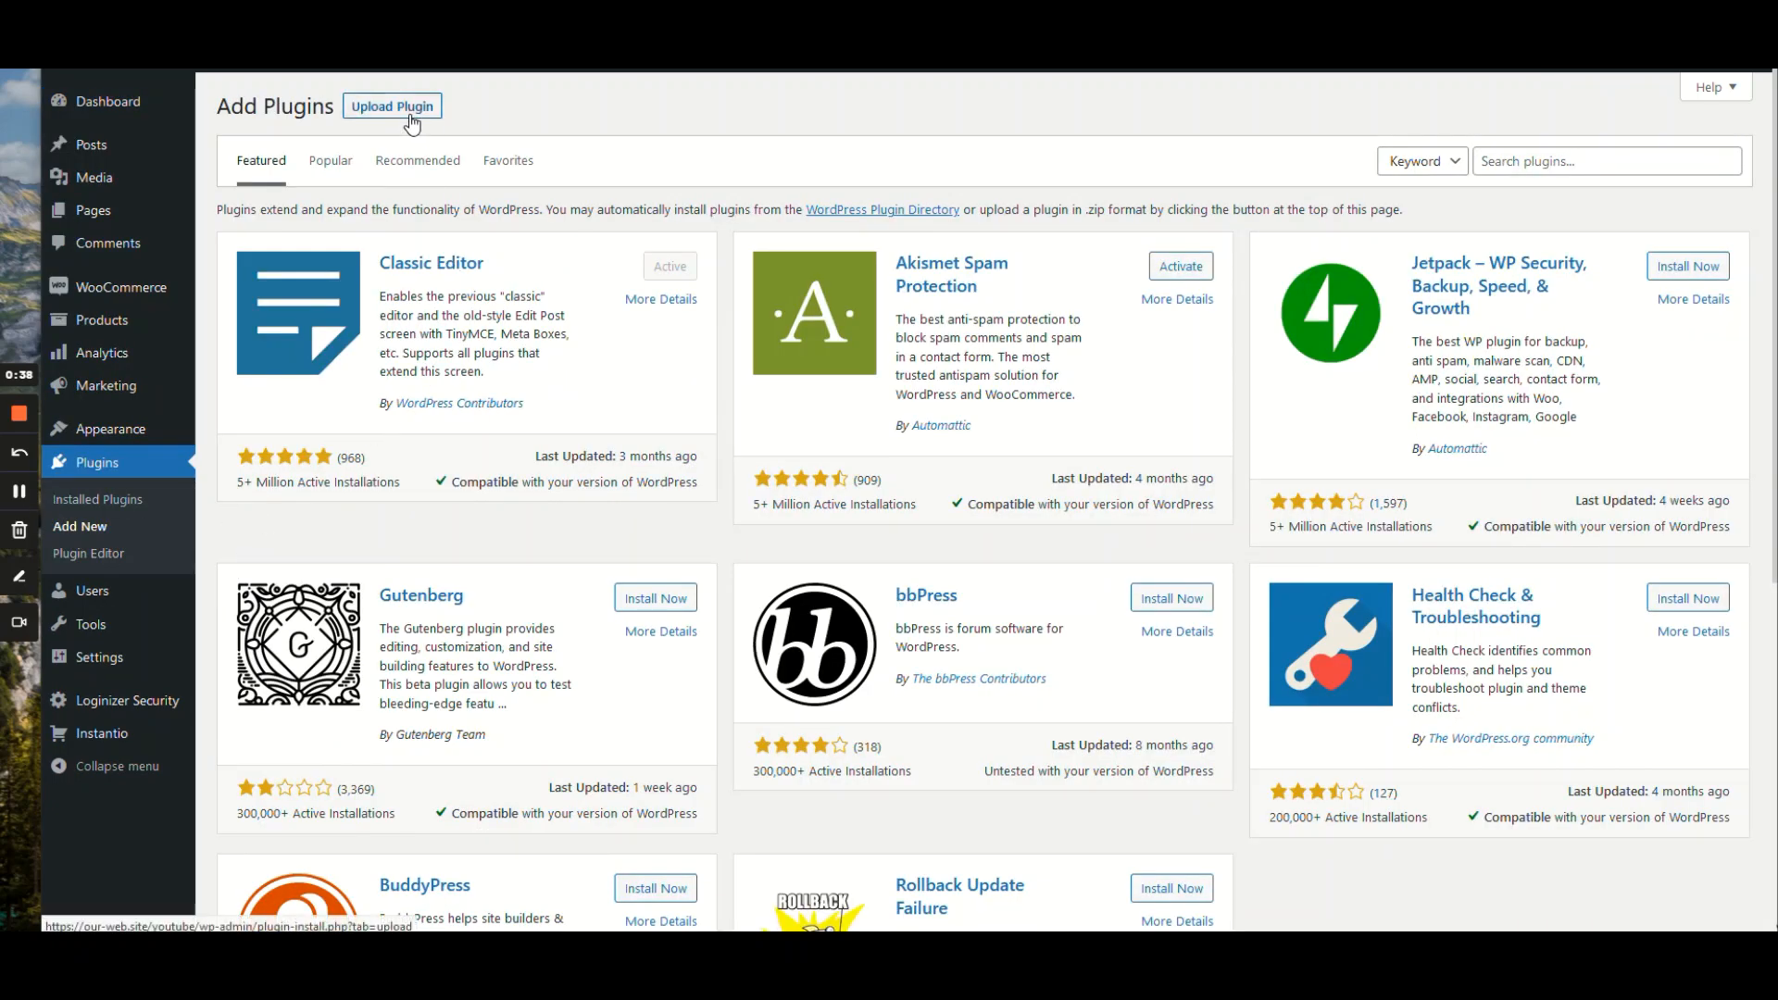
click(391, 106)
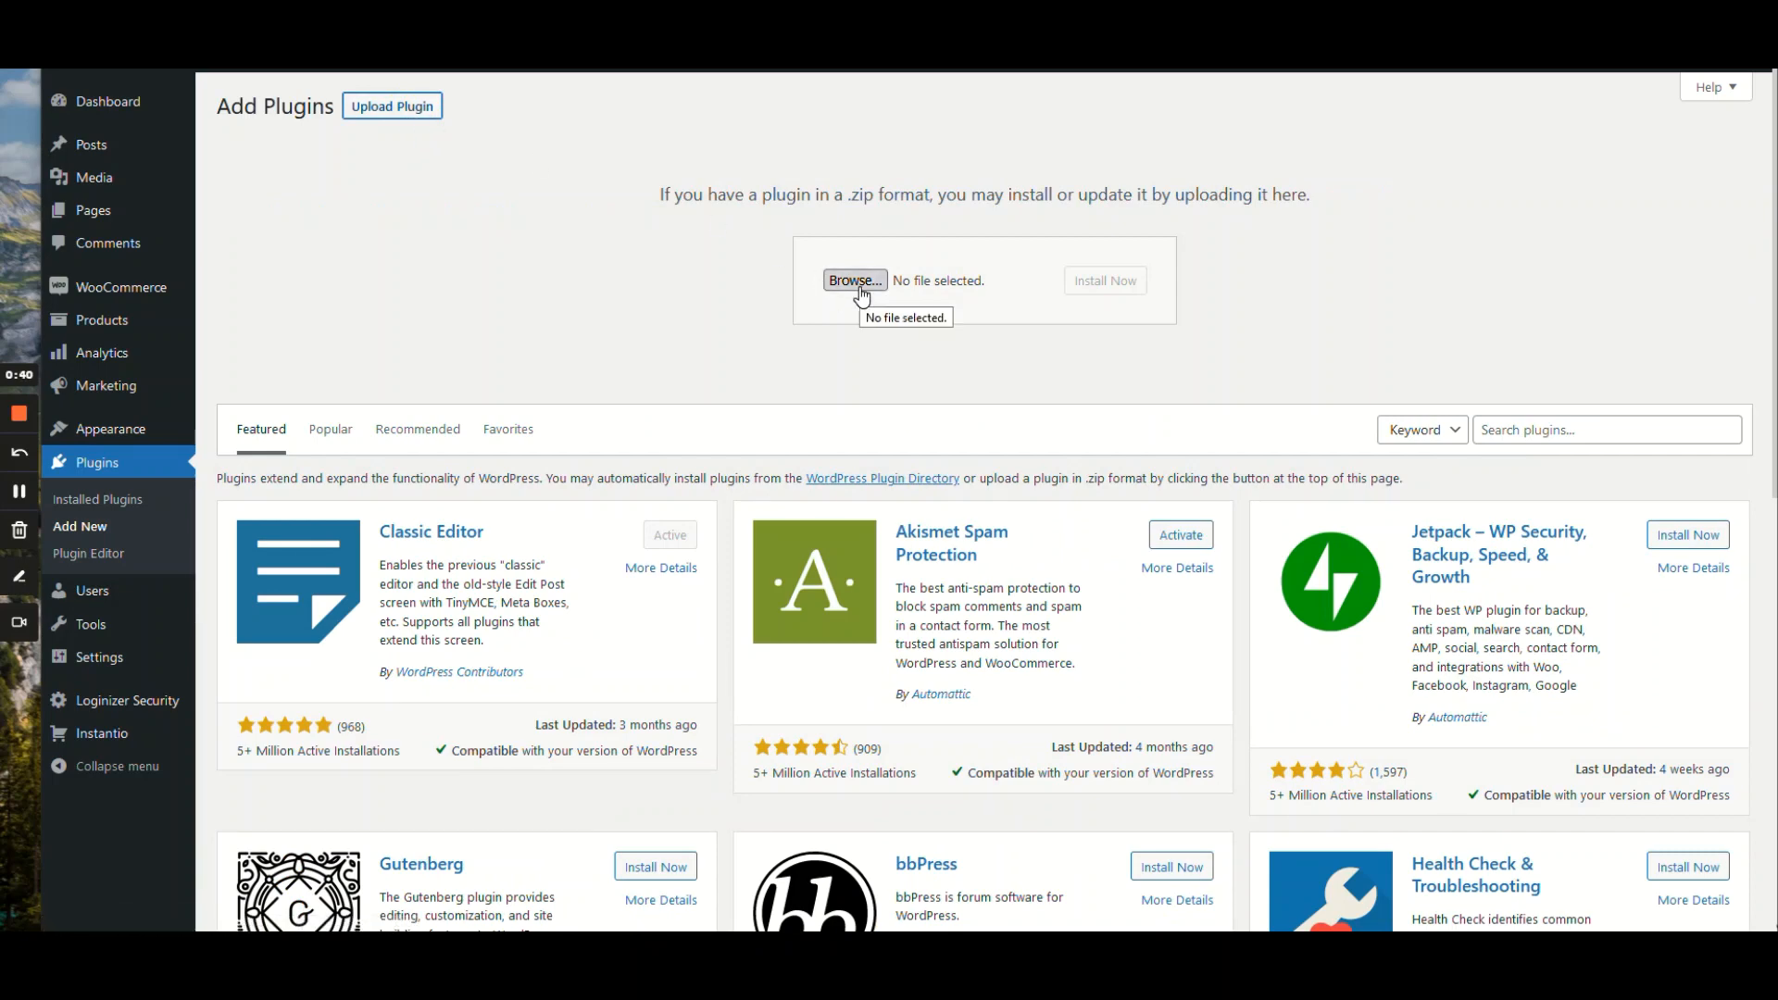
click(854, 280)
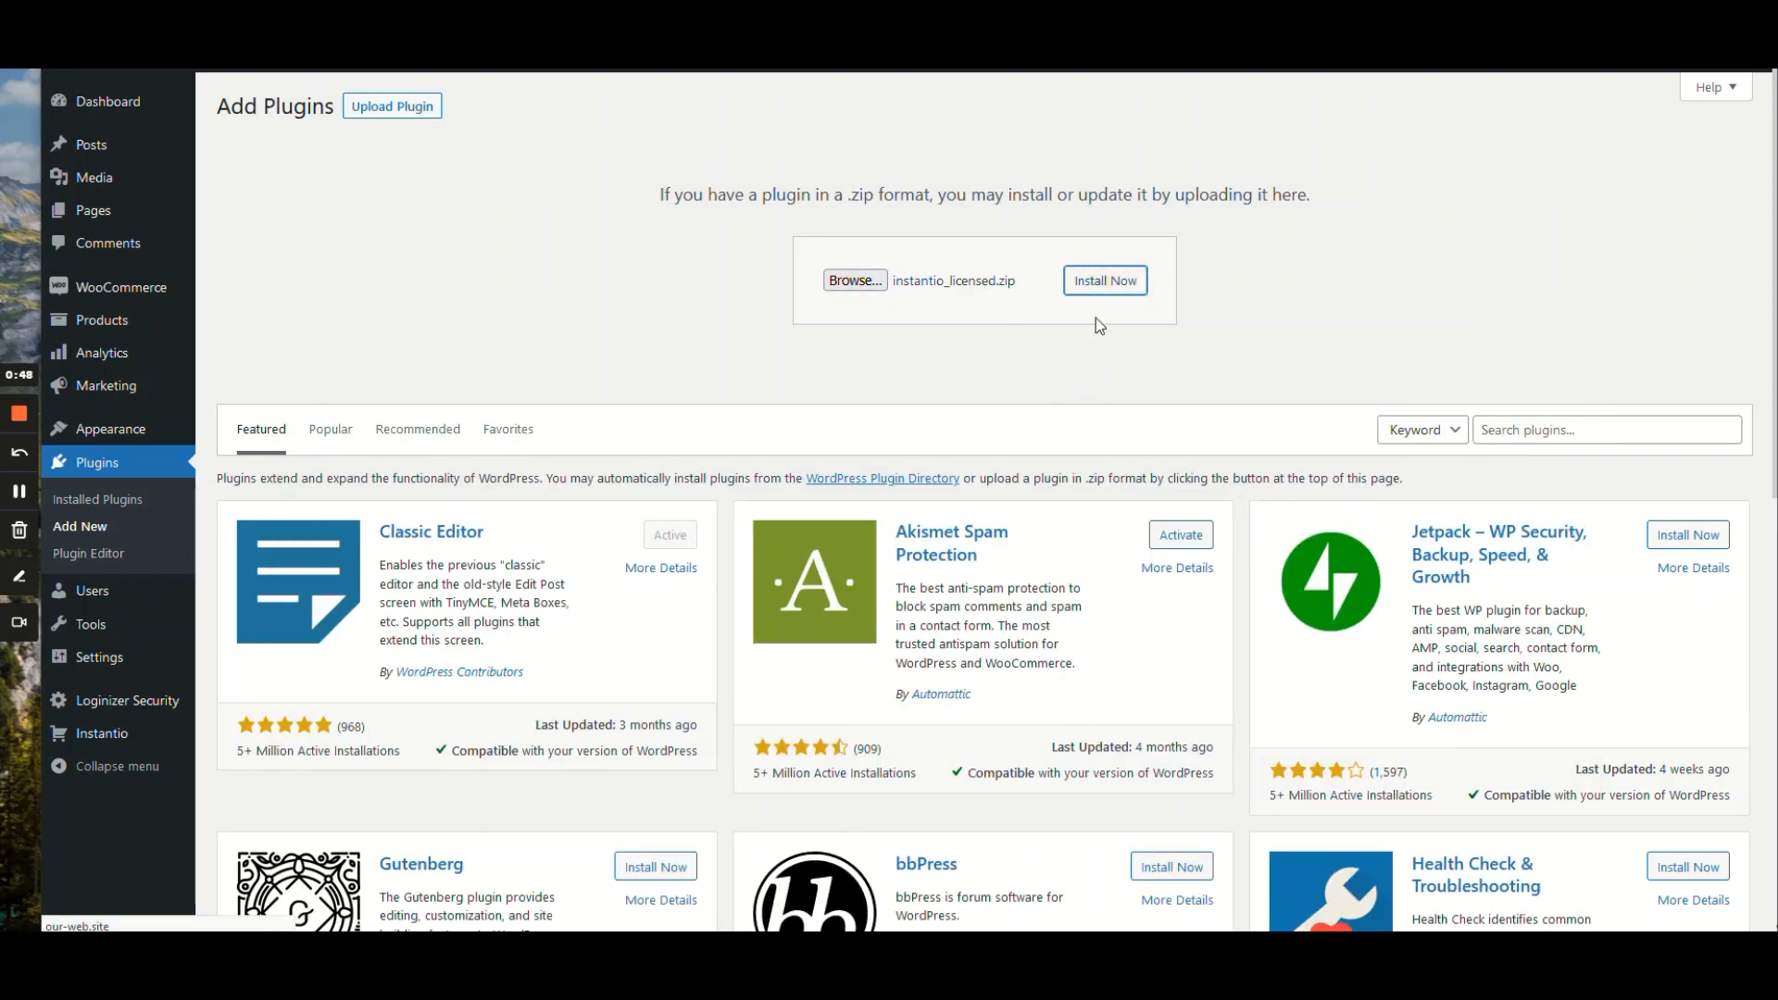
Step: Install the zip and replace Instantio 2.0.30 with the uploaded 2.1.0 version
click(1102, 280)
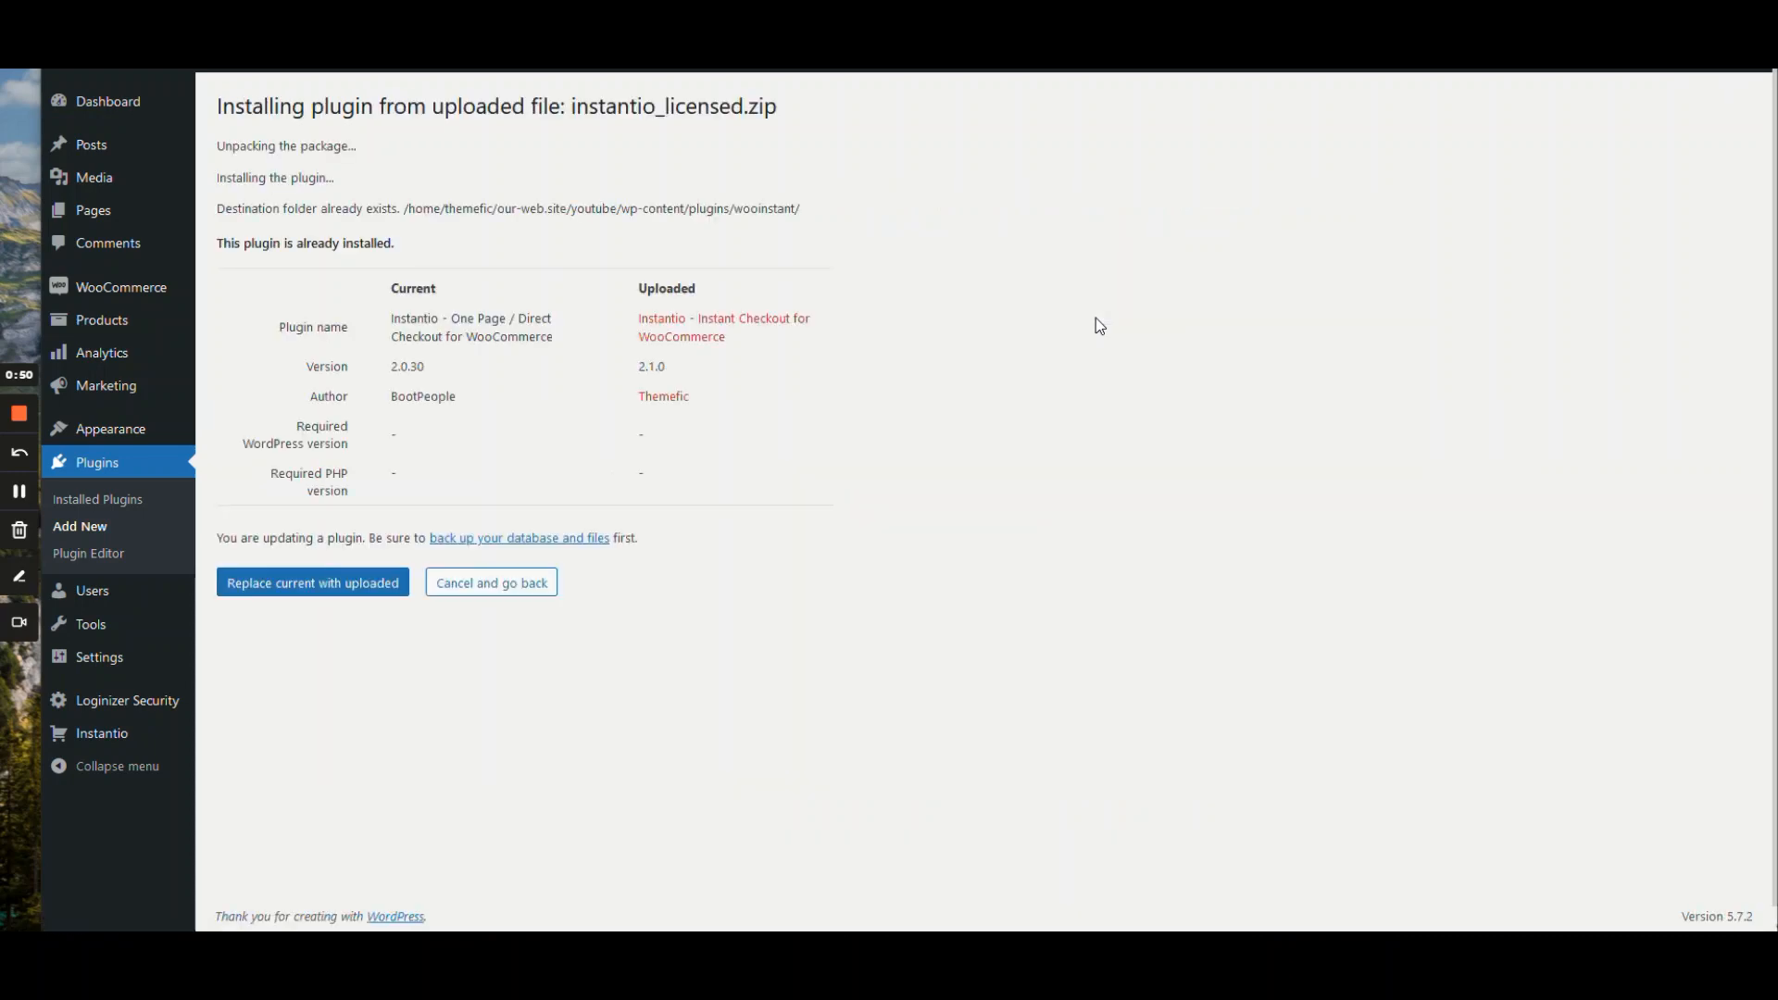
mouse_move(491, 470)
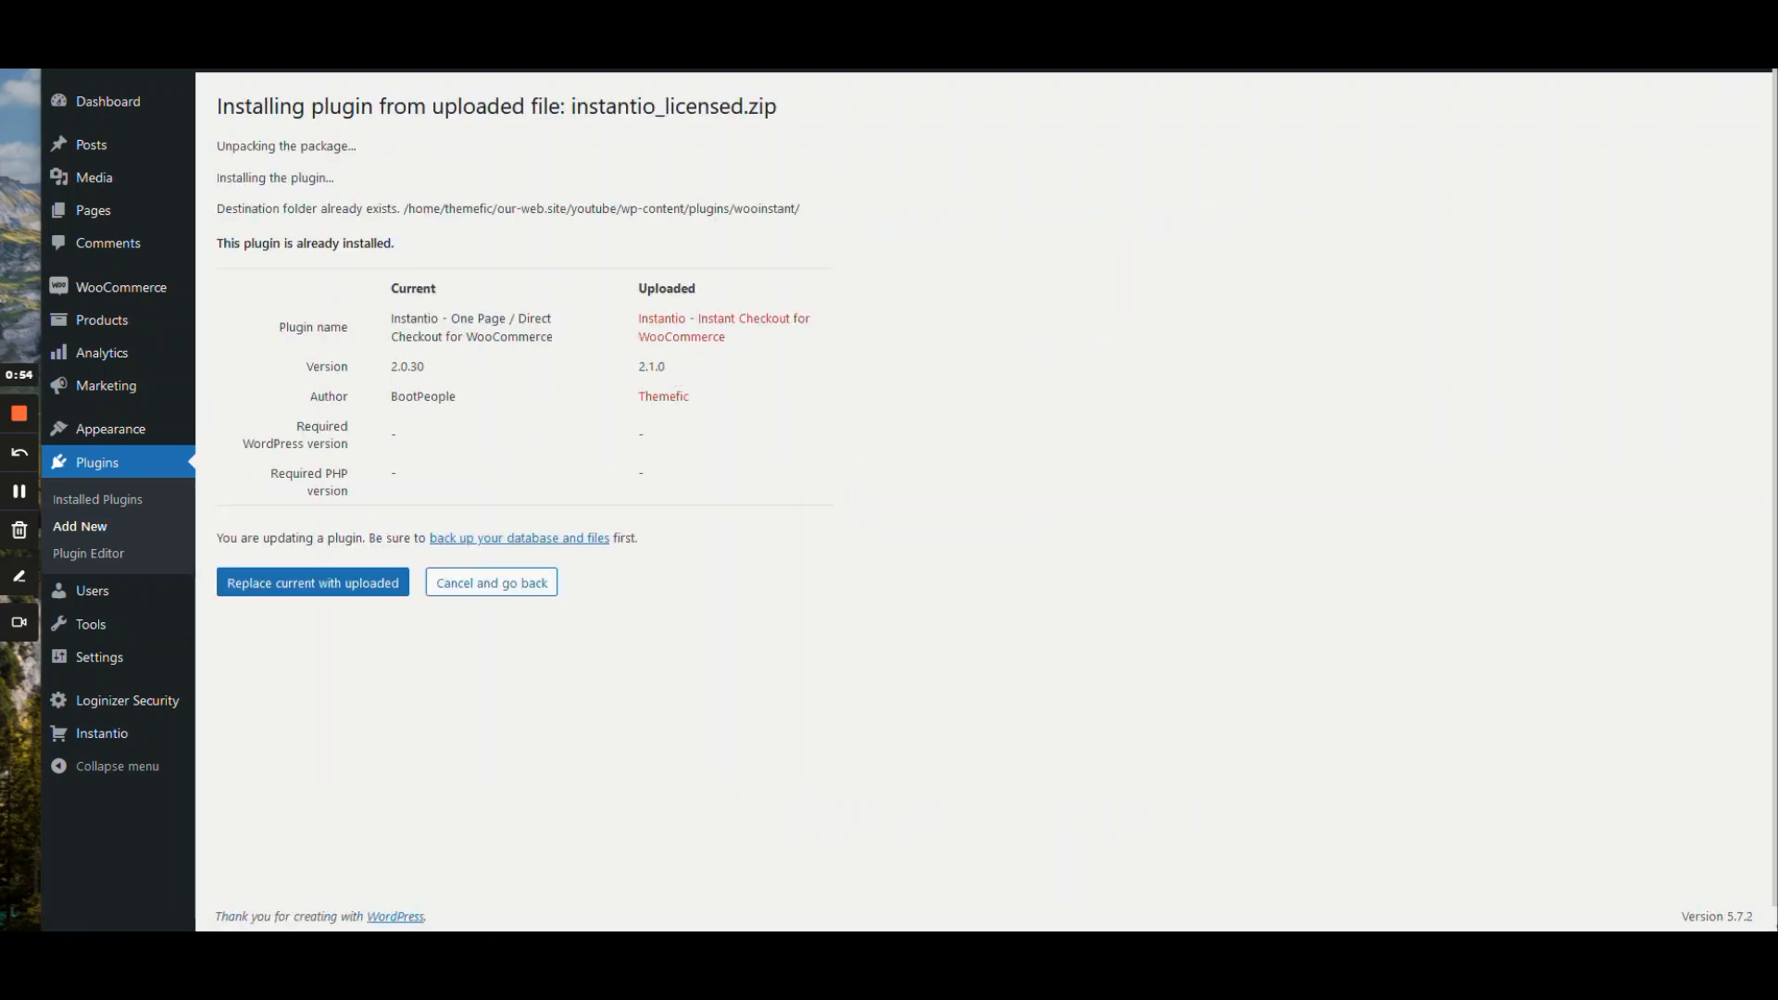
double_click(651, 367)
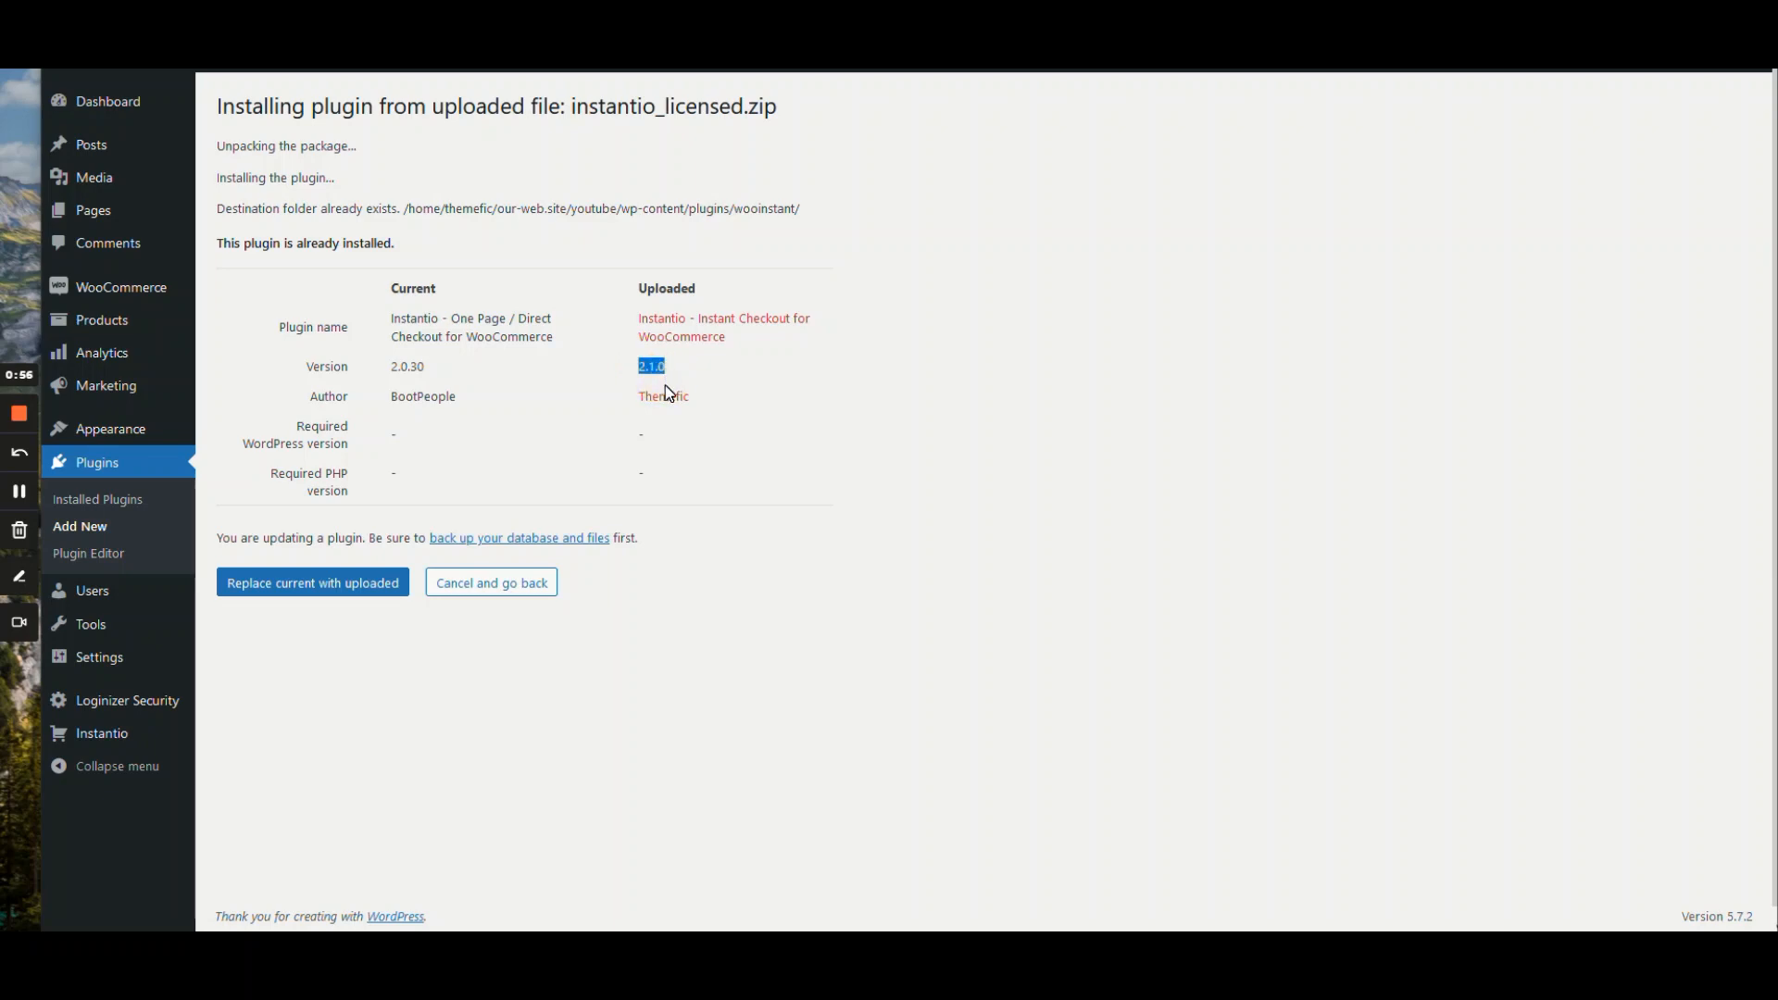
mouse_move(329, 596)
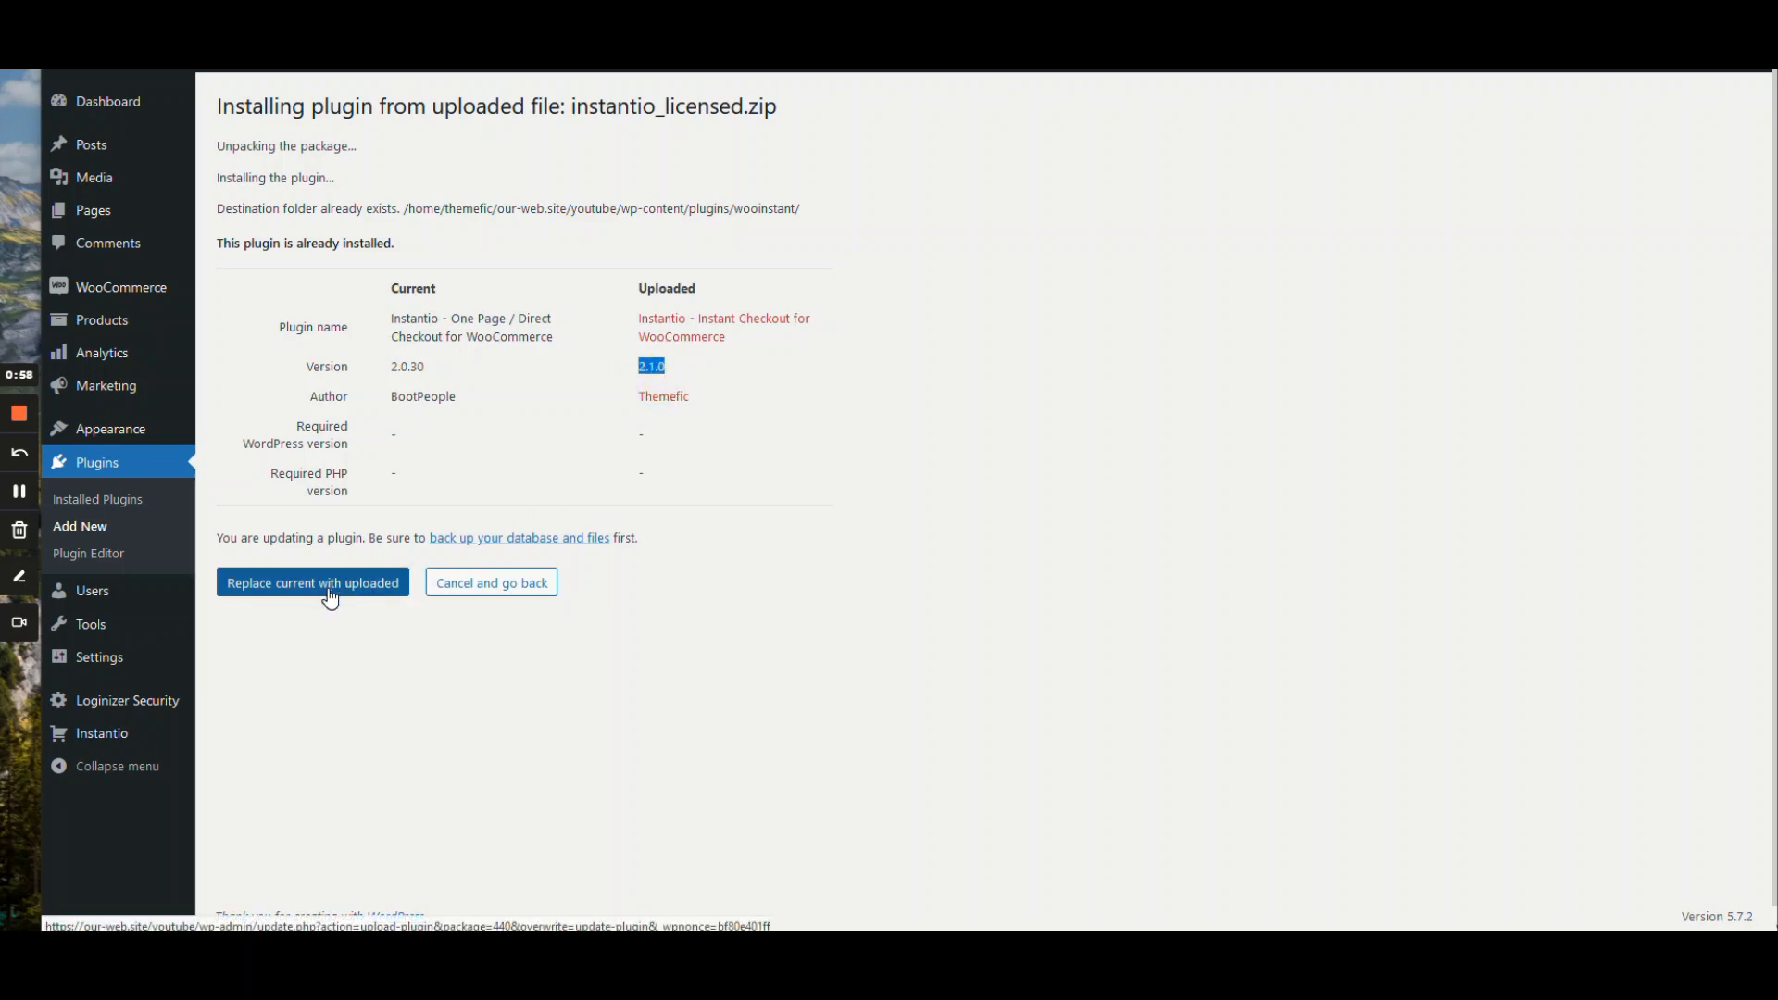
click(312, 581)
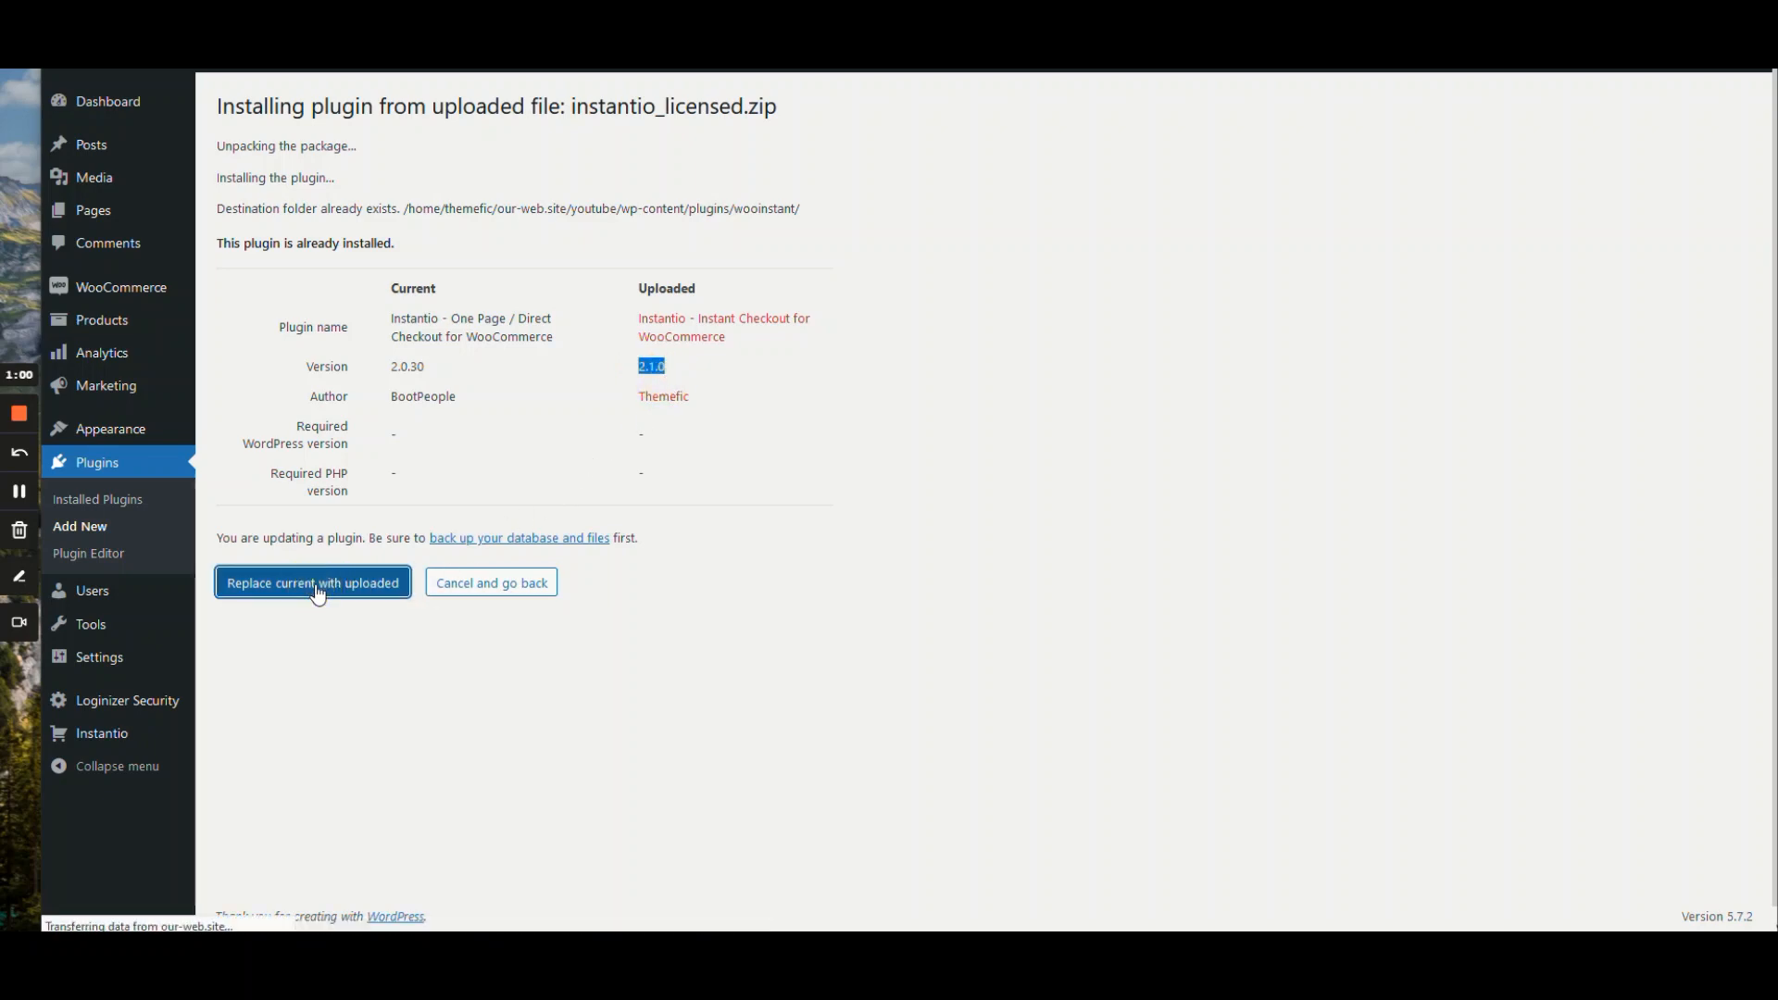
click(312, 581)
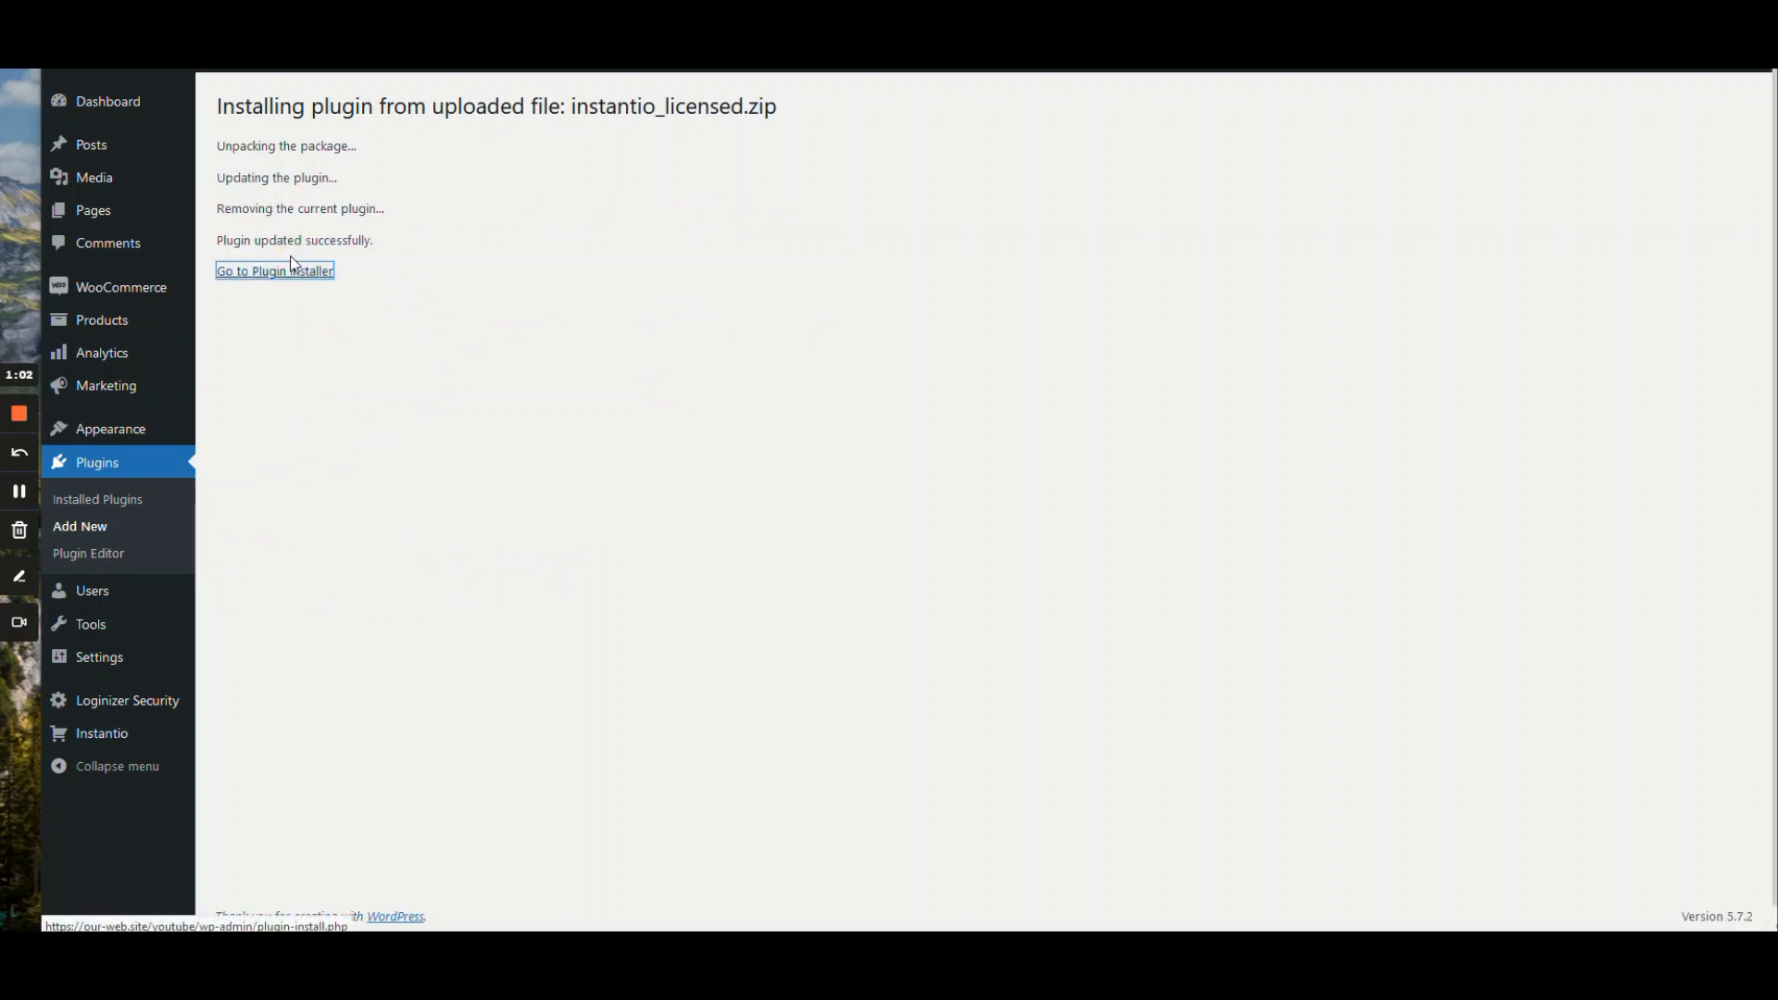
Step: Install and activate Instant / Direct Checkout for WooCommerce – Instantio (Lite)
click(274, 269)
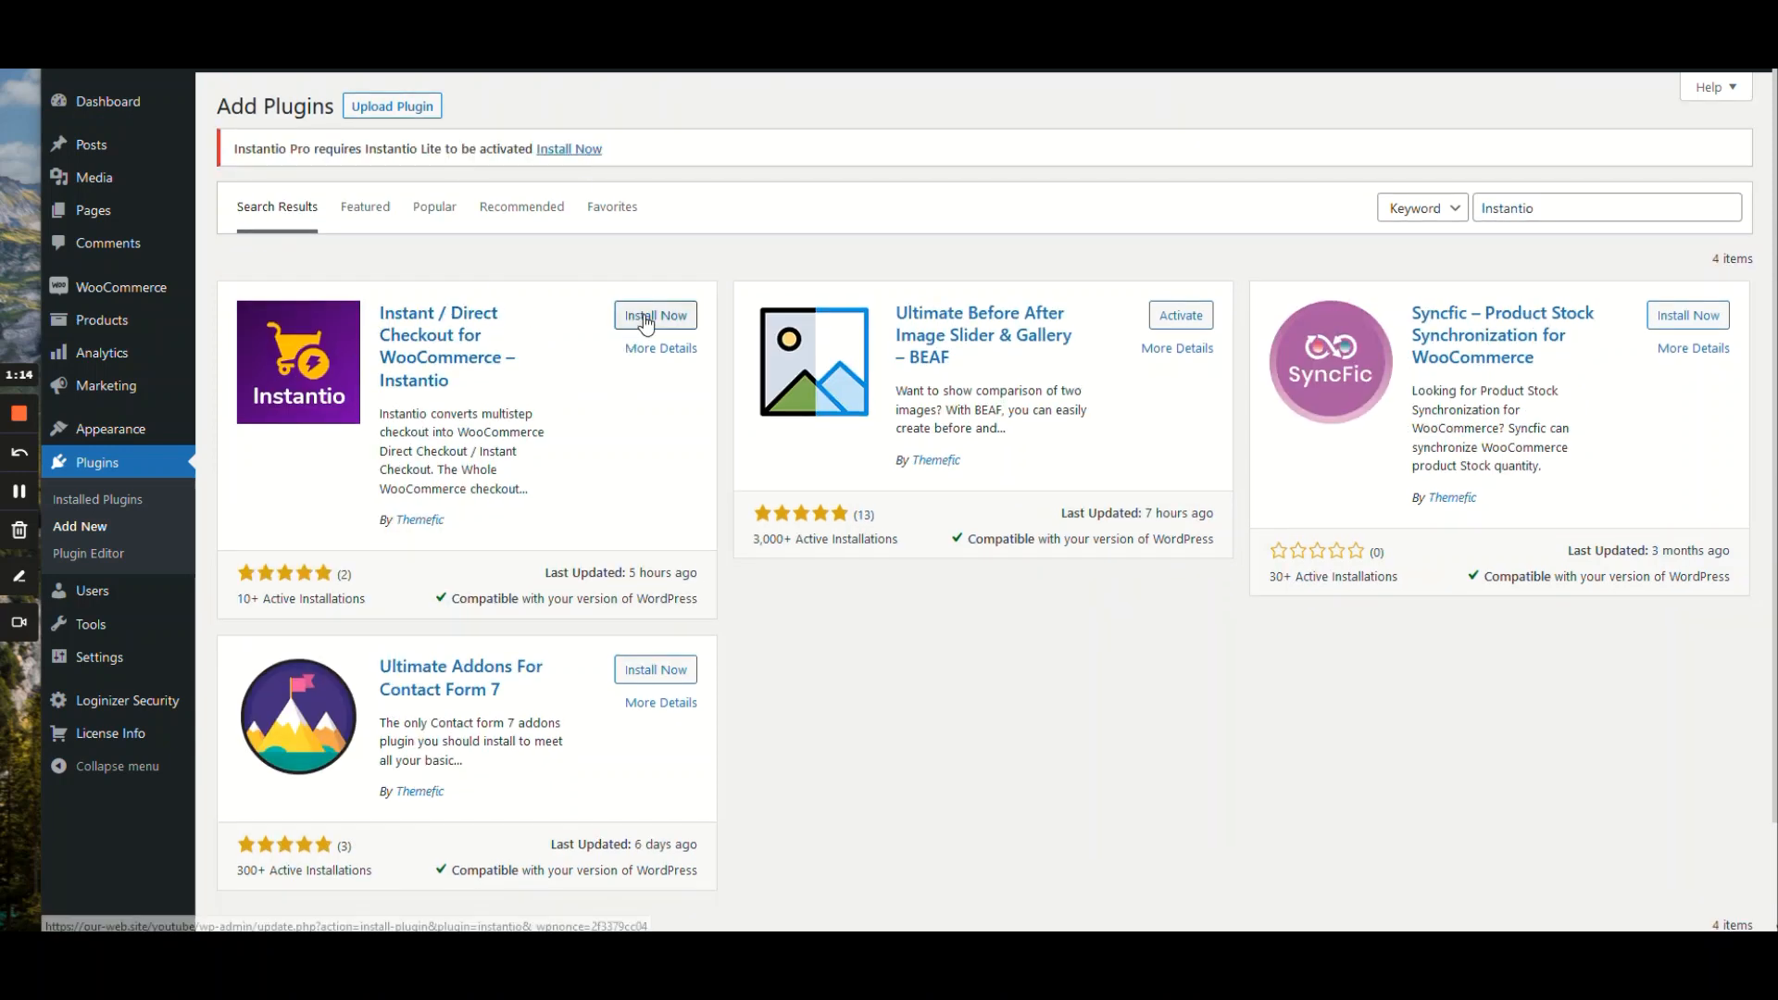
click(656, 315)
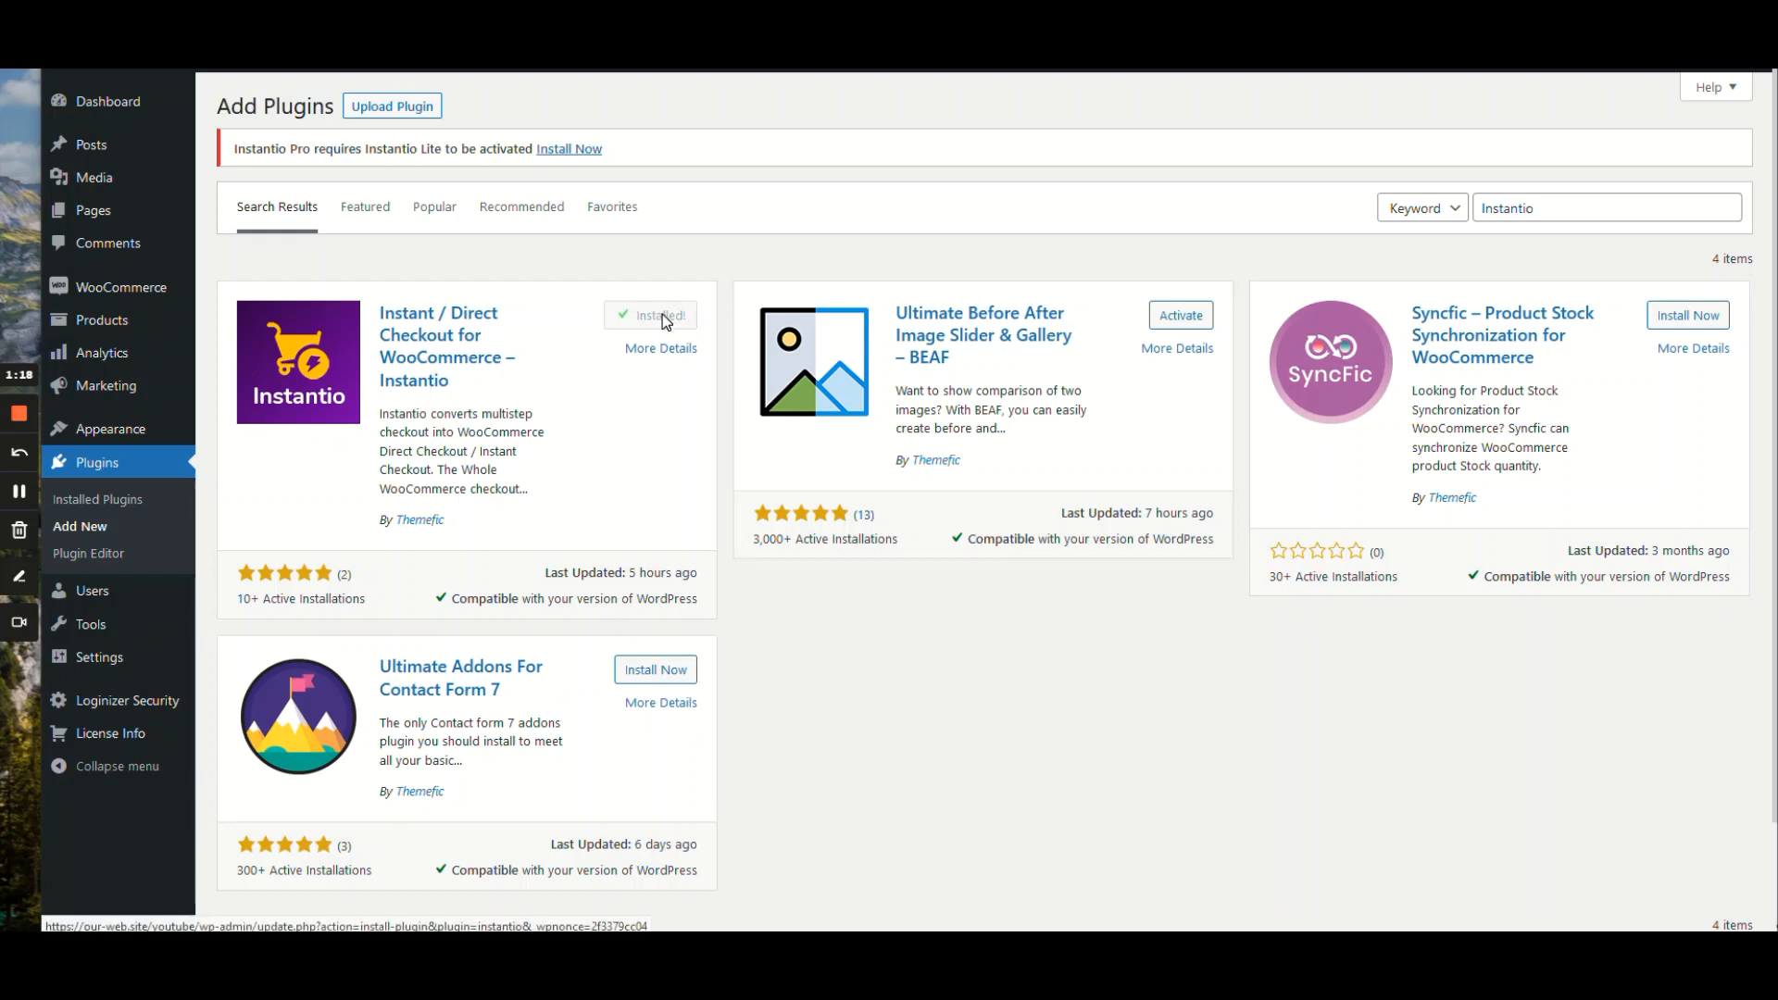
click(663, 315)
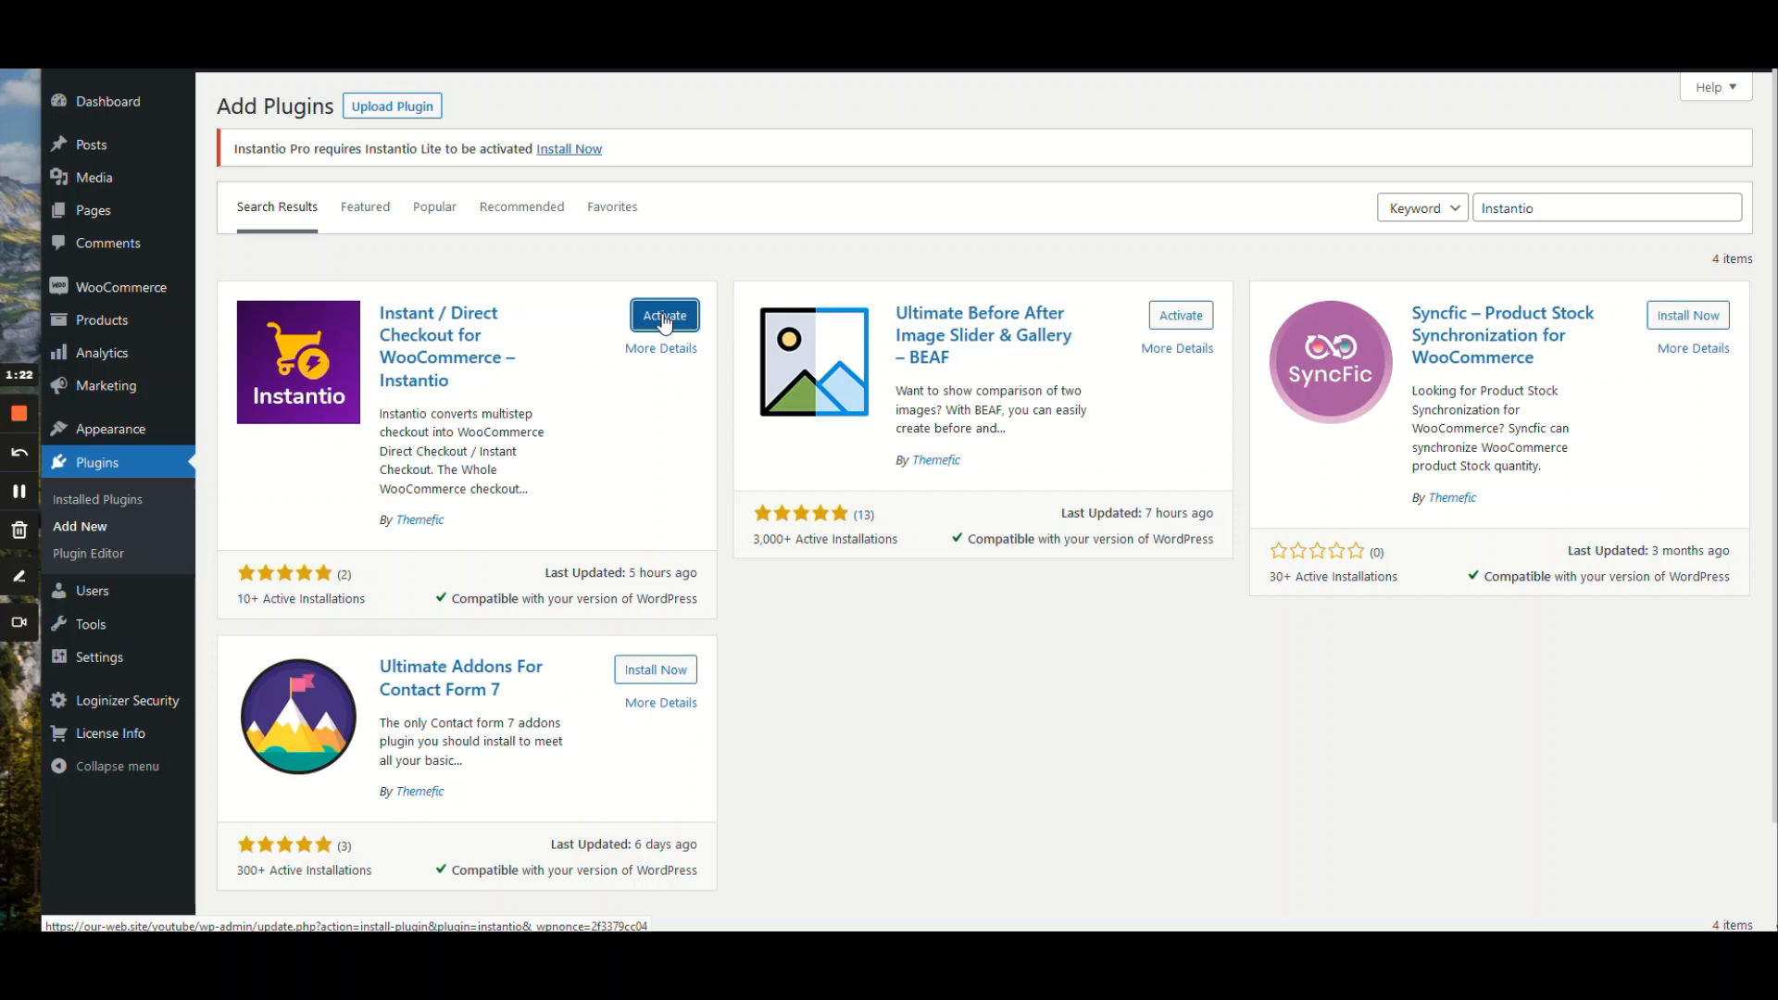
click(665, 315)
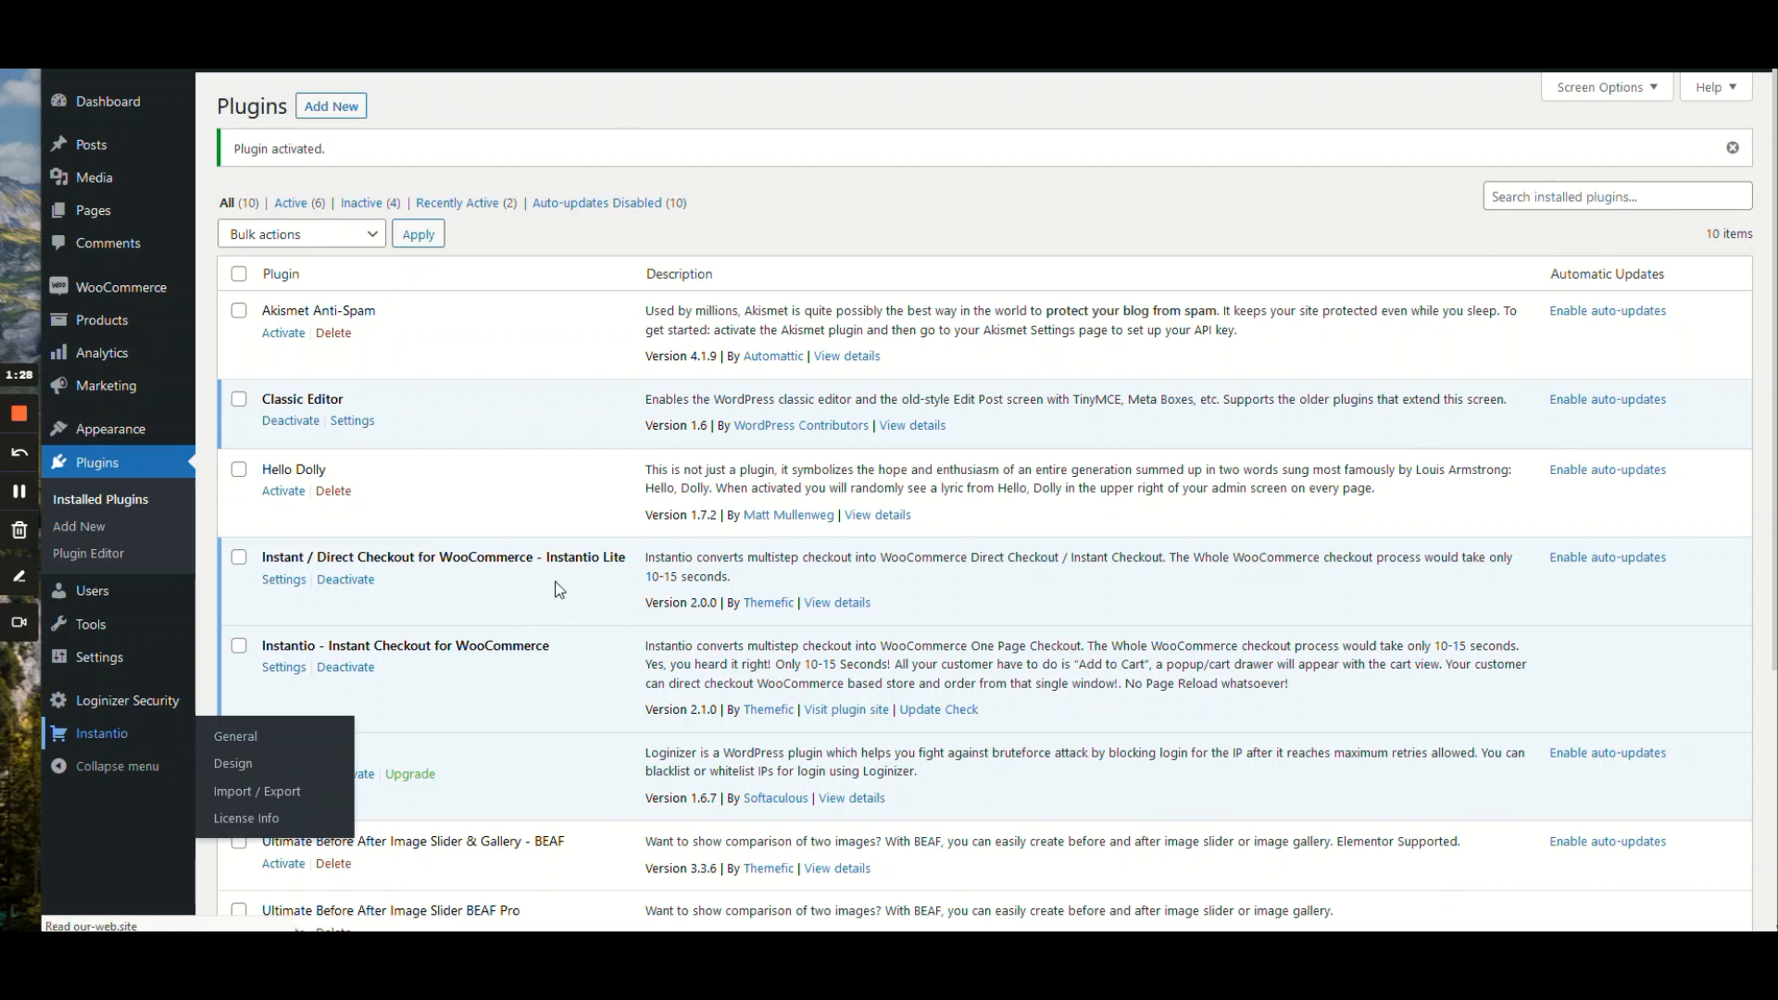
Step: Save Instantio general settings with Active Instantio Pro On, then visit the site
click(232, 763)
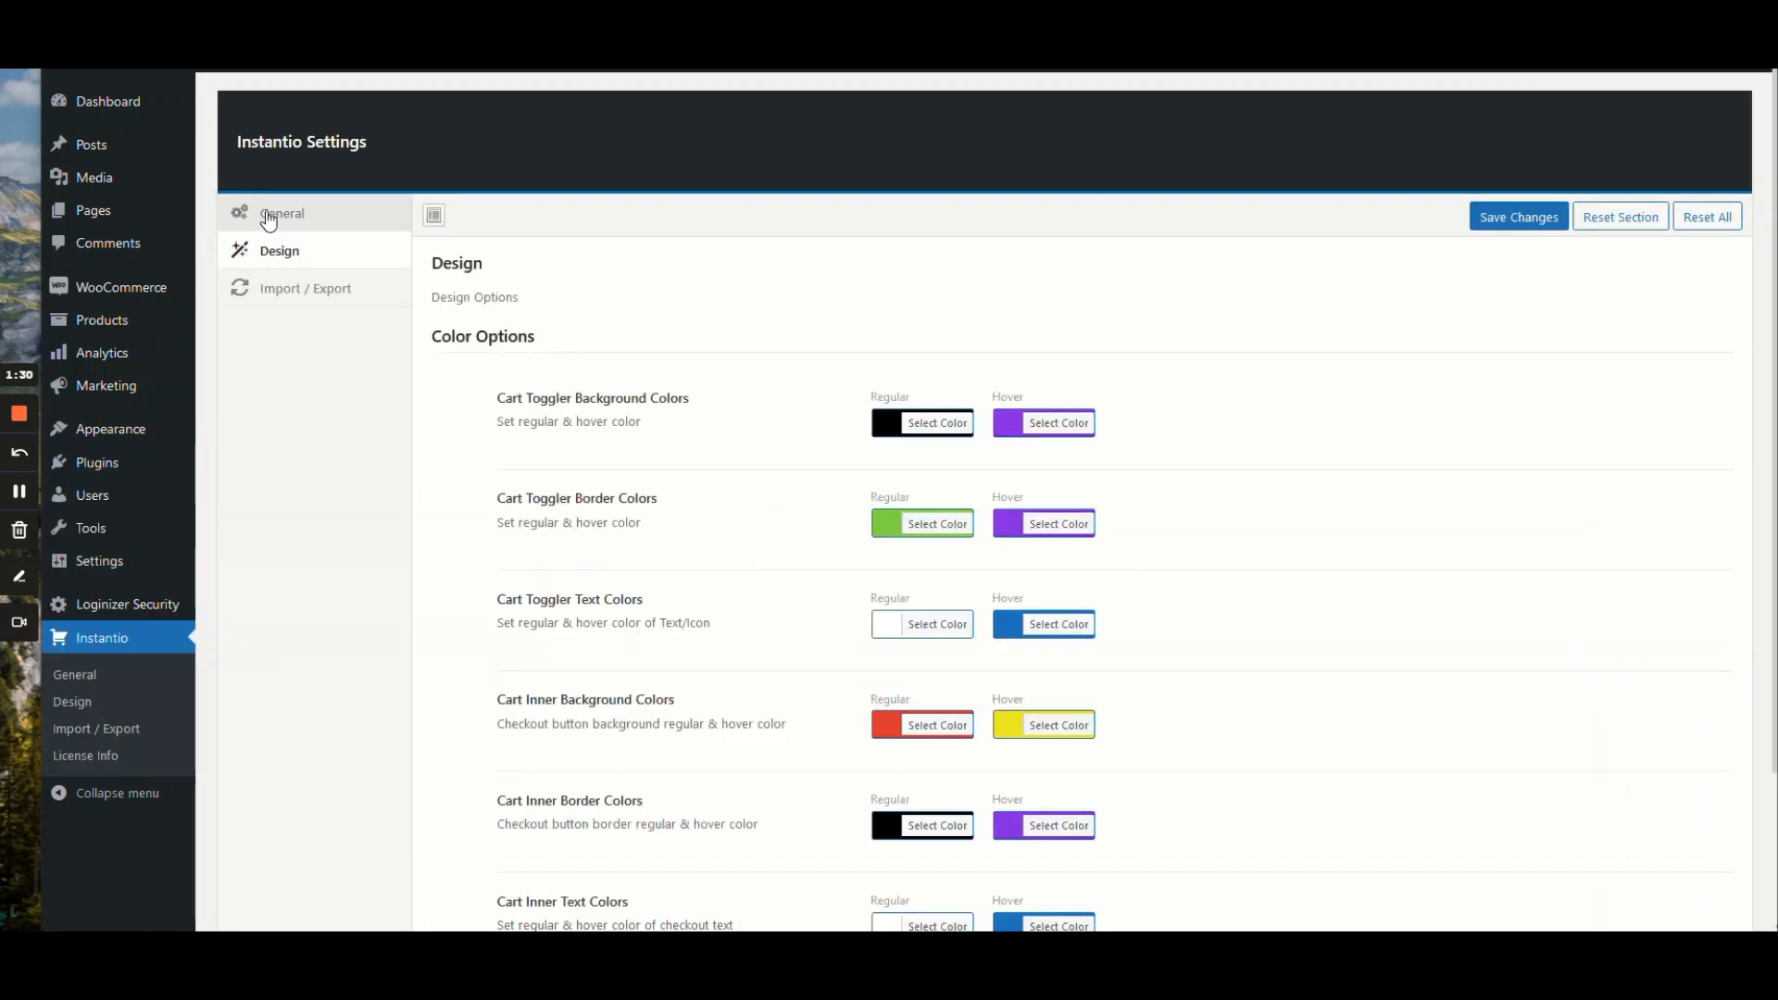
click(282, 213)
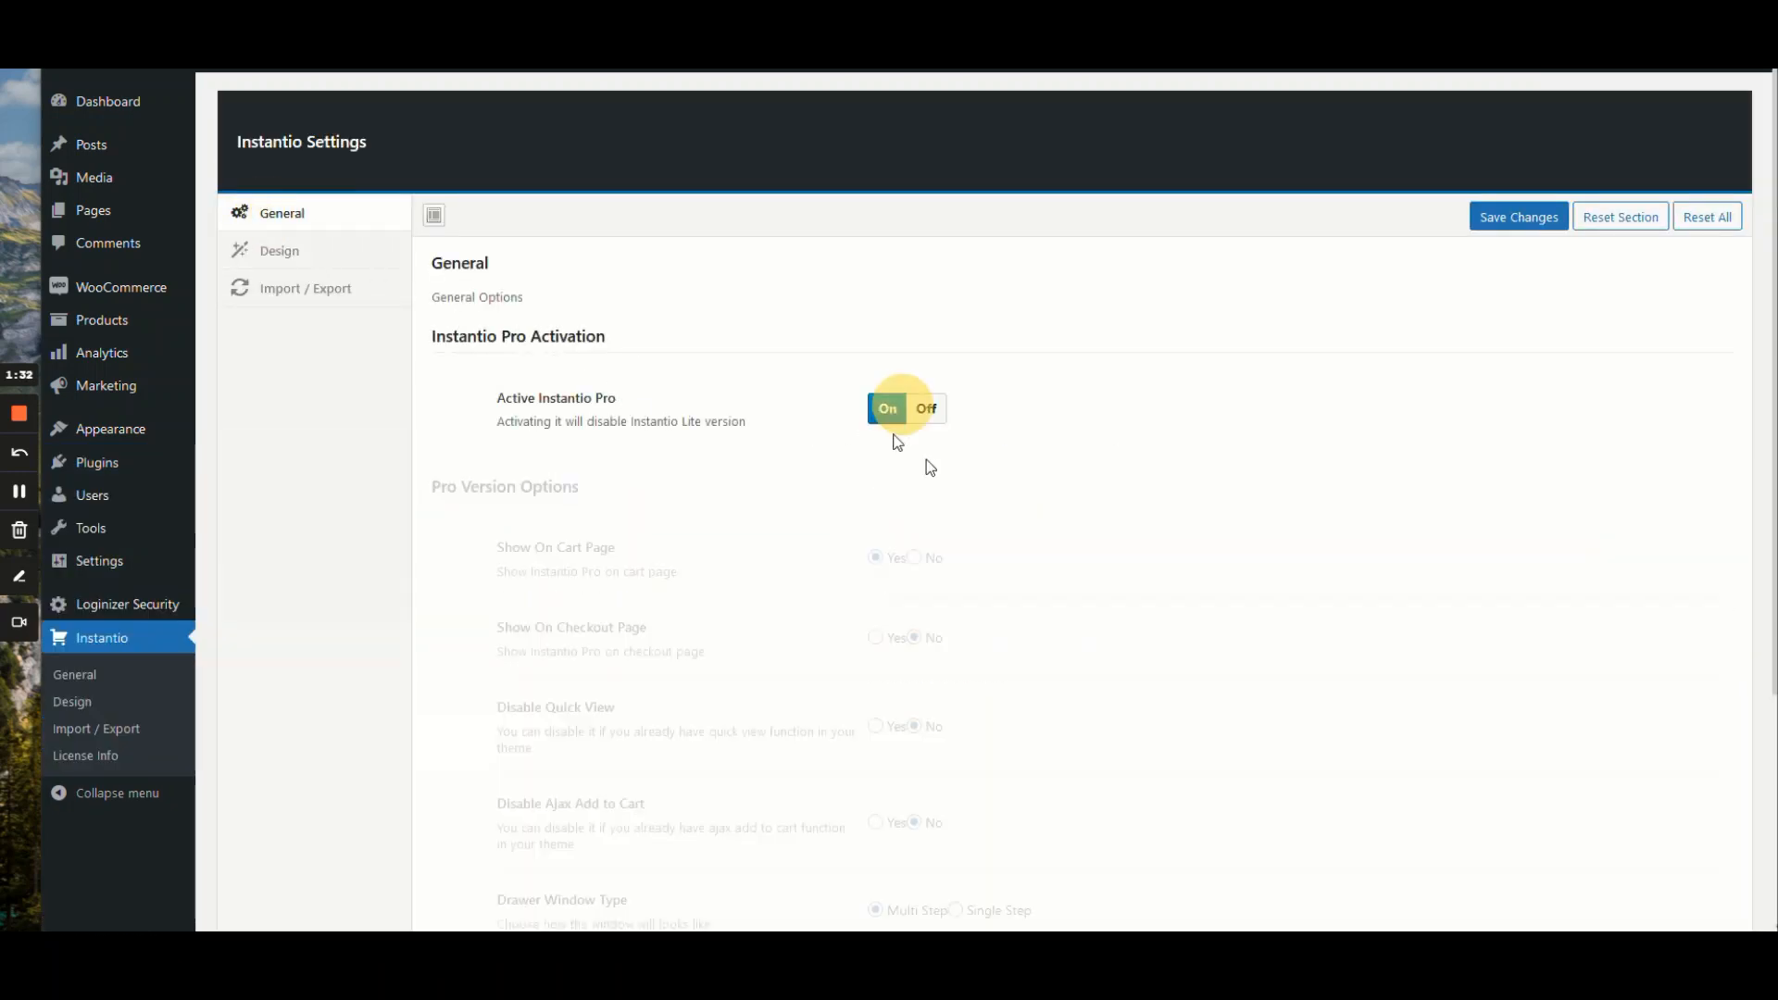
click(887, 409)
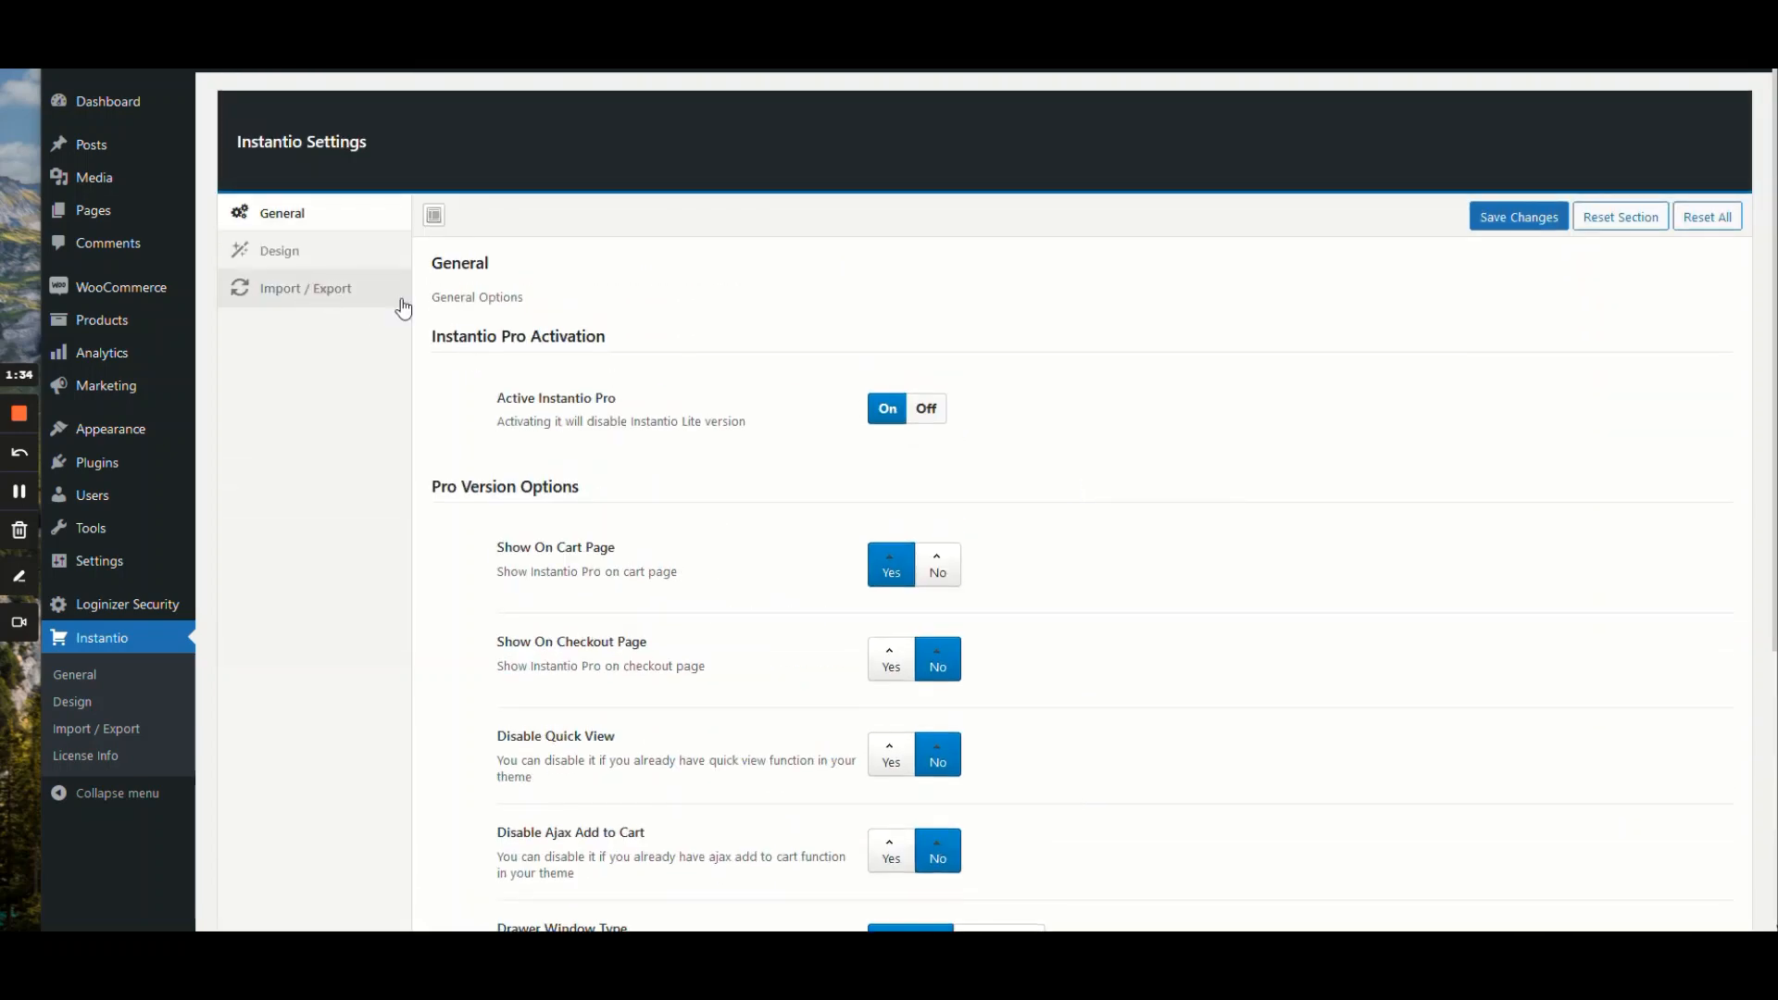
click(1517, 216)
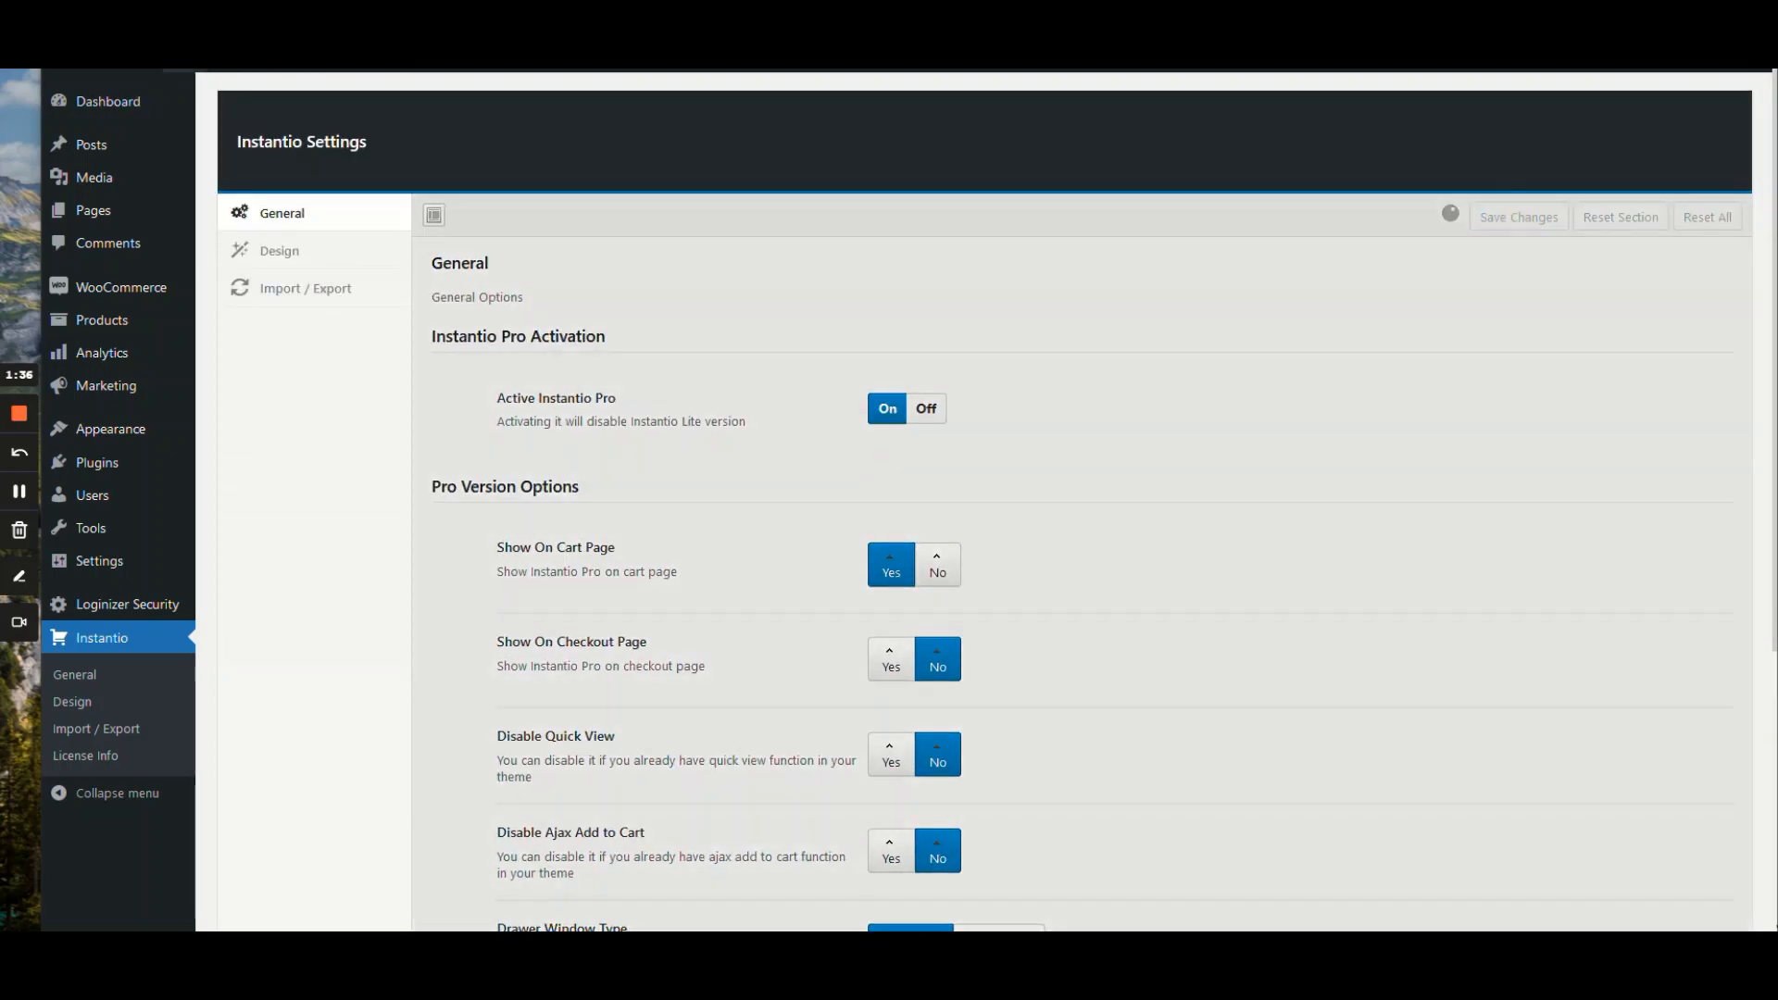
click(1517, 216)
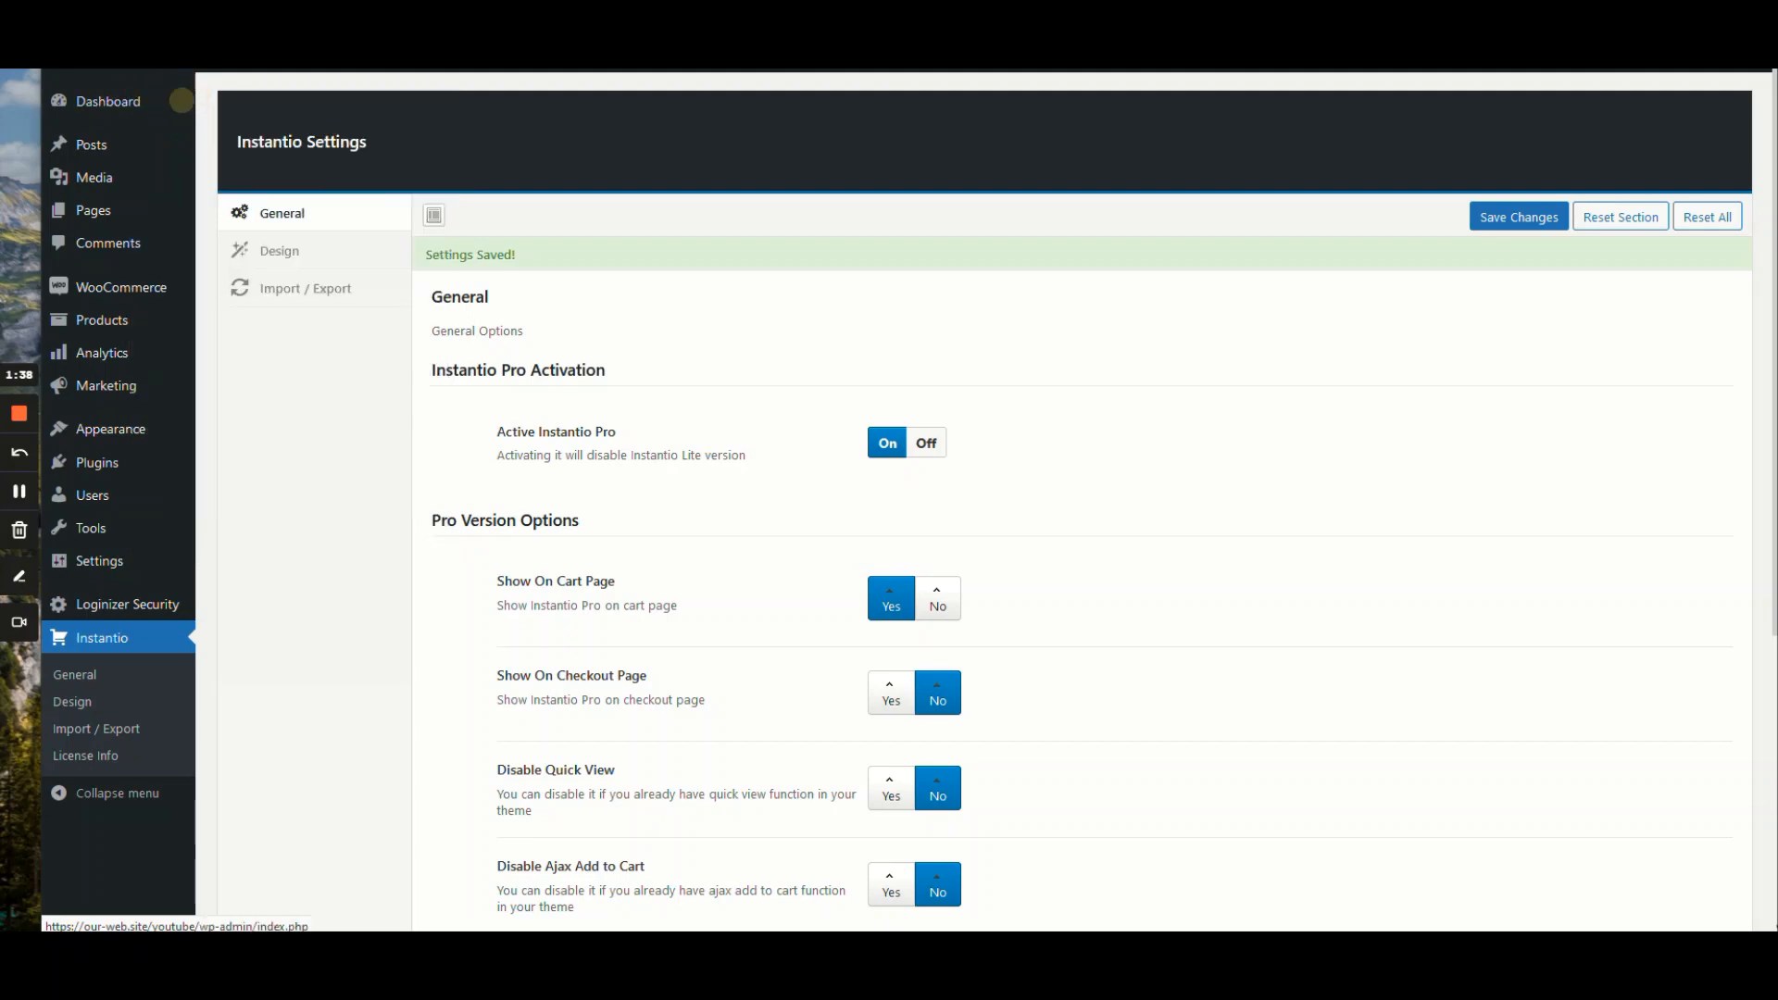
click(1290, 107)
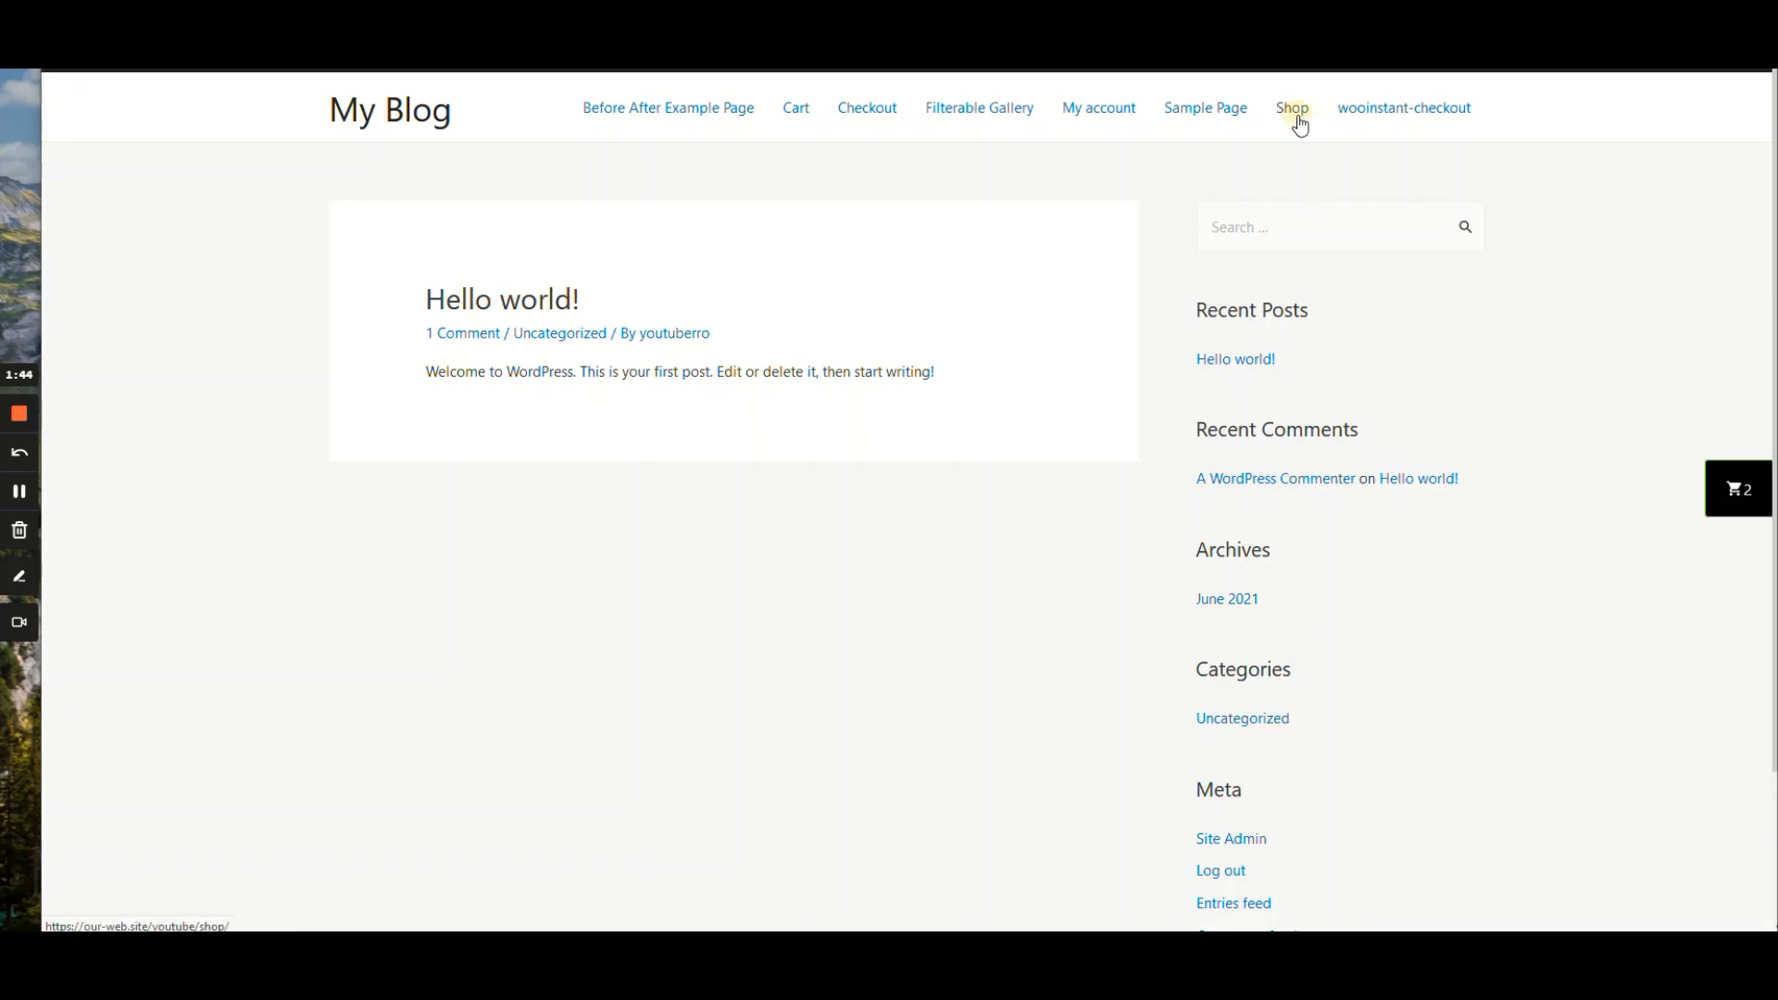
Step: View the Shop page, then set a red panel background in Instantio Design settings
click(1290, 107)
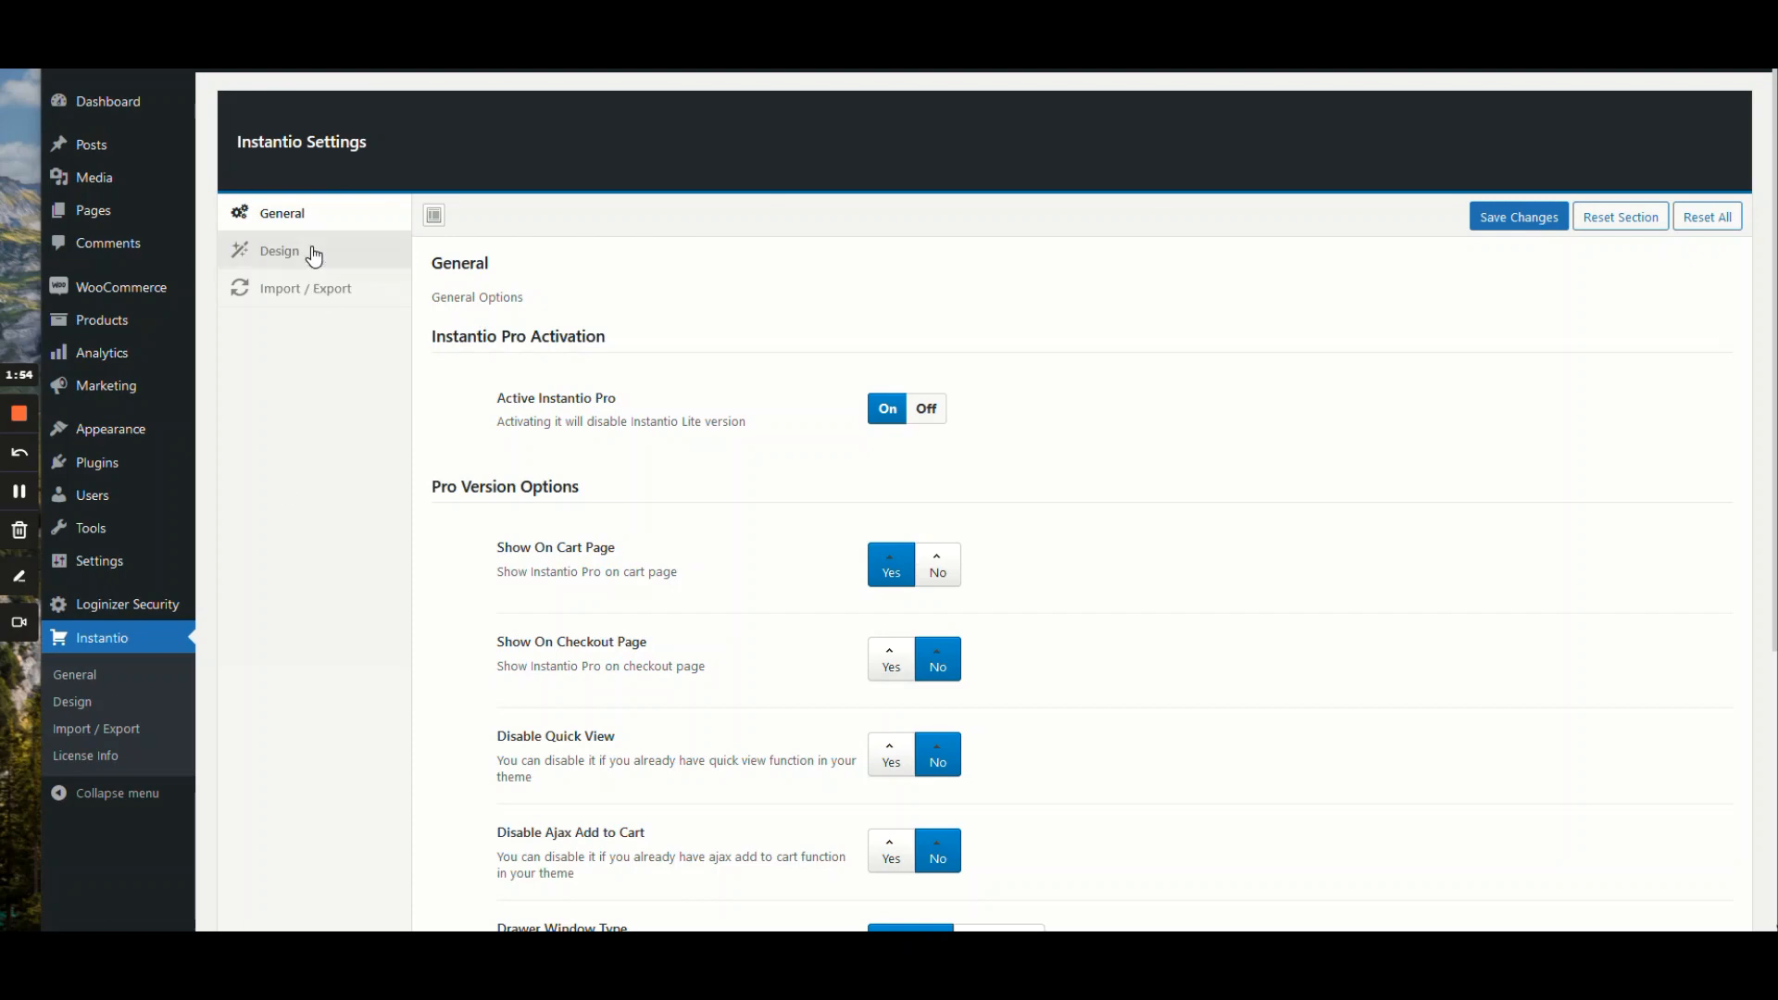
click(278, 251)
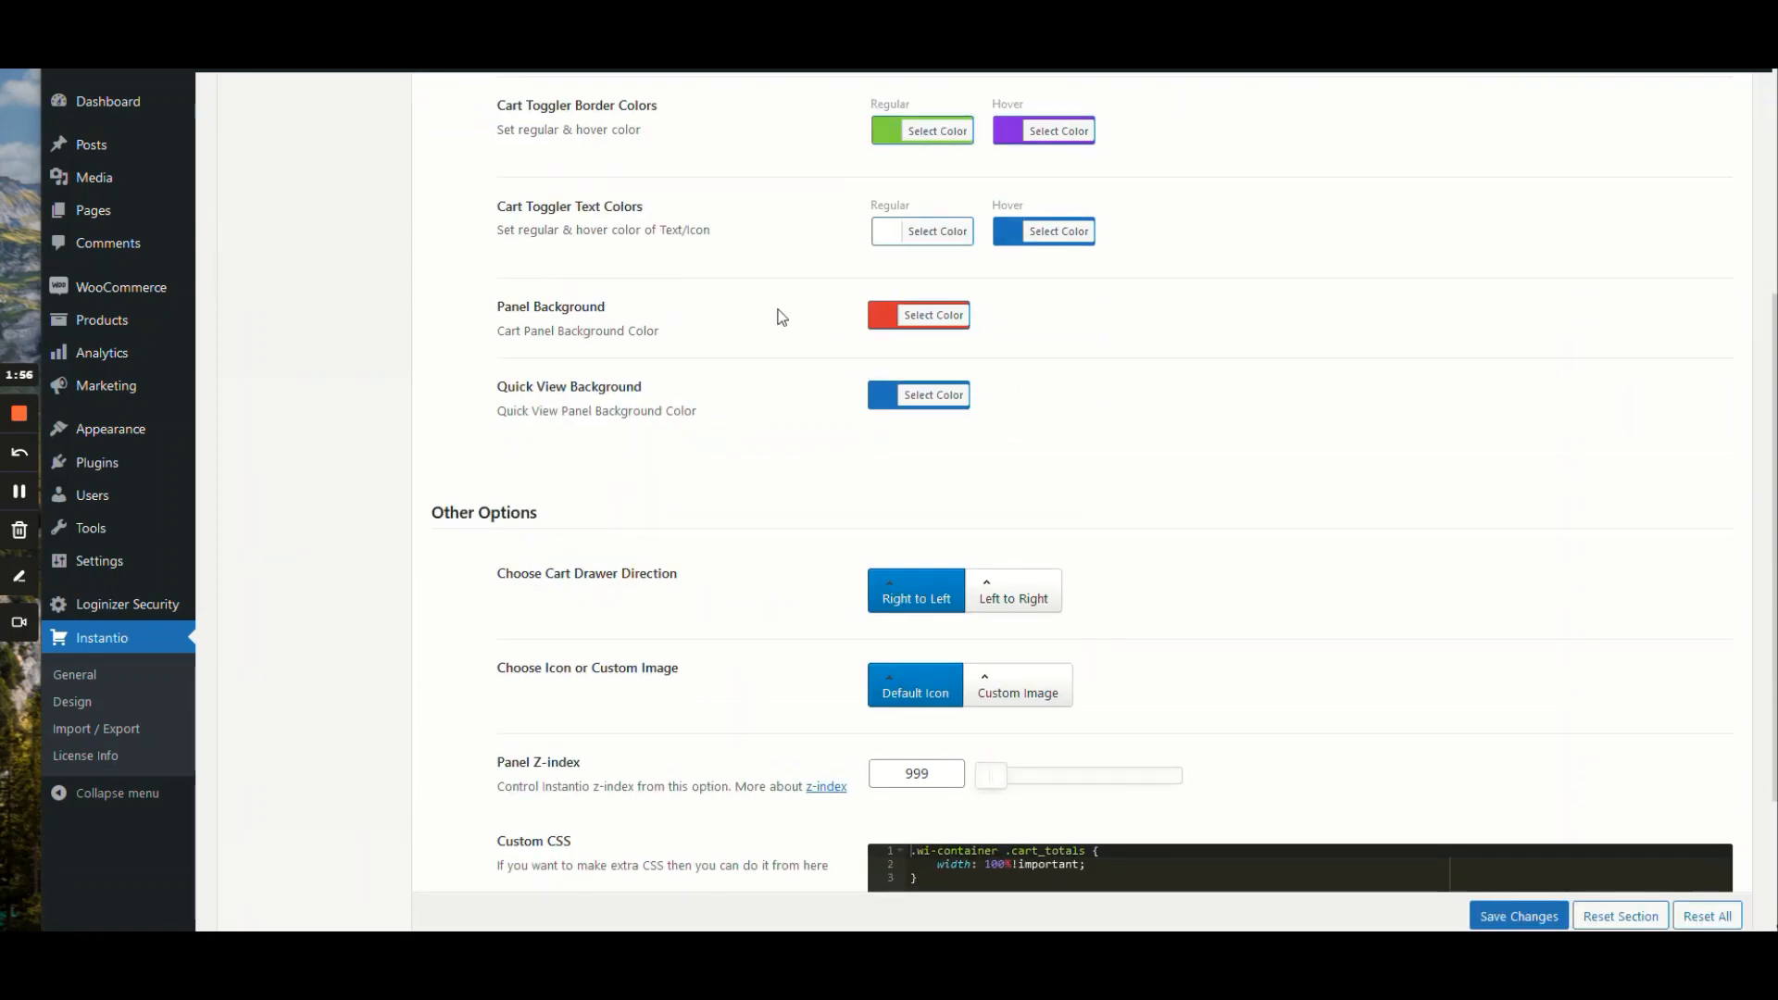
click(919, 314)
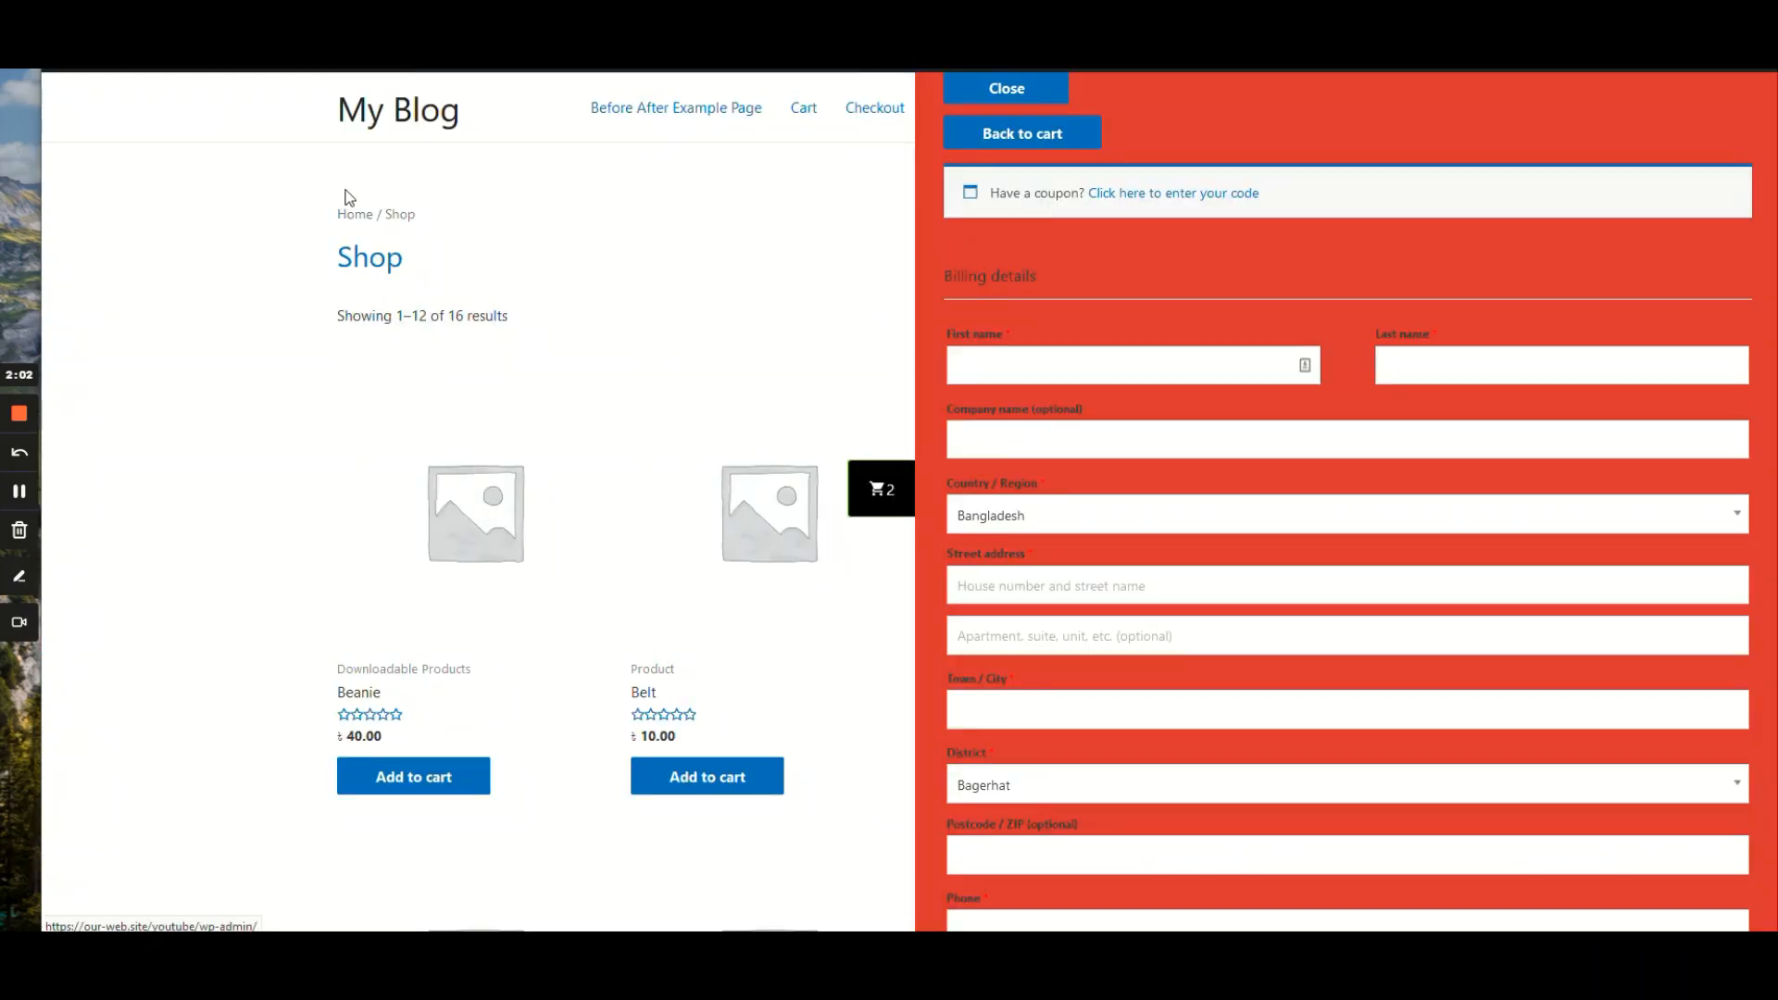
Step: Close the red checkout drawer and change the panel background to white
click(1002, 89)
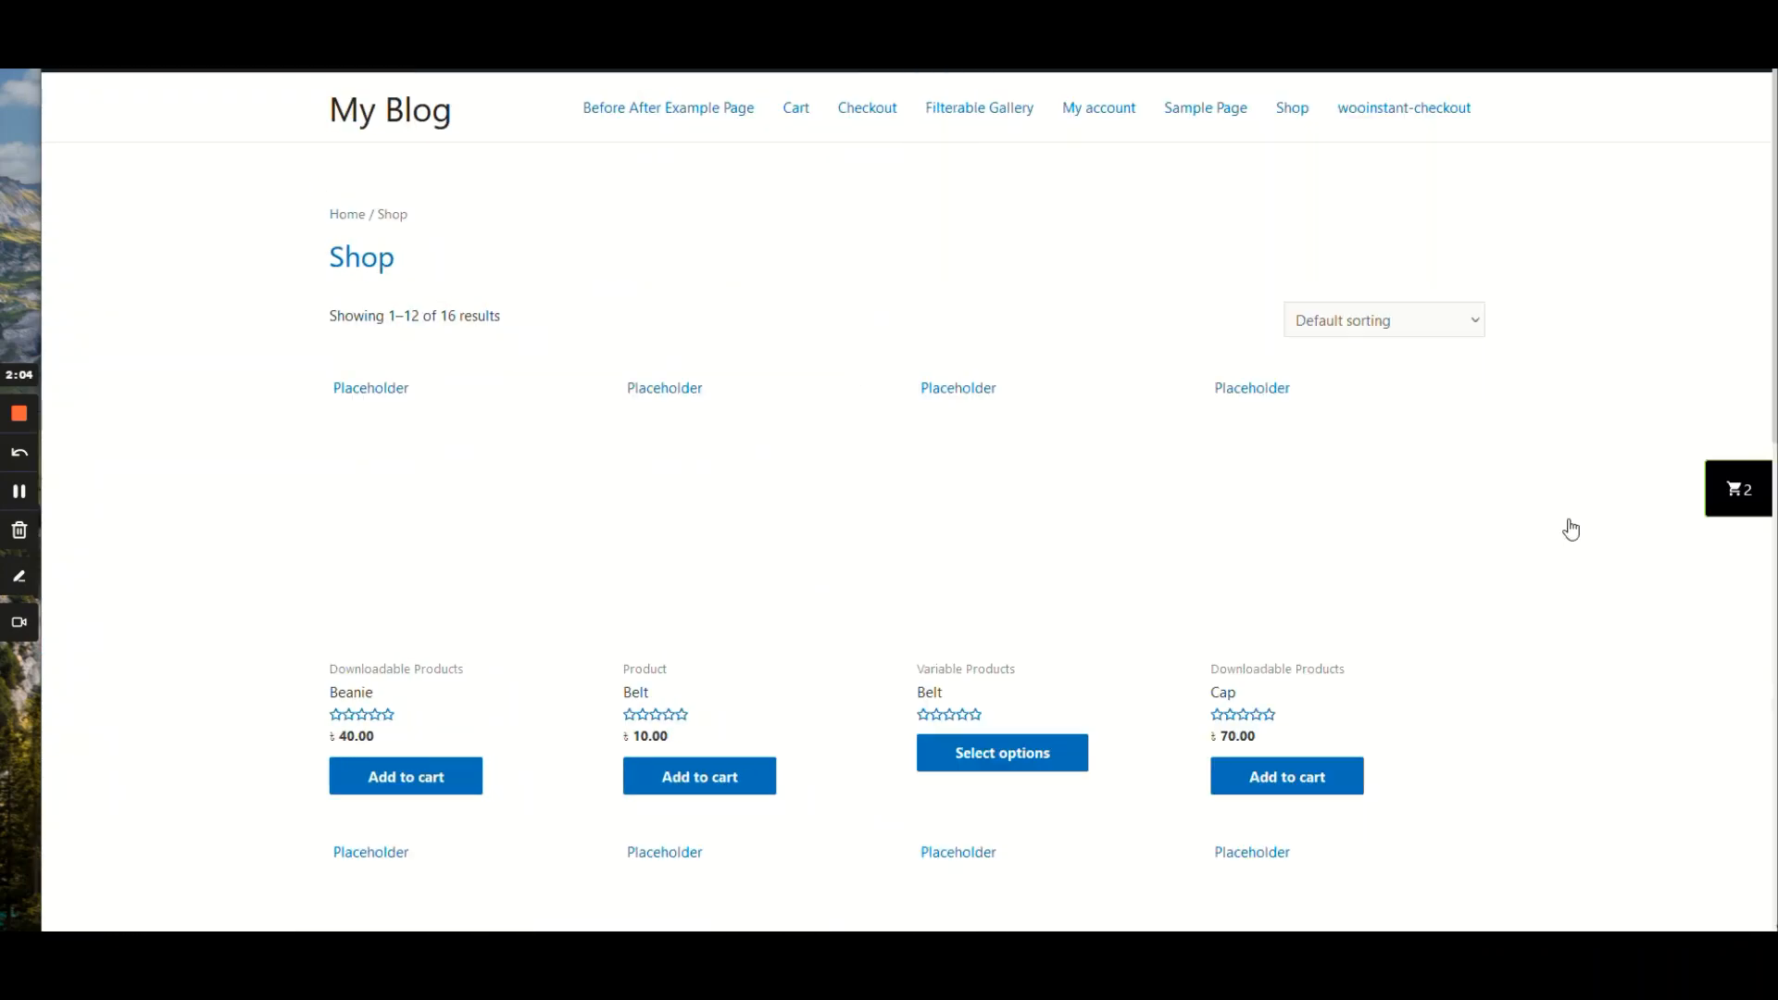
click(1737, 489)
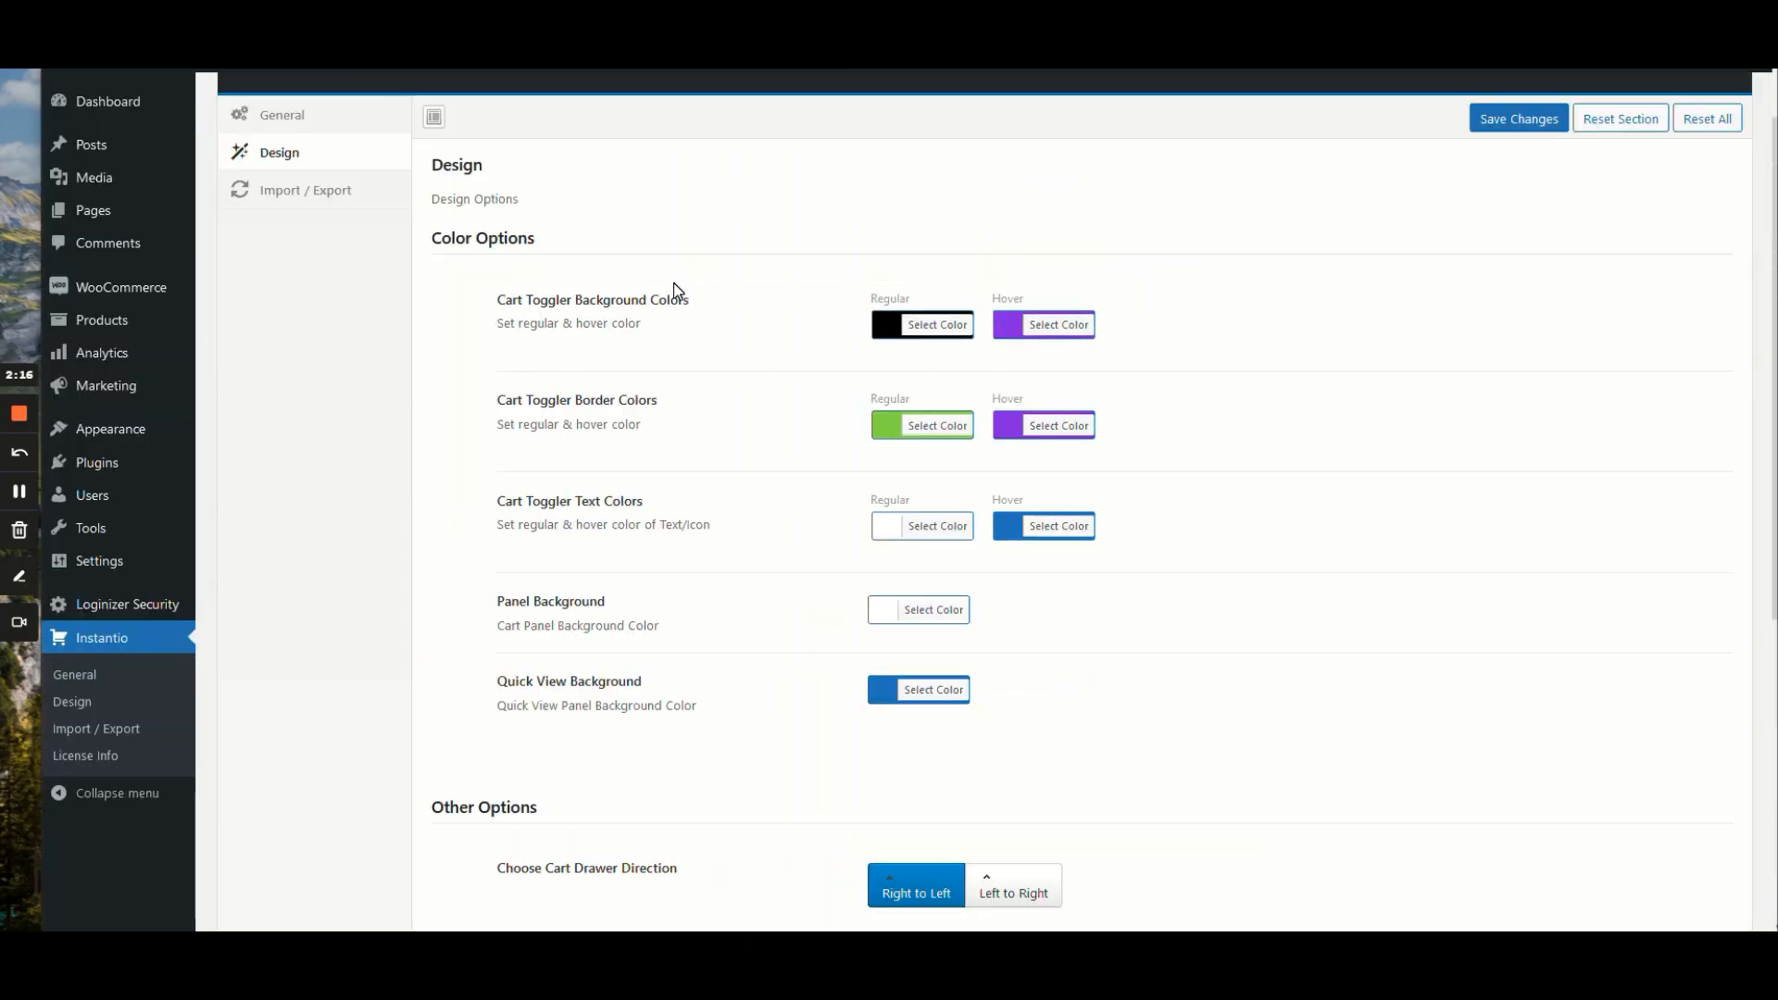
Step: Turn Active Instantio Pro Off, clear the Checkout Button URL, and save
scroll(down, 3)
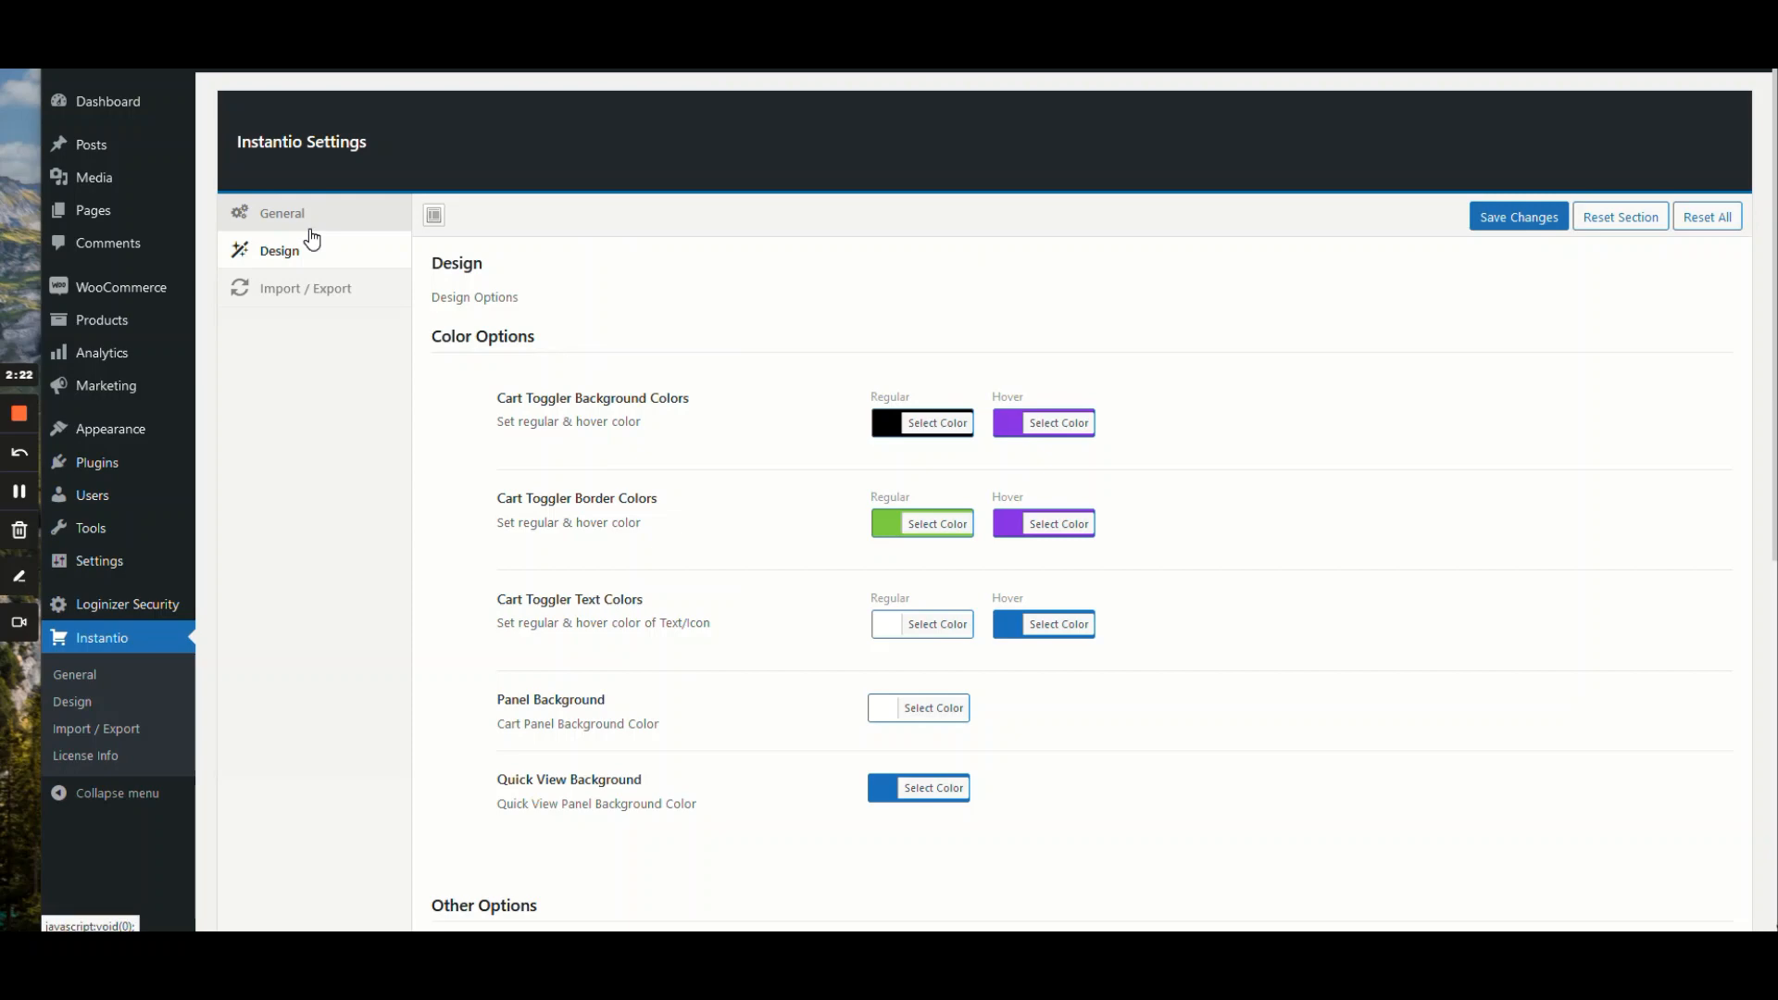
click(280, 213)
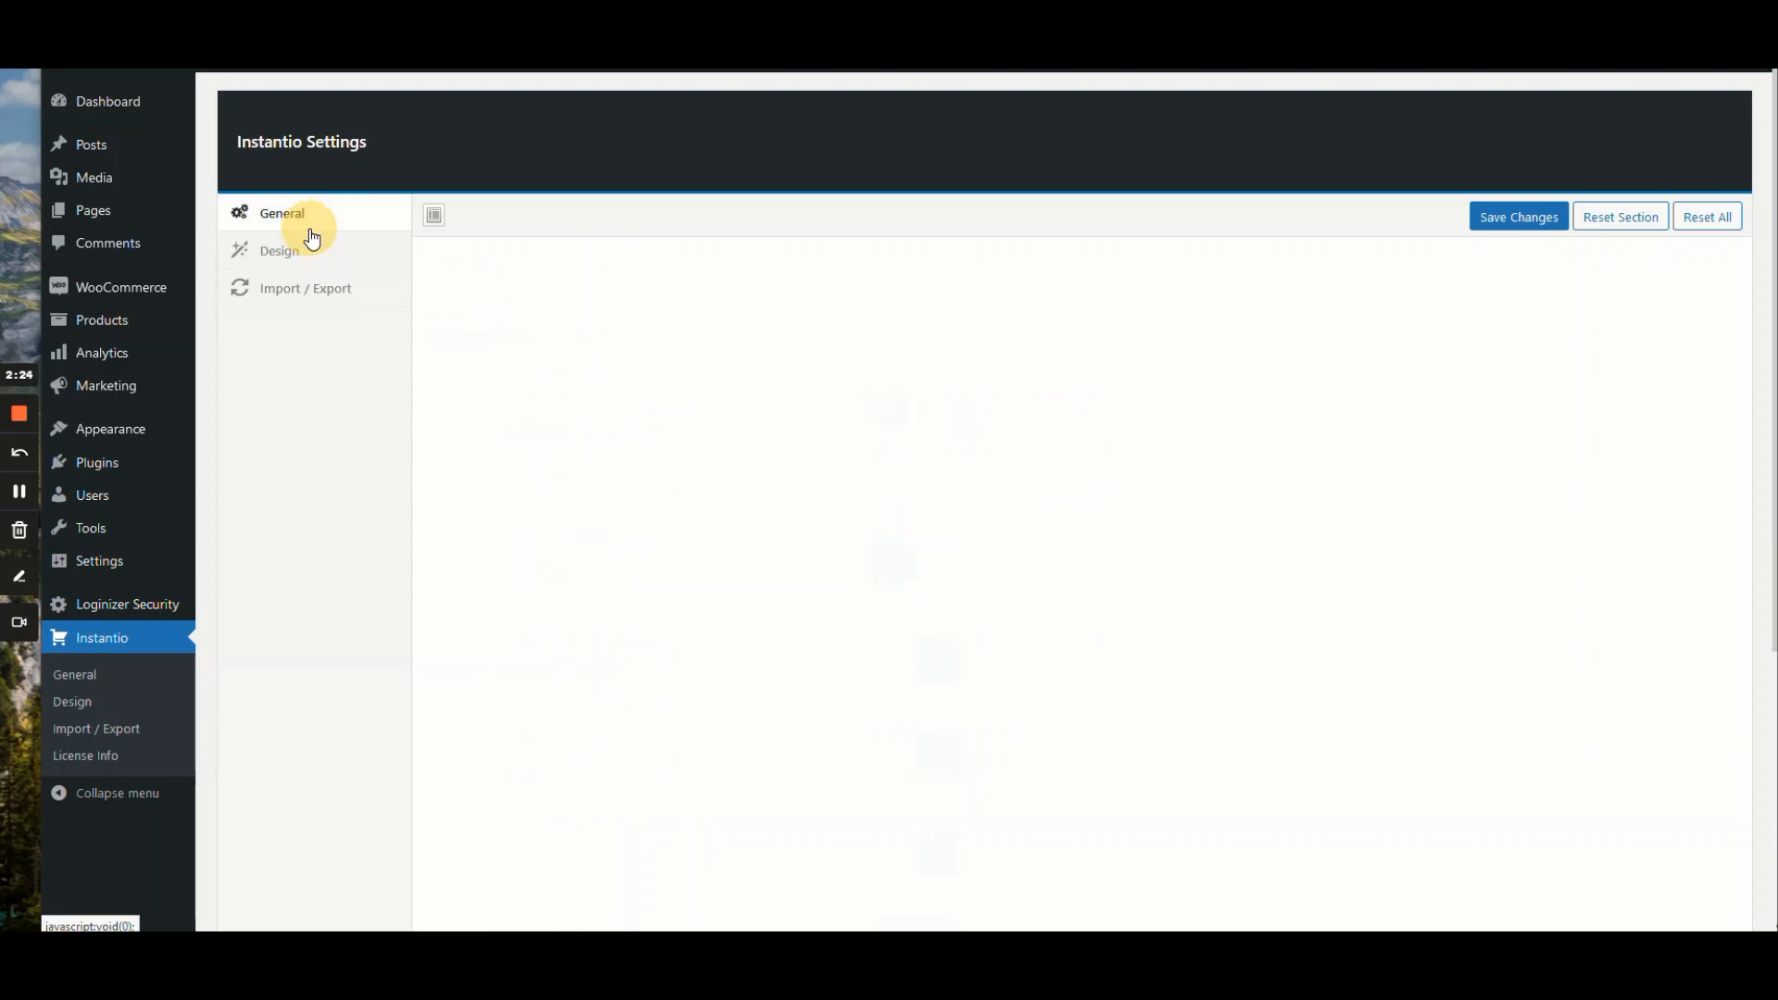
click(281, 213)
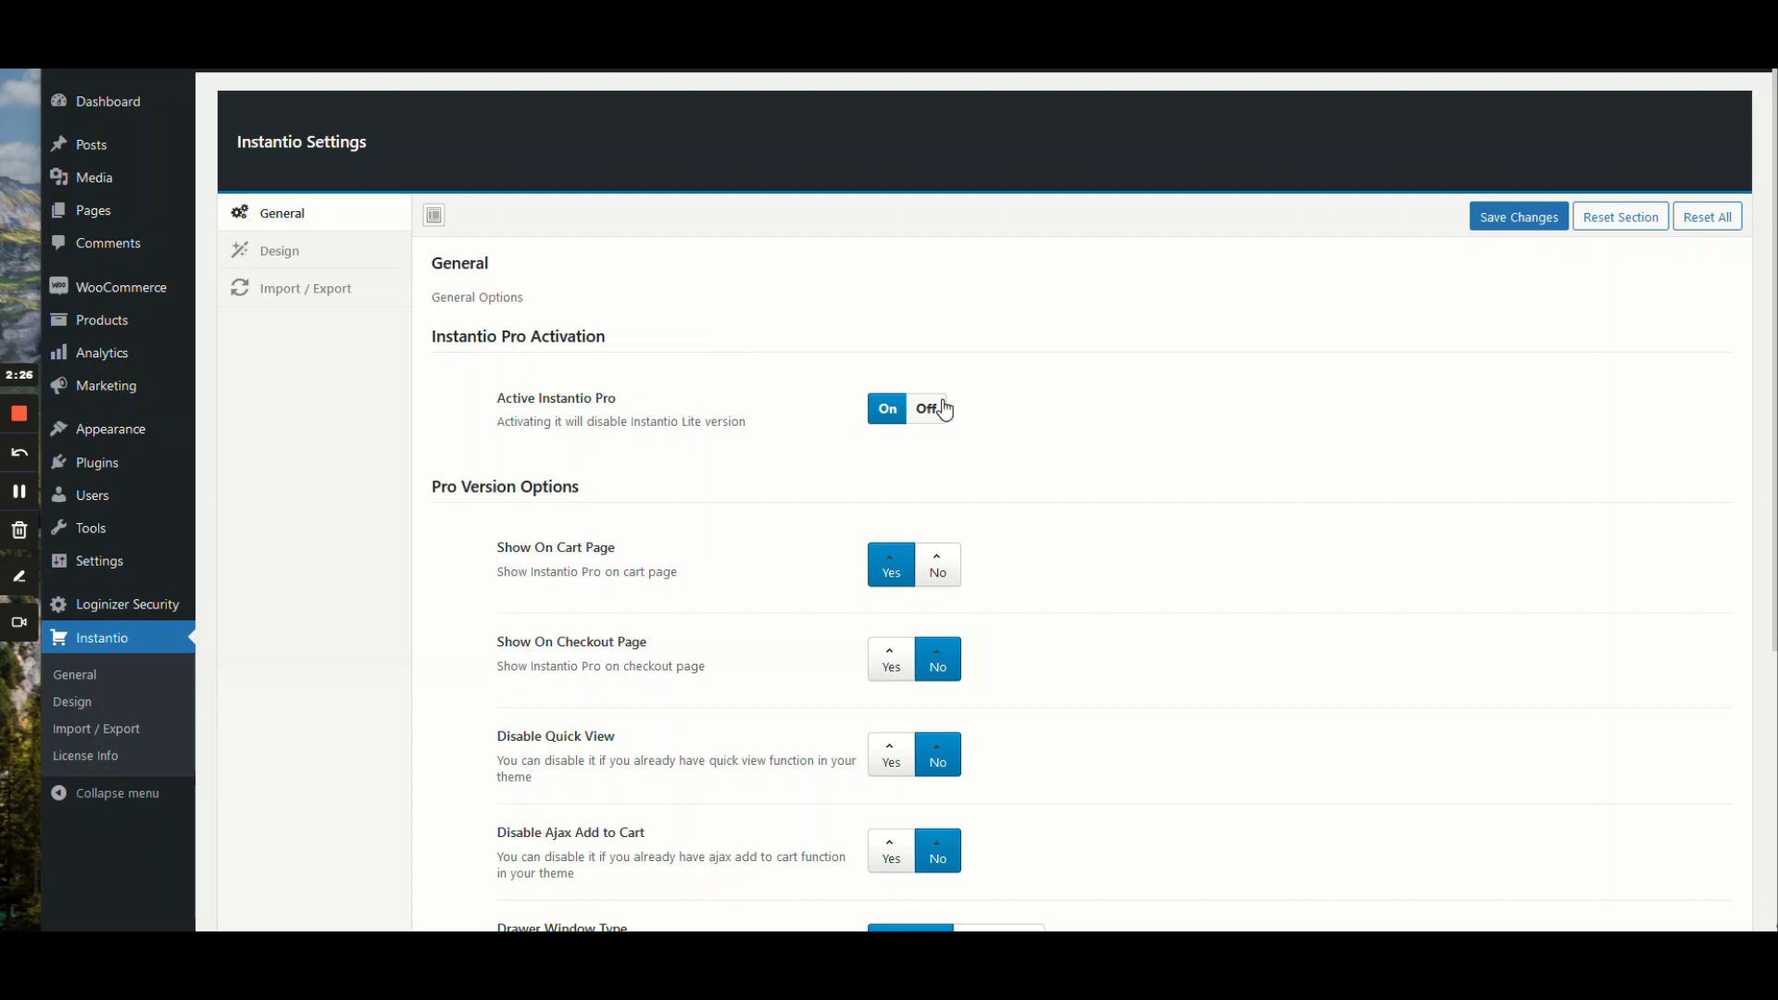
click(926, 409)
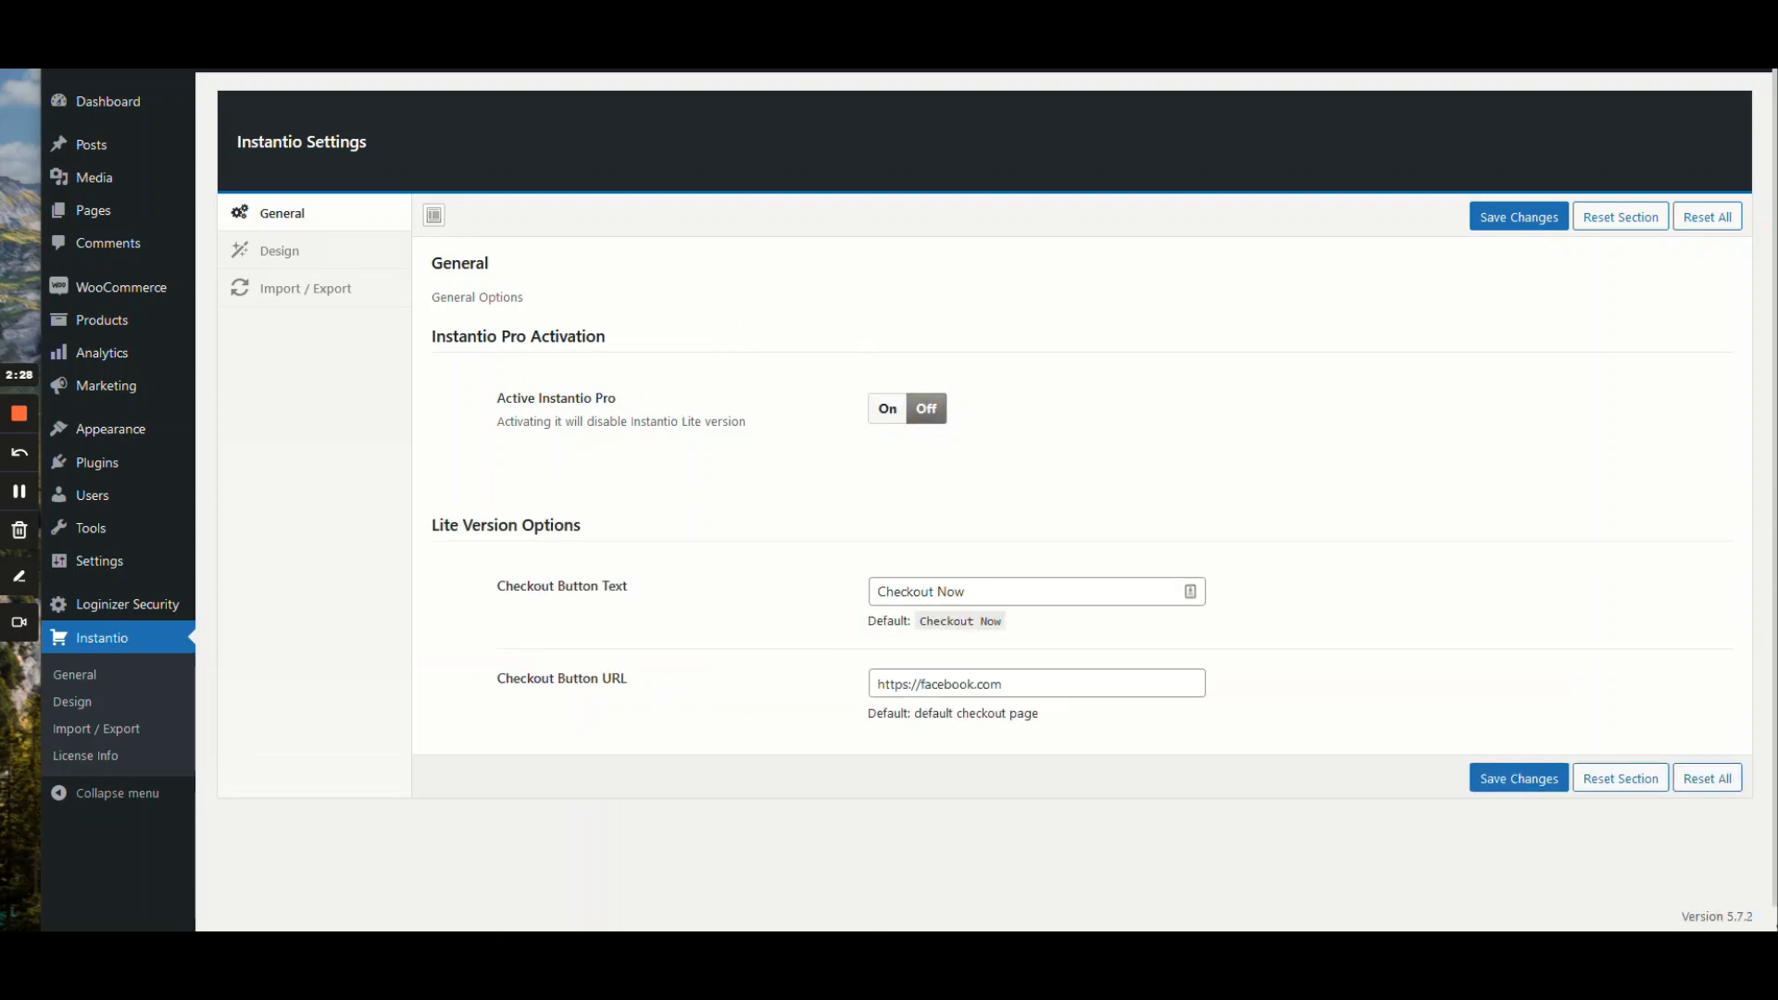
click(1032, 591)
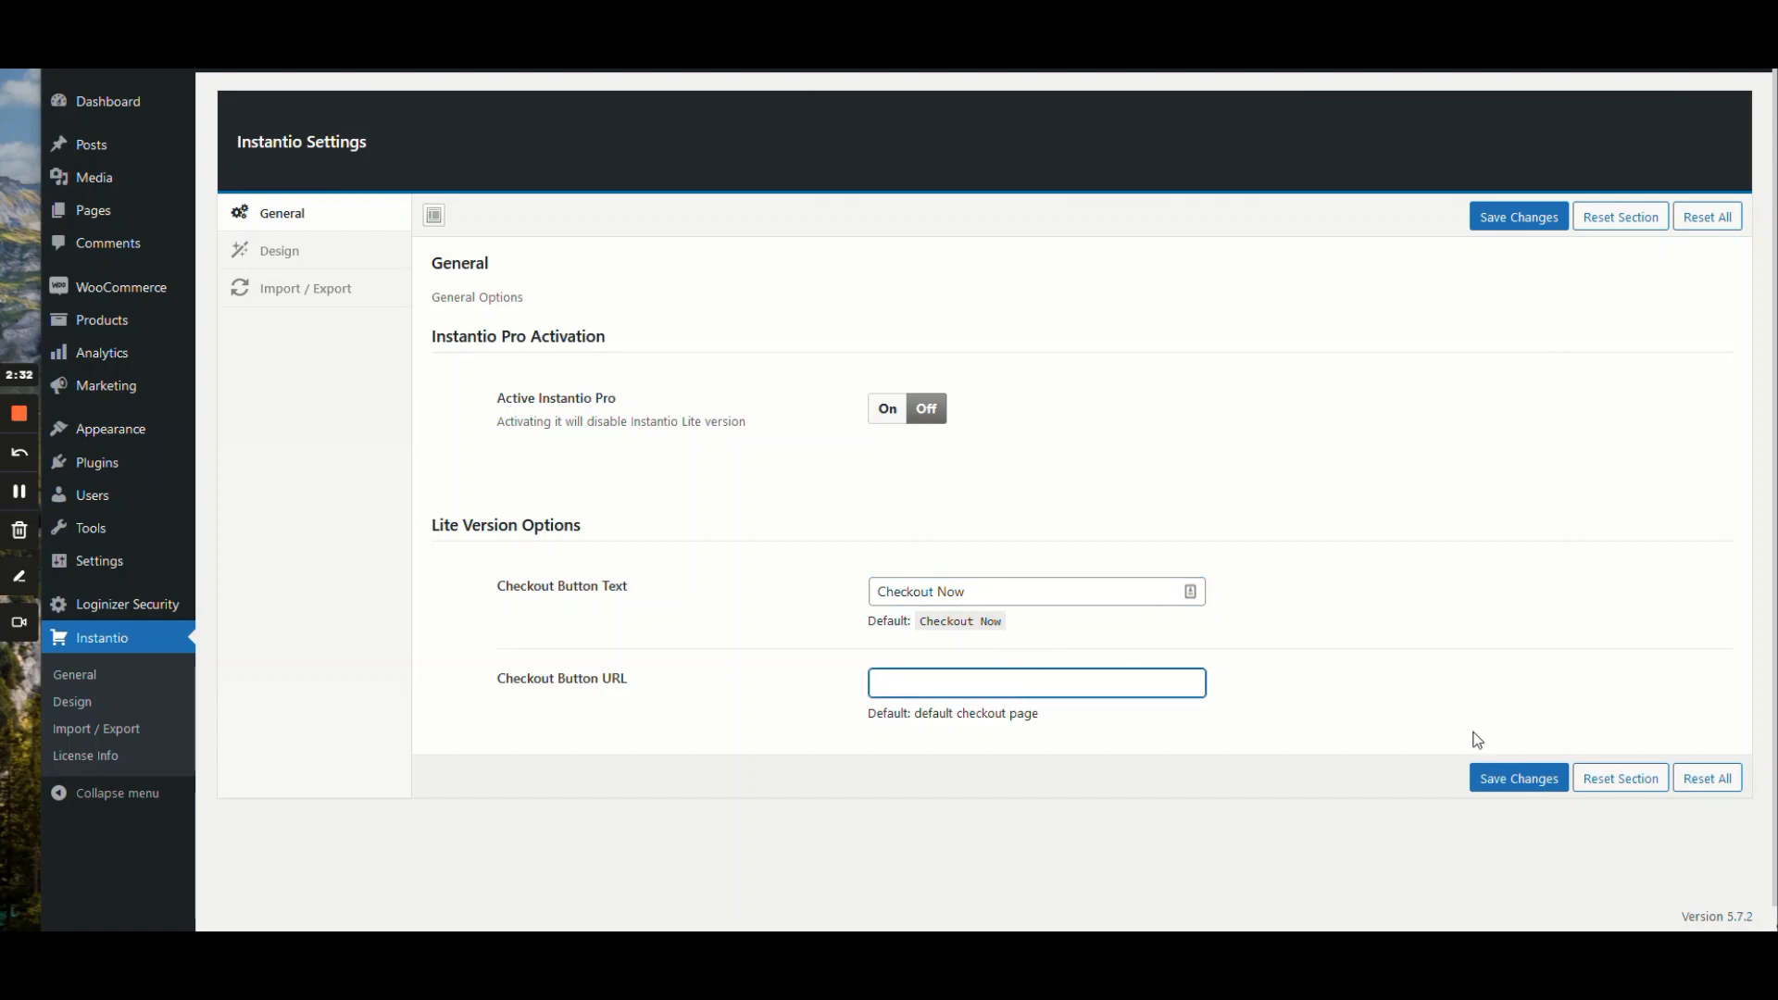
click(1517, 802)
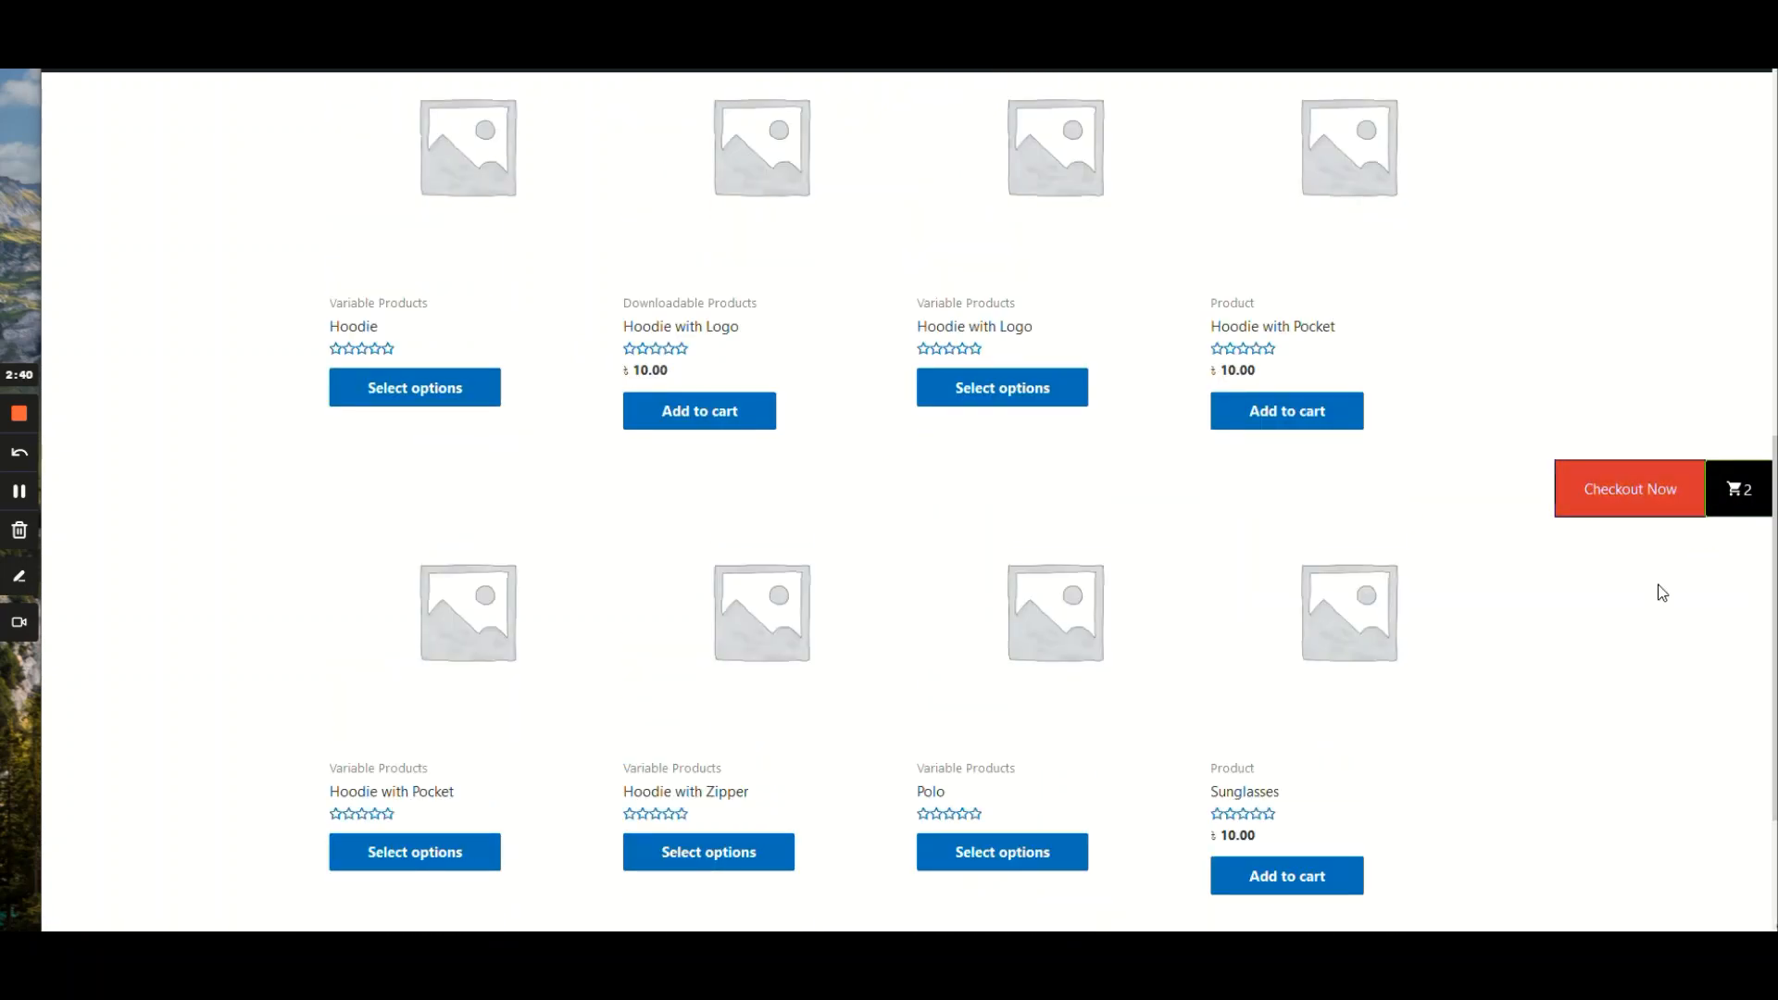
mouse_move(1445, 583)
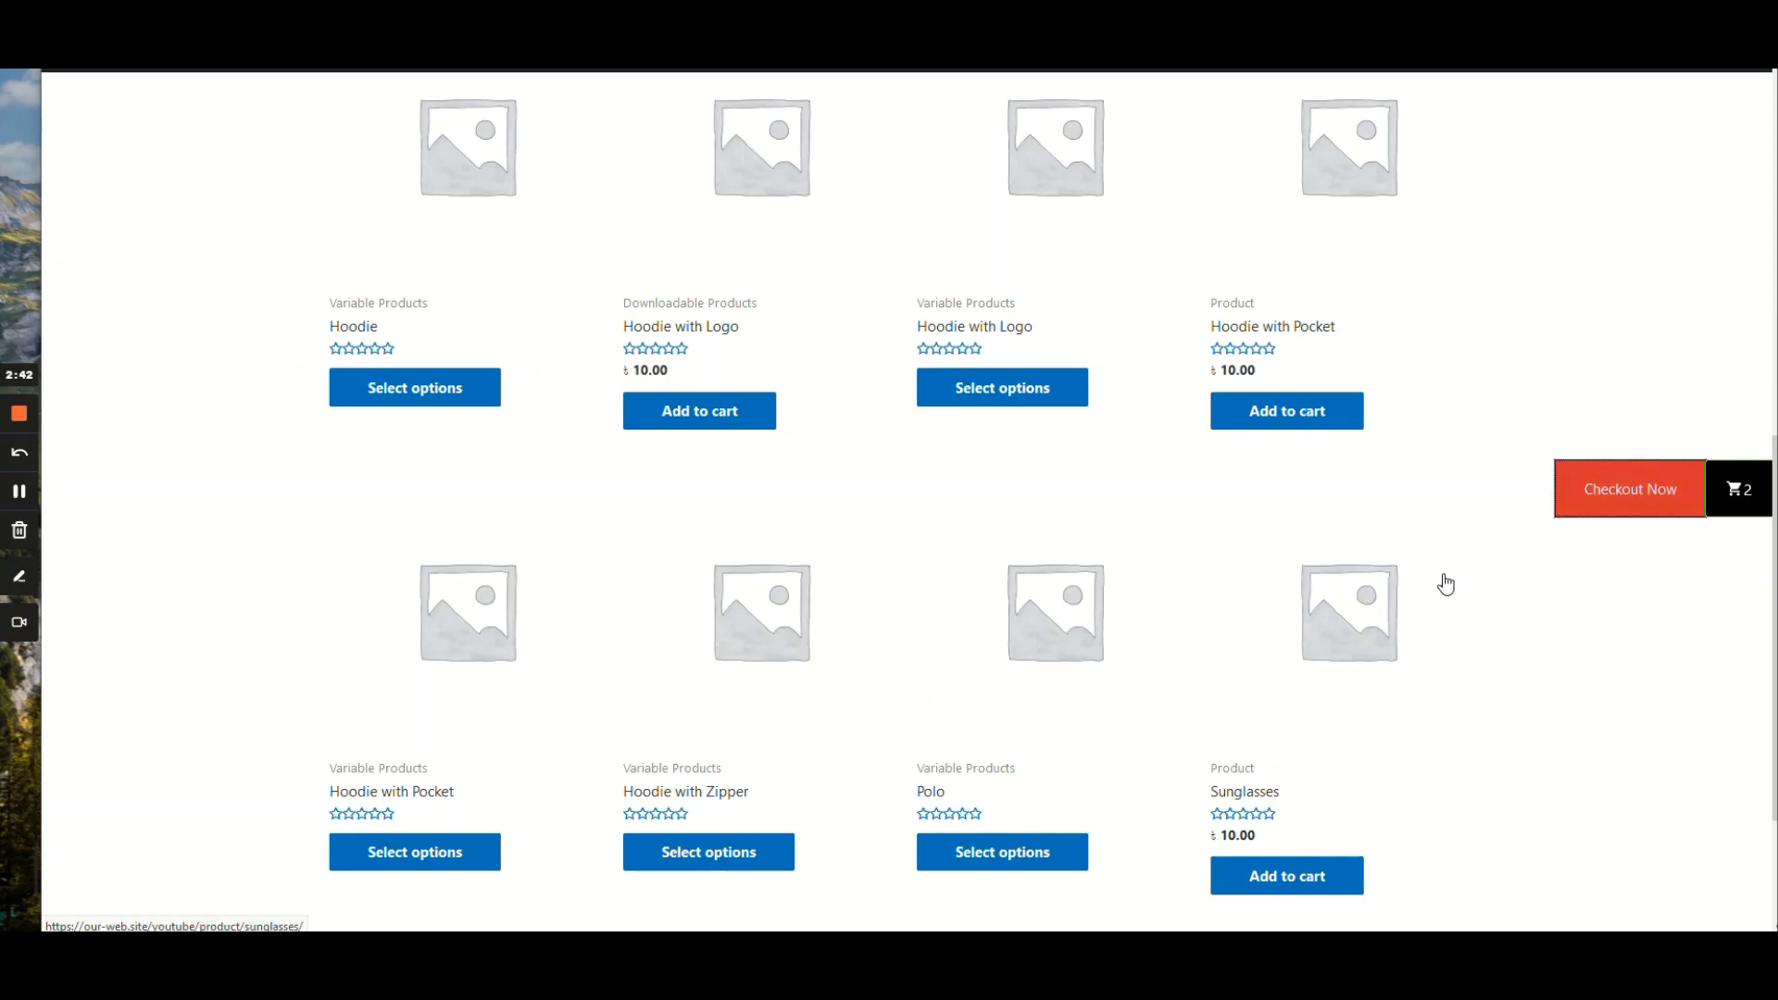
Step: Return to Instantio general settings after seeing the Checkout Now button on Shop
click(1628, 489)
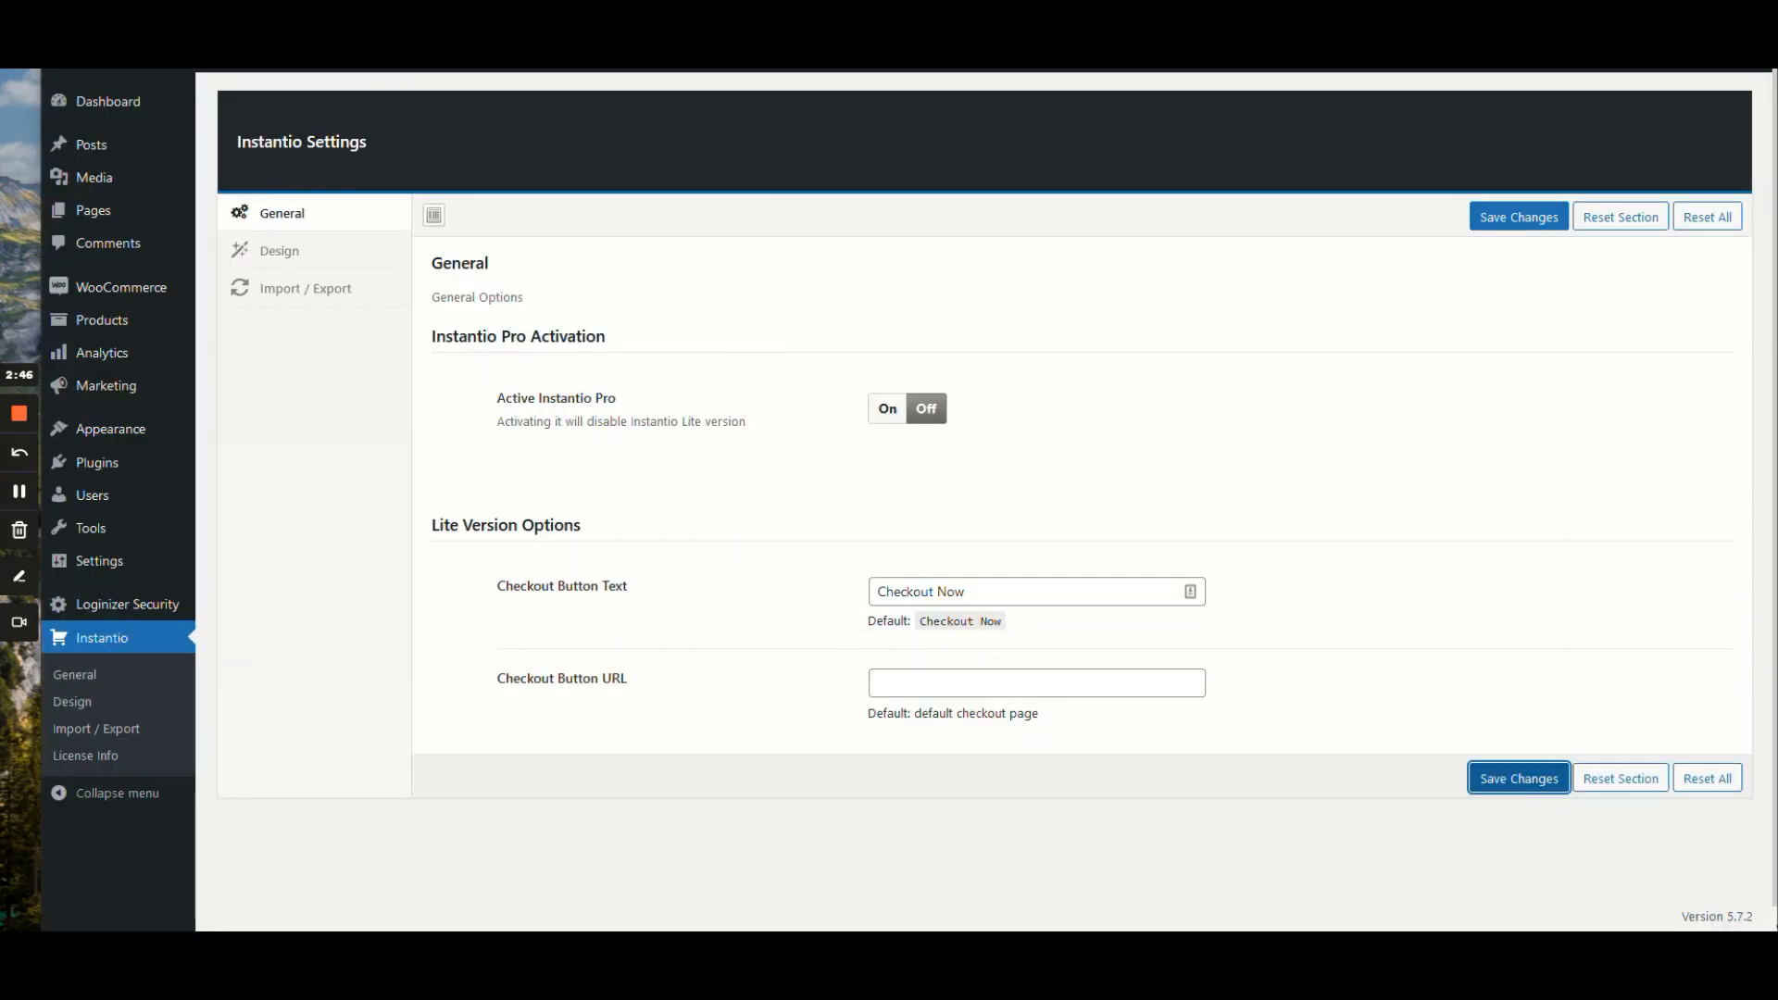
text(https://facebook.com)
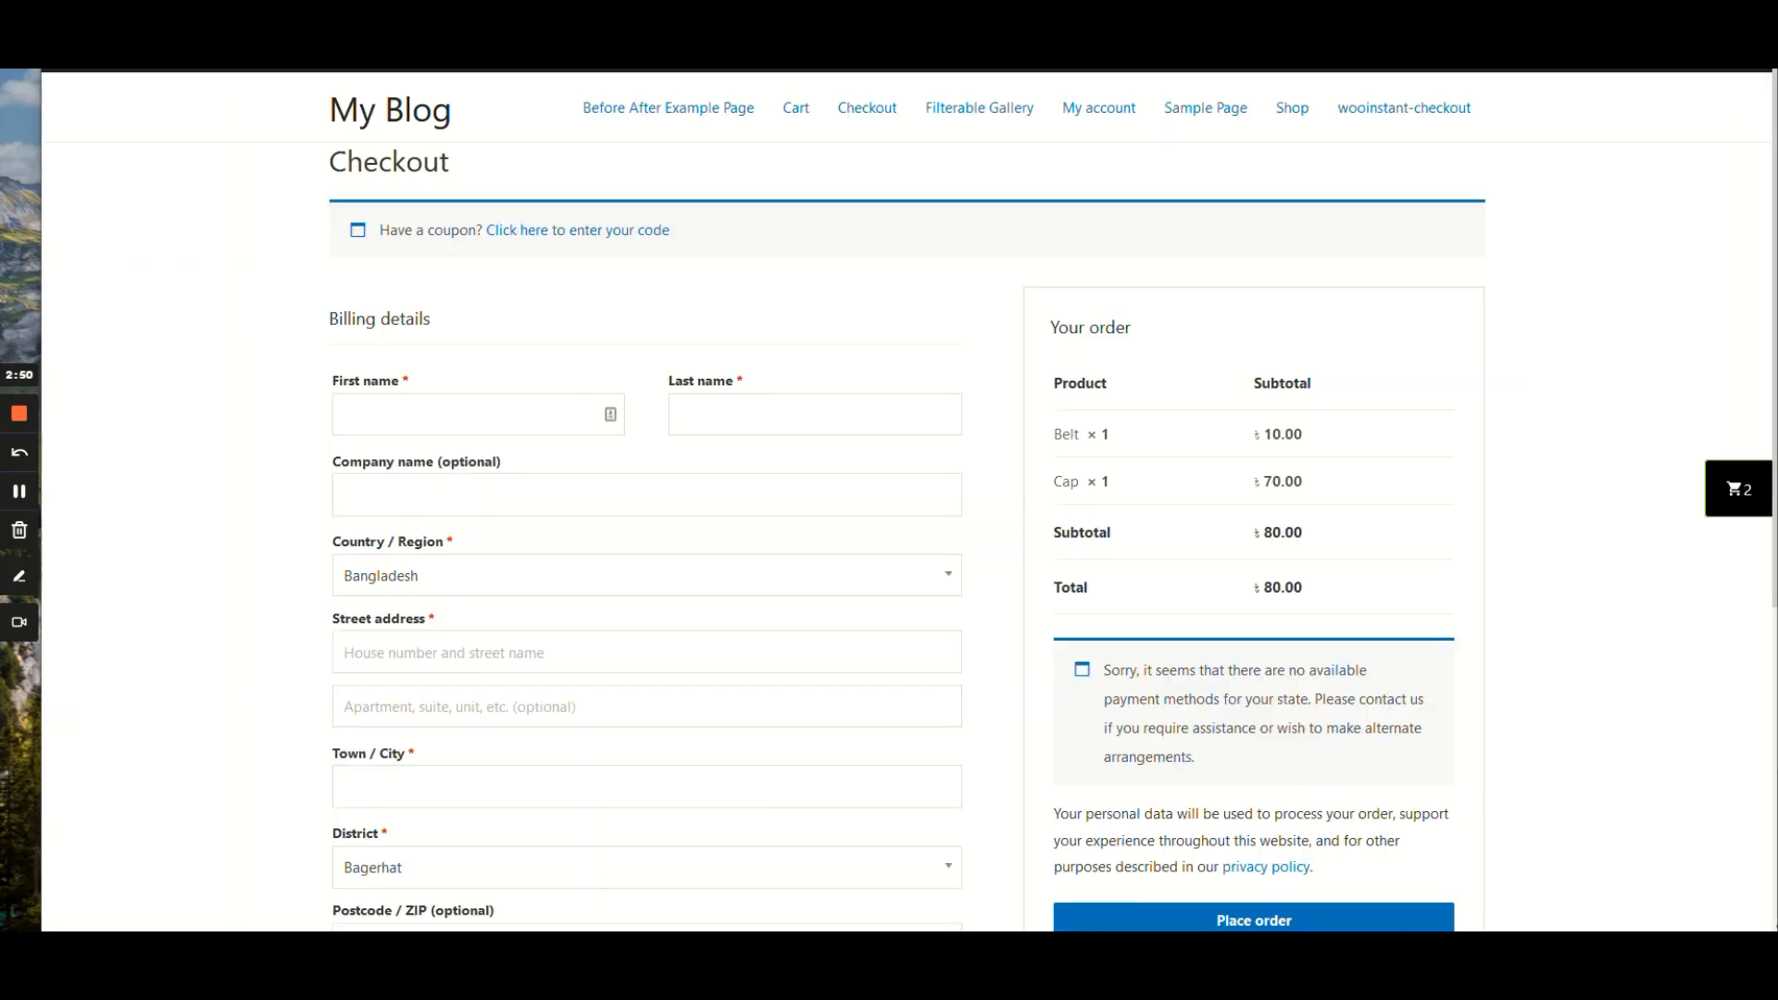
mouse_move(1743, 500)
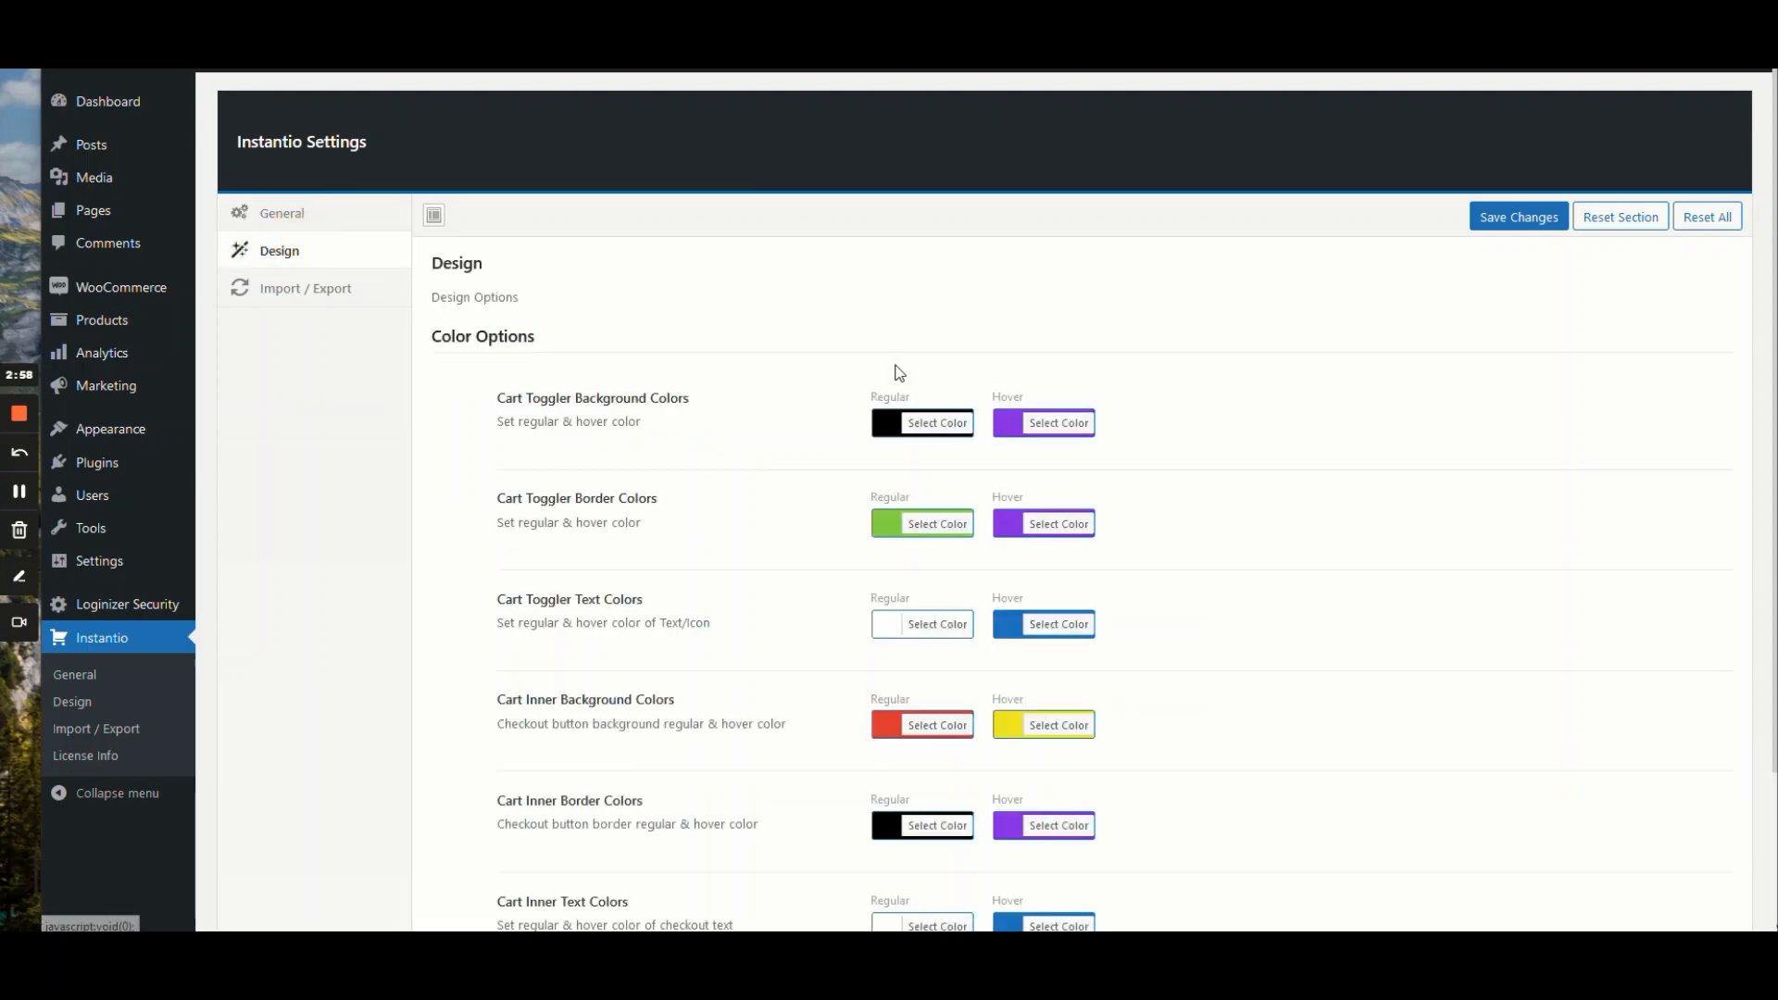
mouse_move(394, 378)
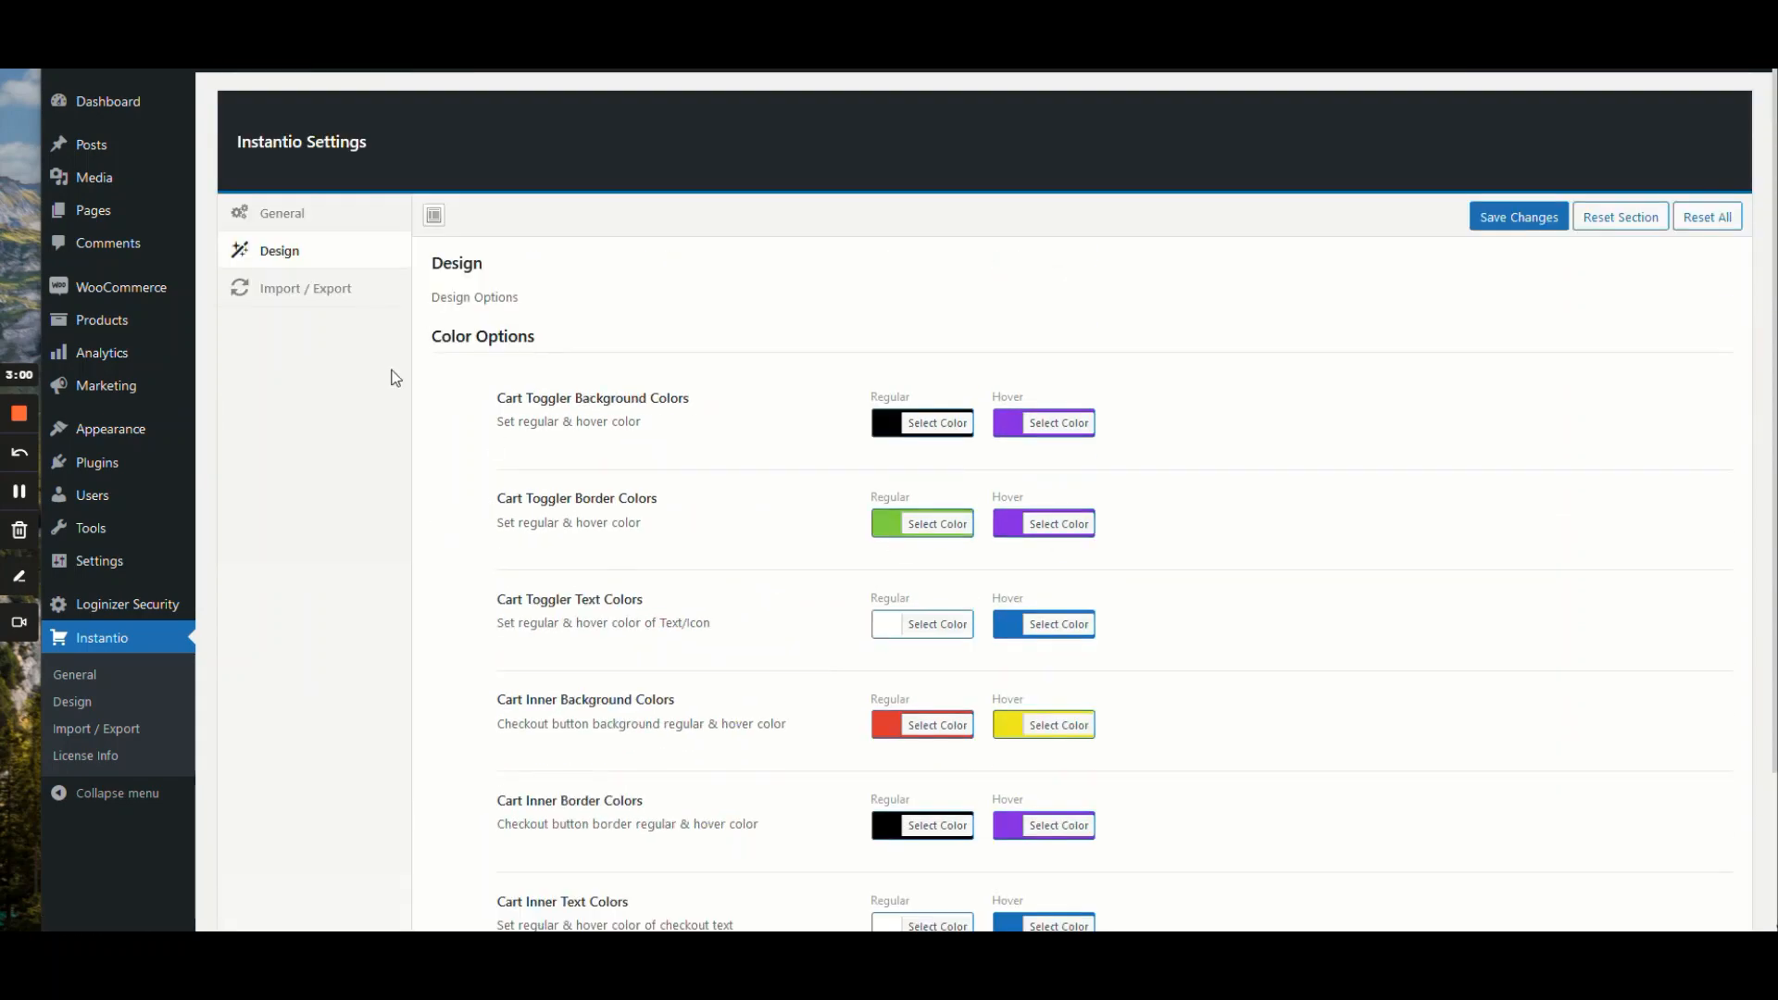
Step: Switch Active Instantio Pro back On in the General tab
click(281, 213)
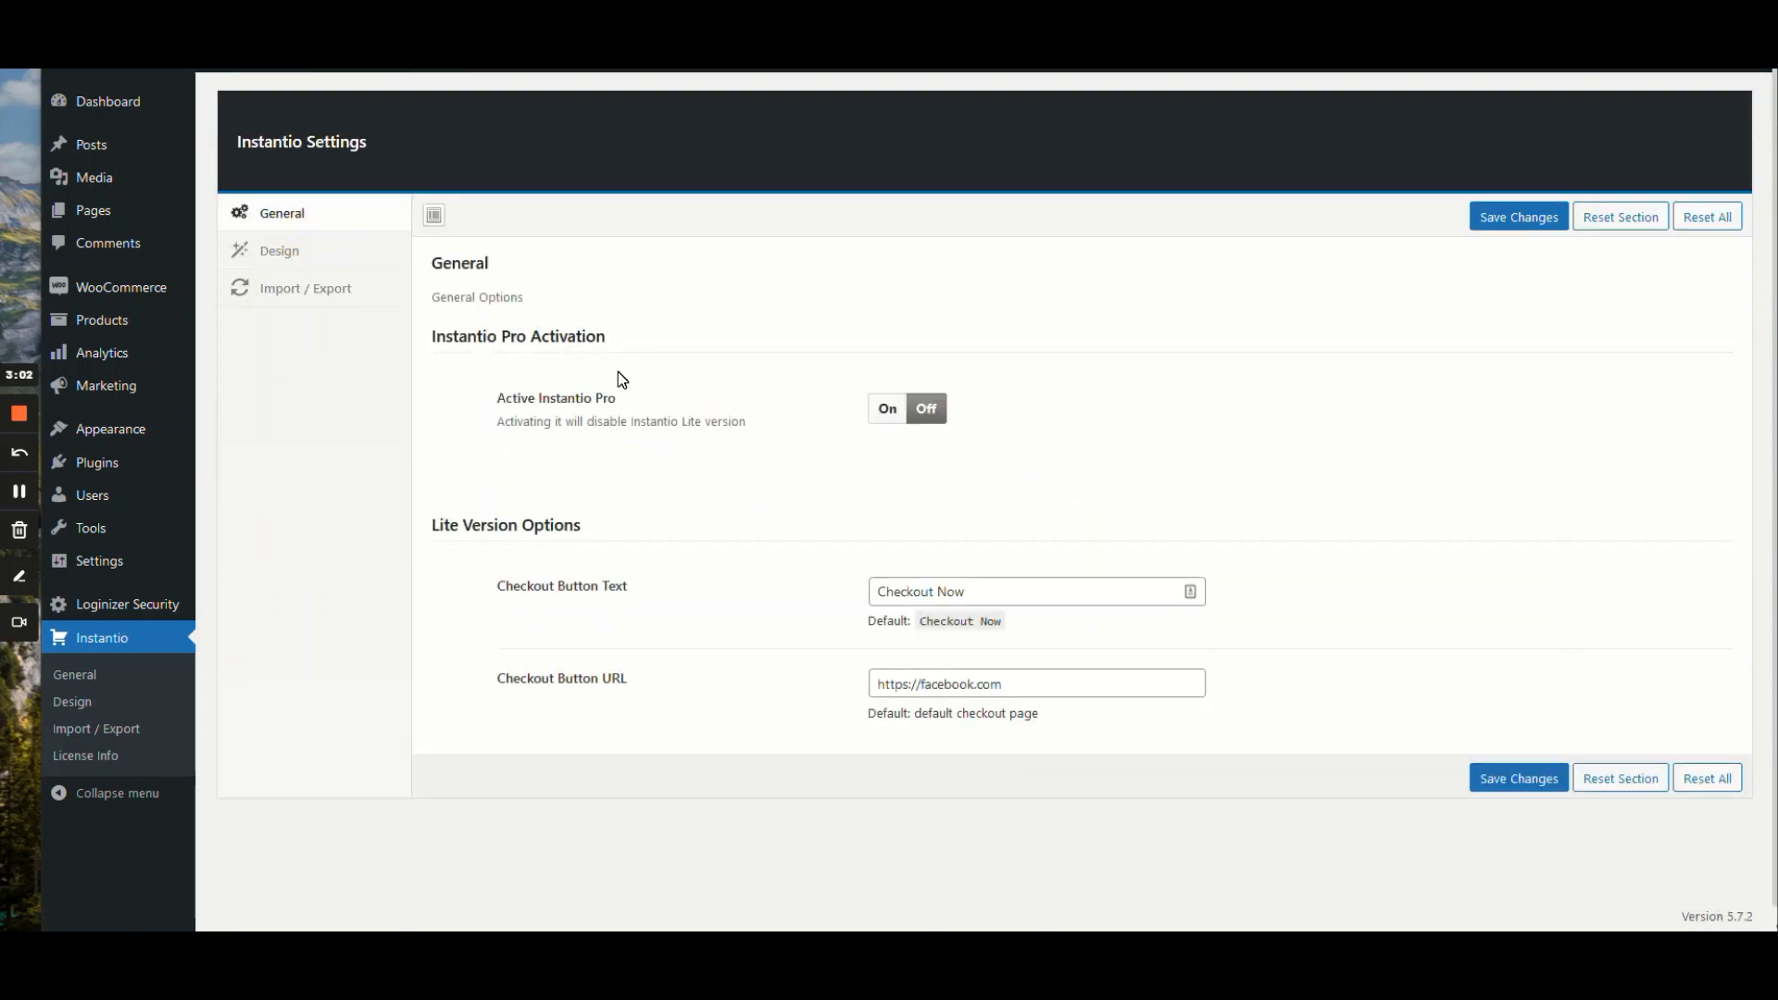
click(887, 408)
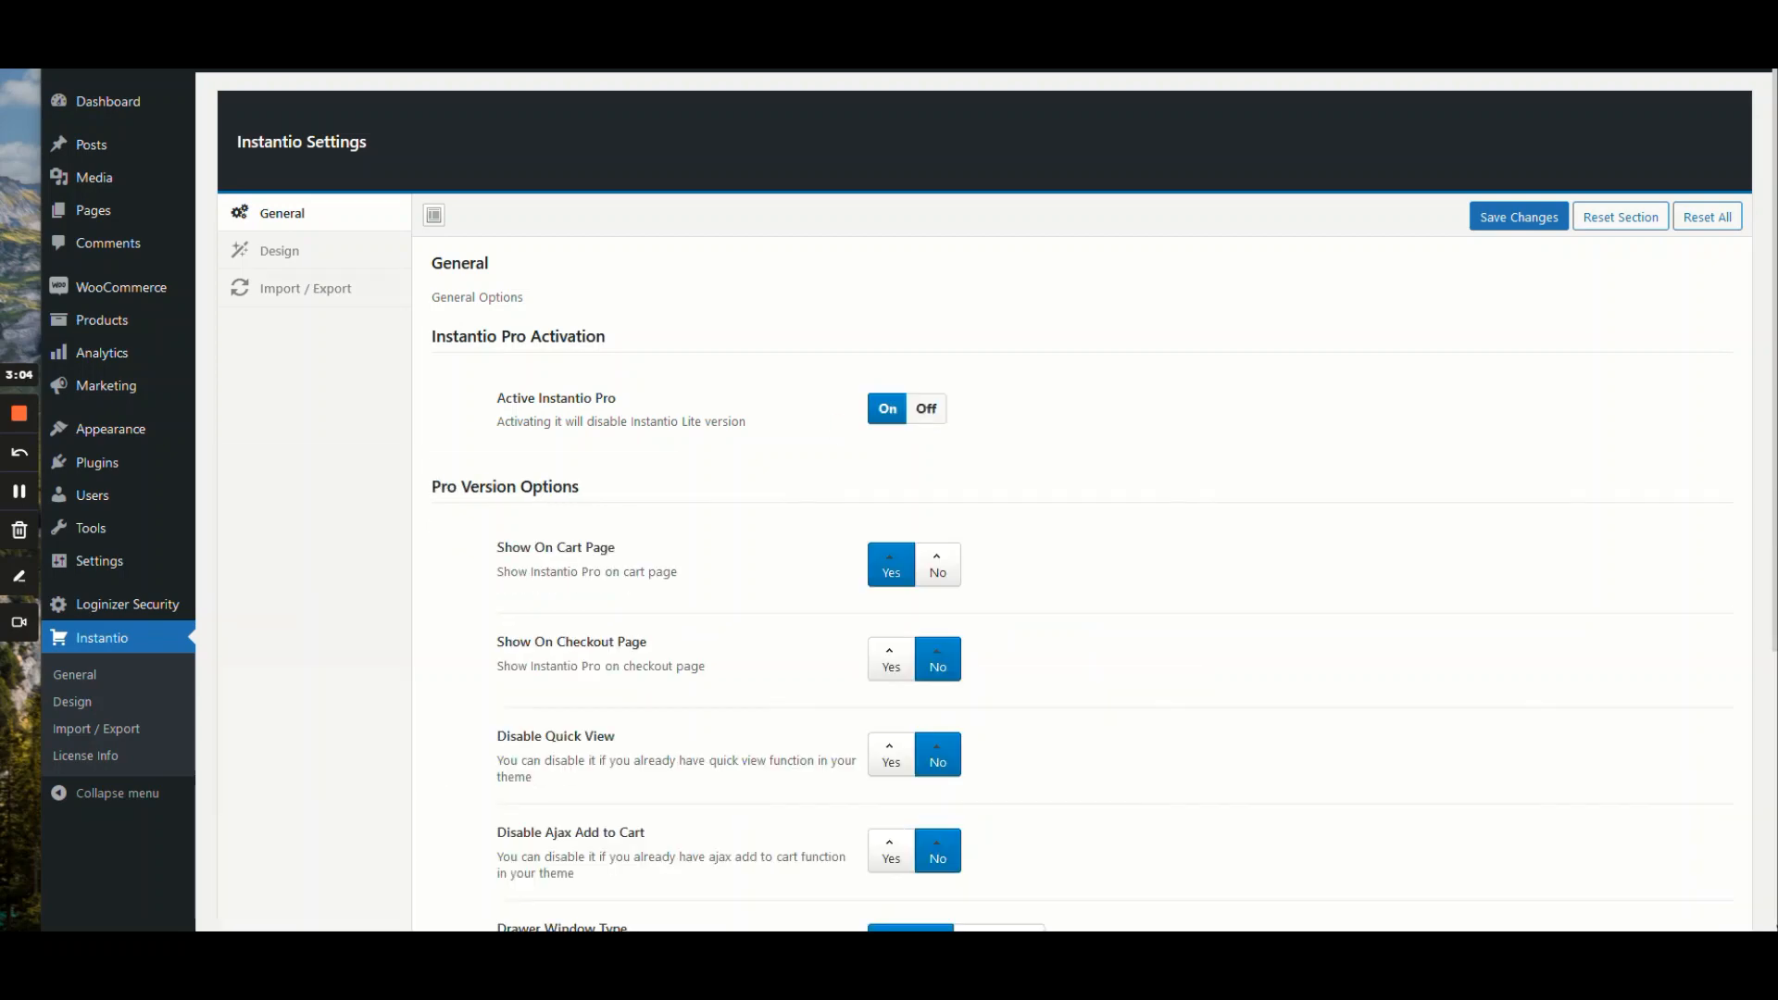